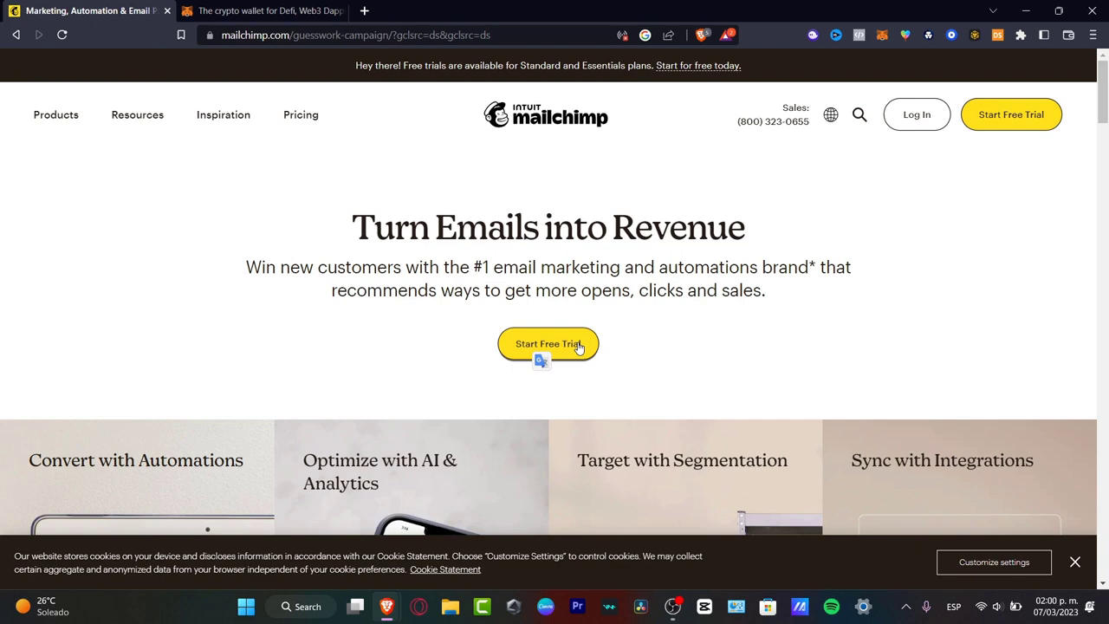
- Start a free trial from the Mailchimp homepage to reach the pricing plans page
click(547, 344)
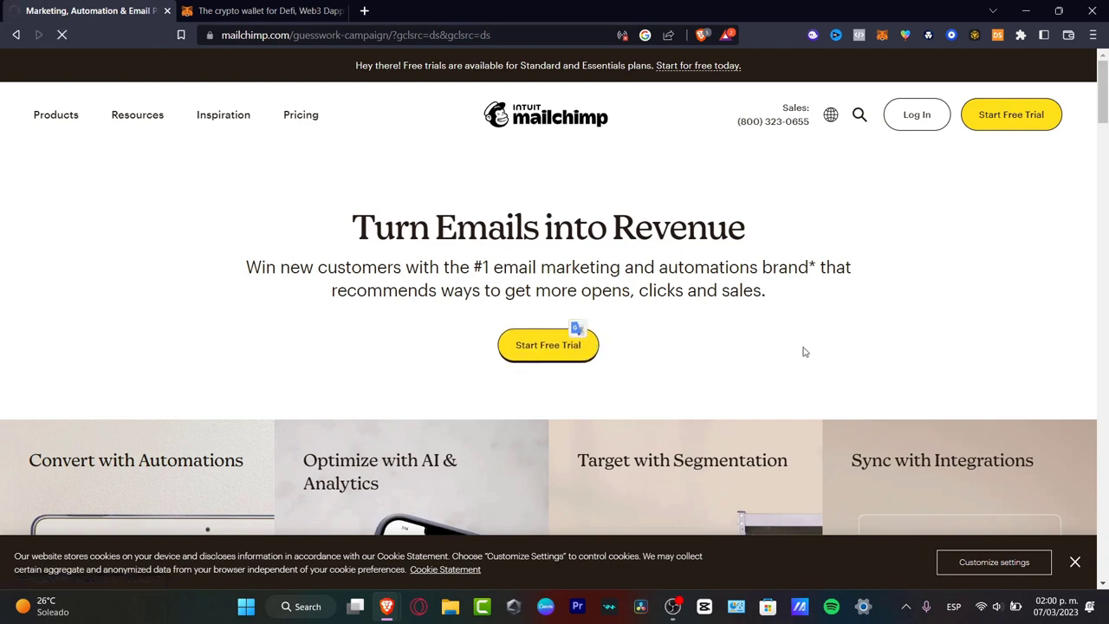
click(301, 114)
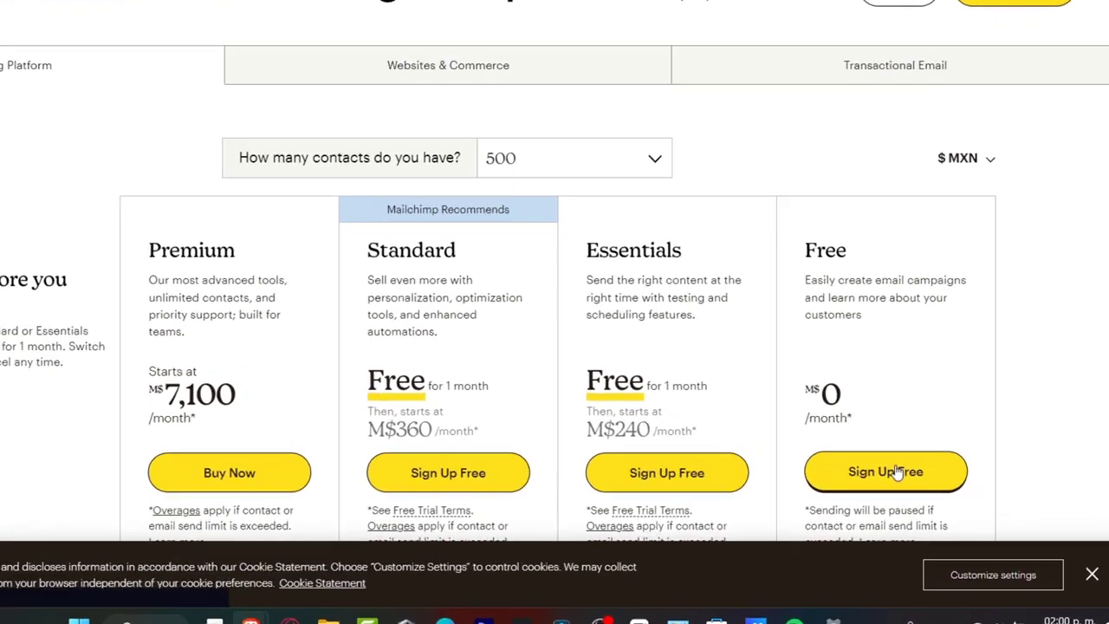
- Sign up for the Free plan with an email, username and password
click(886, 471)
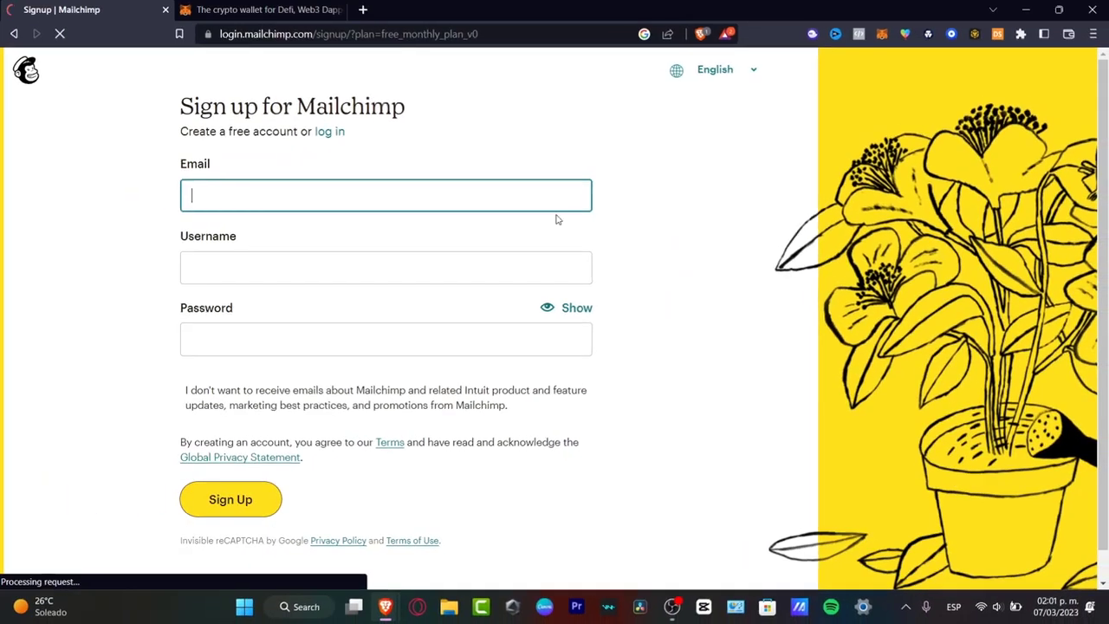
click(386, 195)
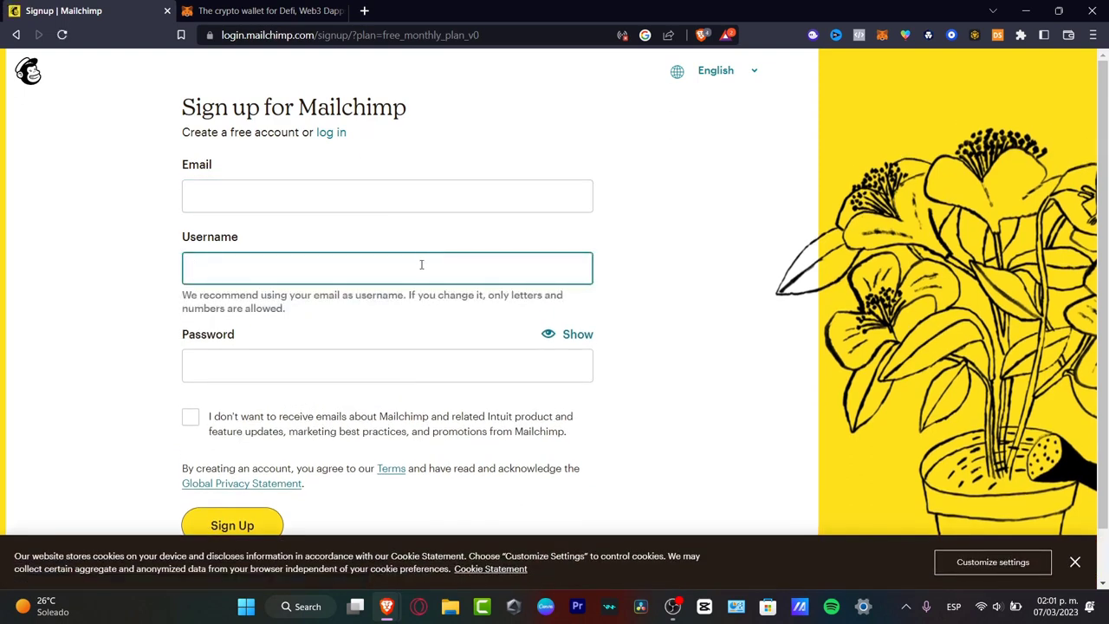
scroll(down, 3)
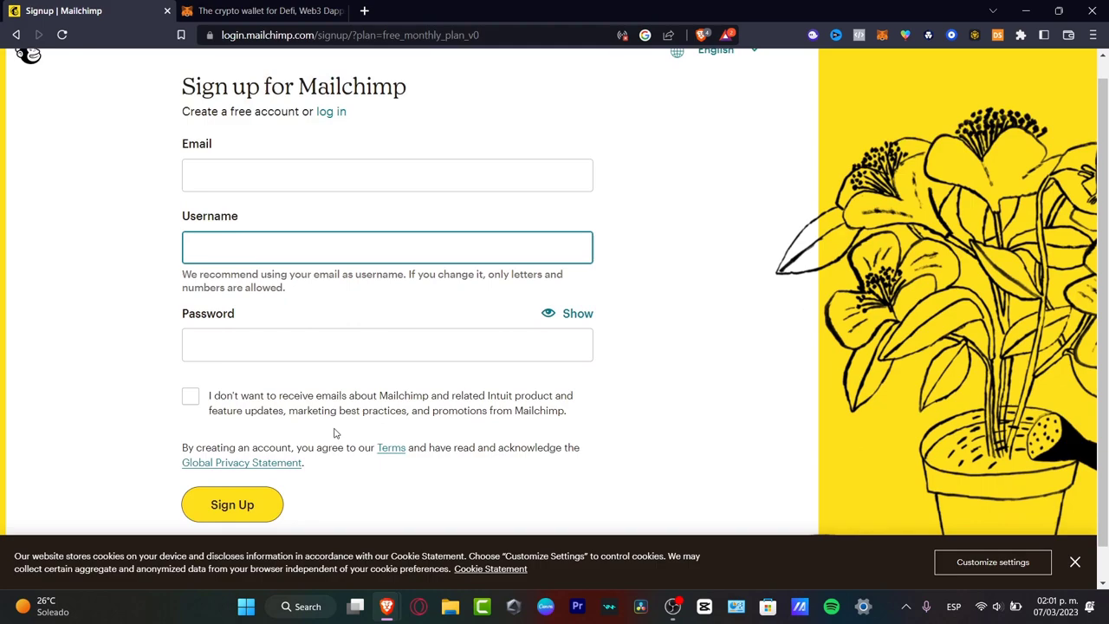
click(232, 504)
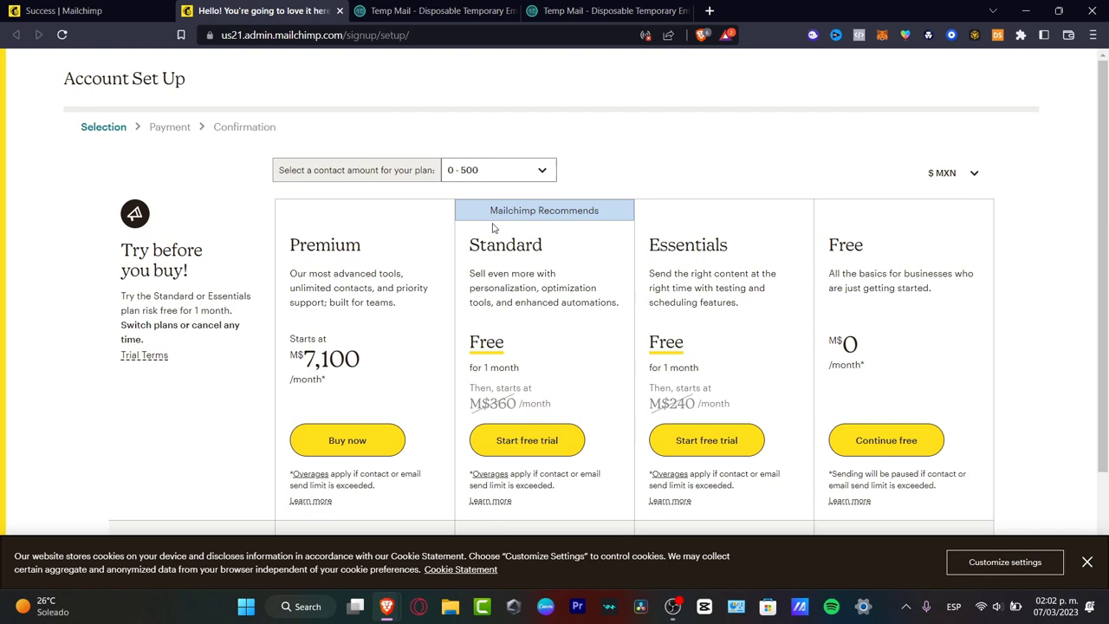
mouse_move(514, 271)
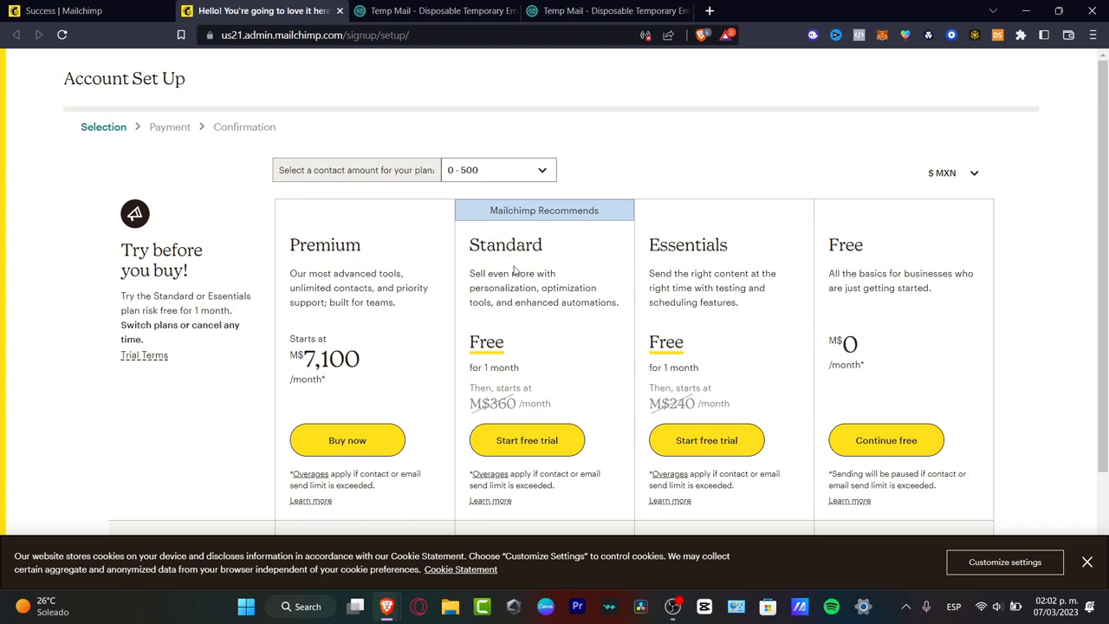
- Start the Standard plan free trial, then leave its payment step
click(526, 440)
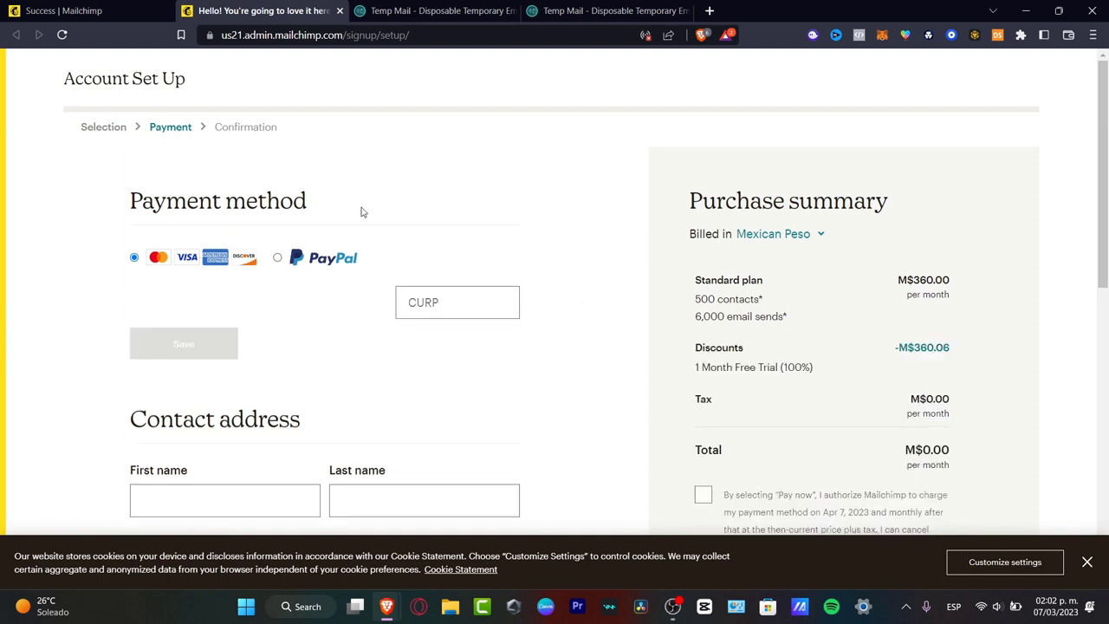
scroll(down, 3)
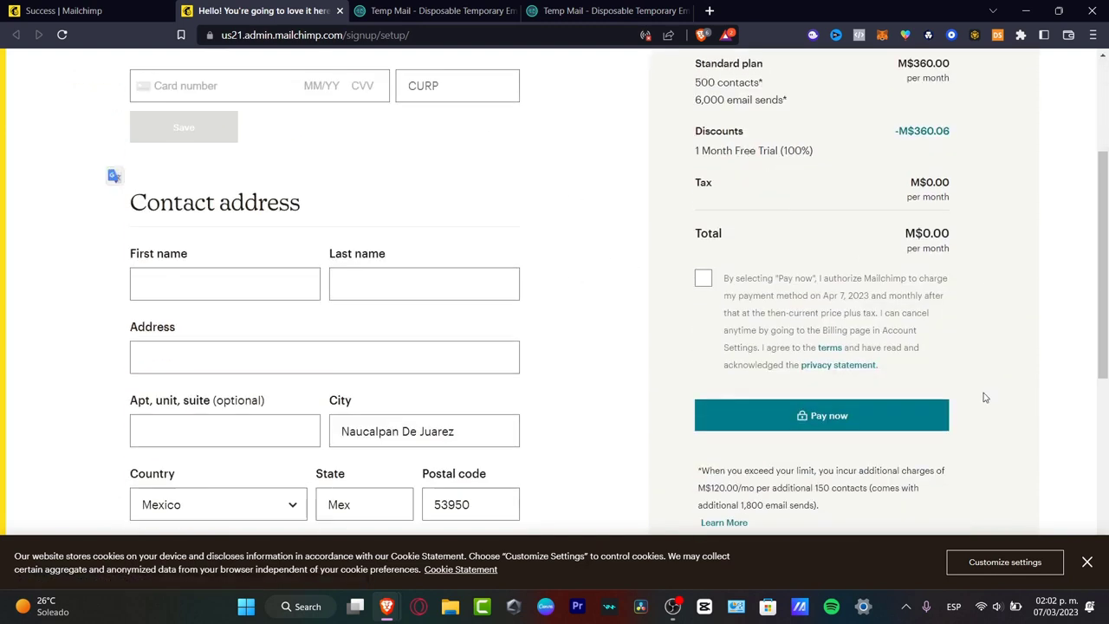
mouse_move(988, 254)
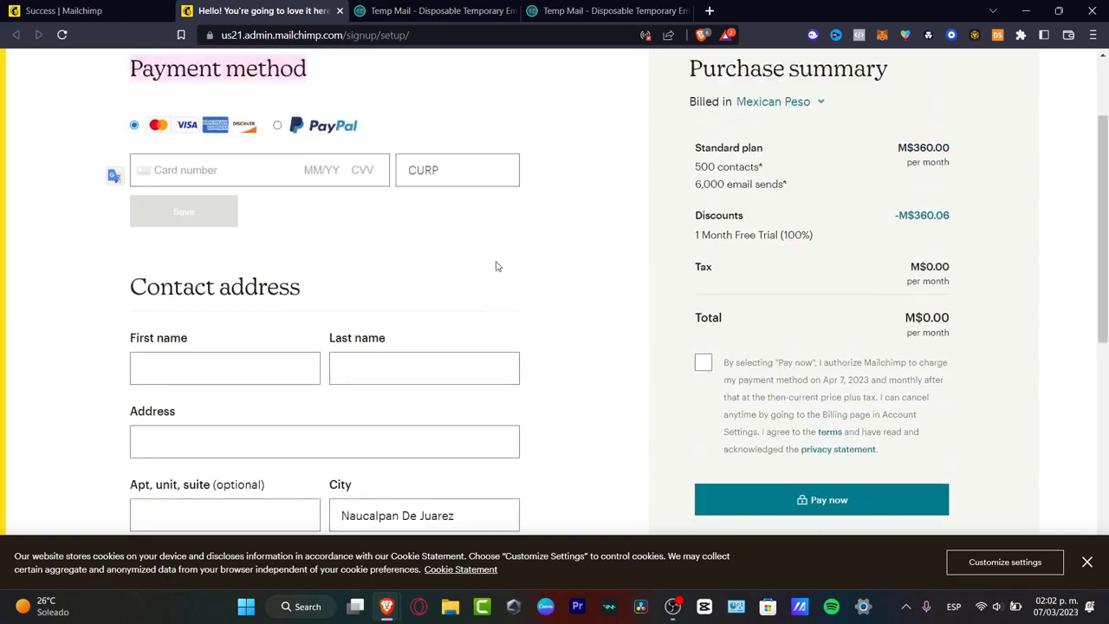
scroll(down, 3)
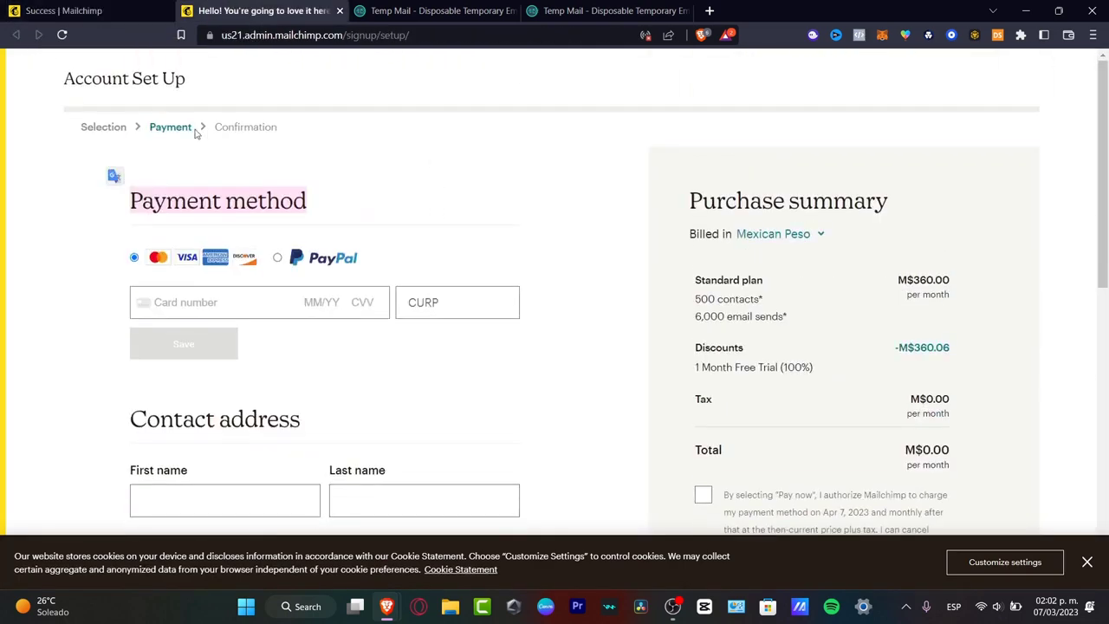
click(102, 126)
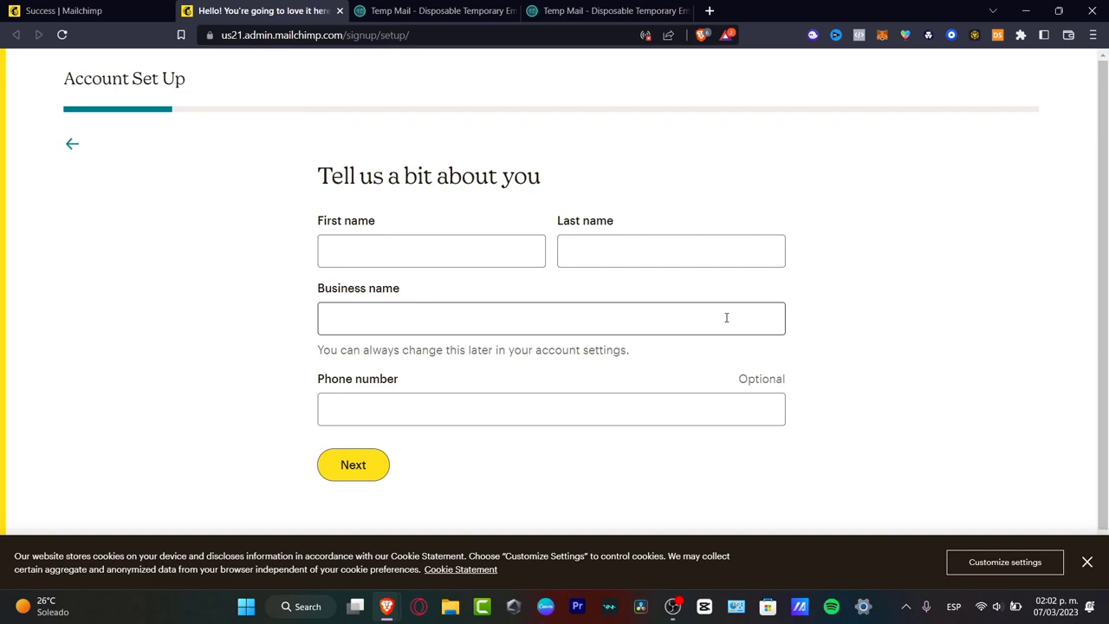
- Enter first and last name, business name 'techxpresss' and a phone number
click(431, 250)
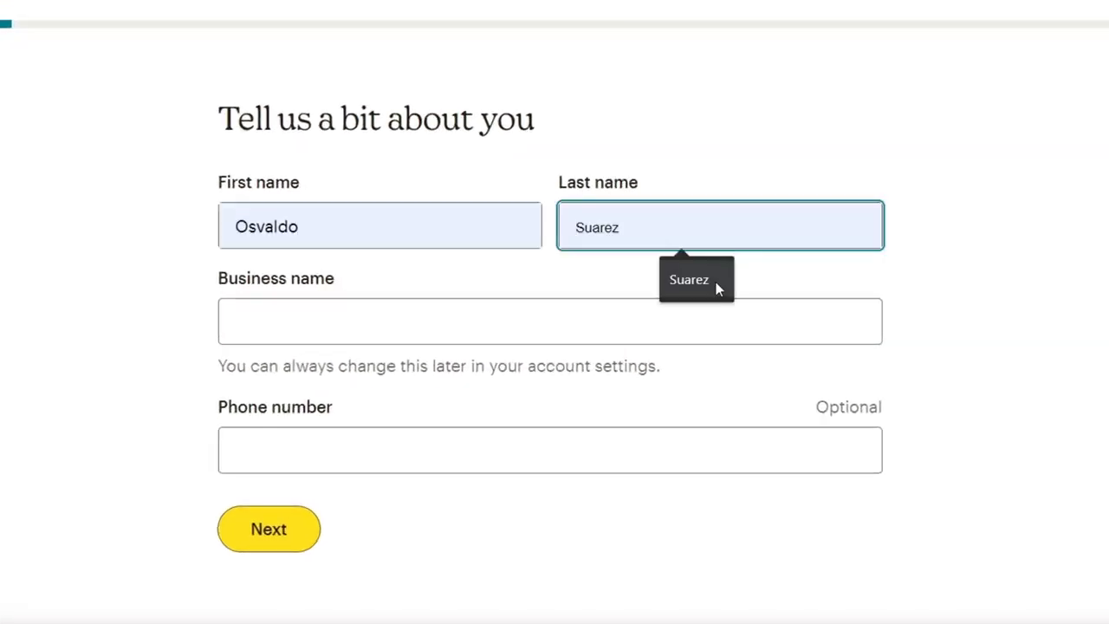
text(techxpresss)
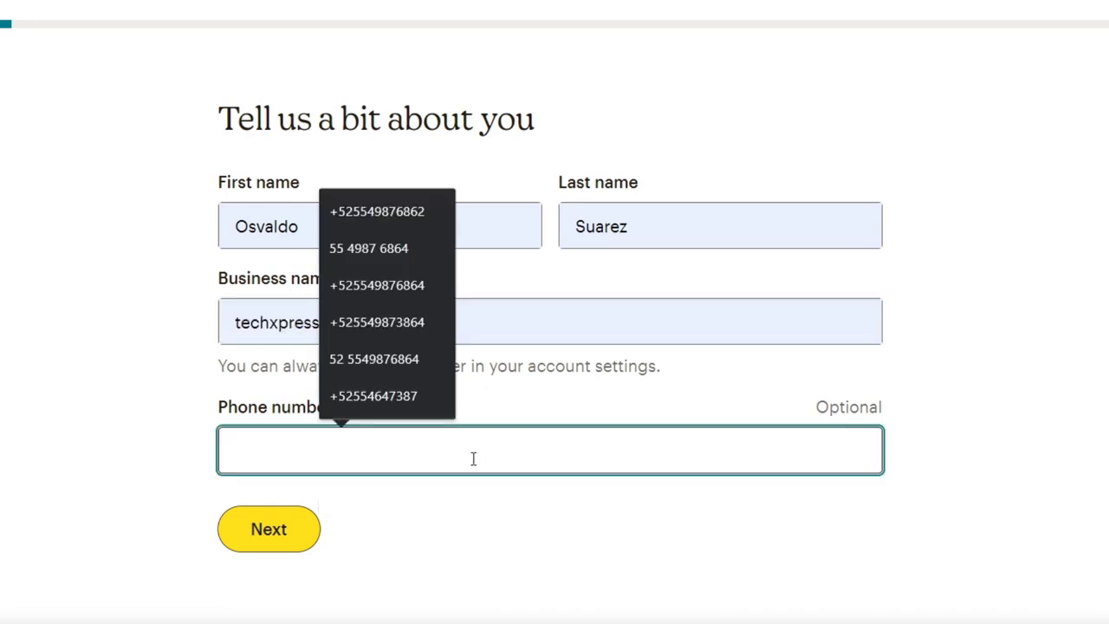
click(375, 396)
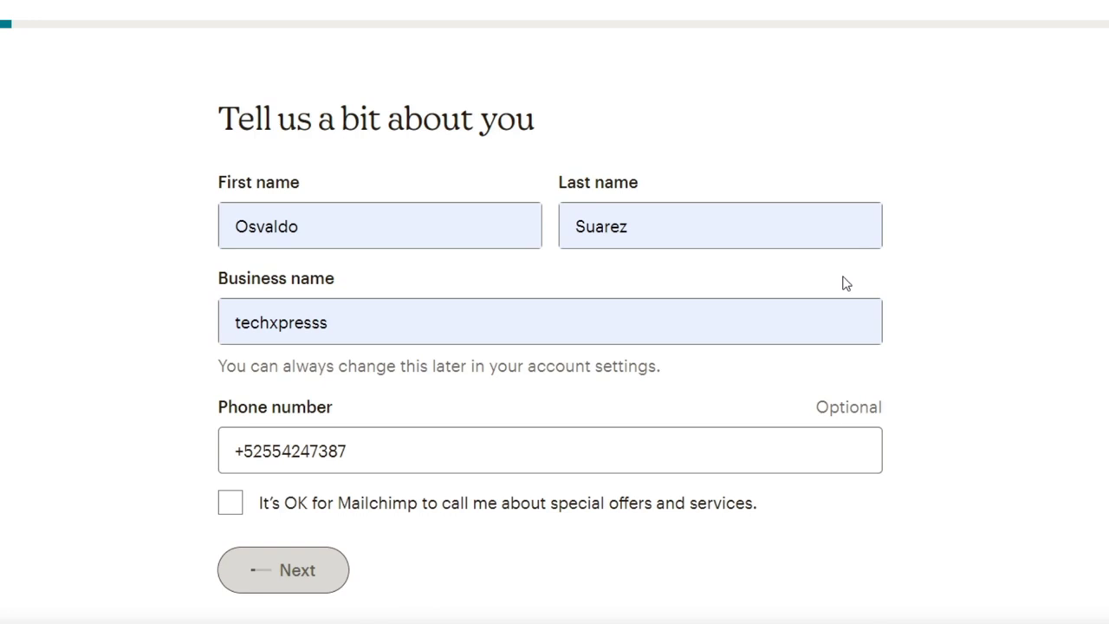
click(283, 570)
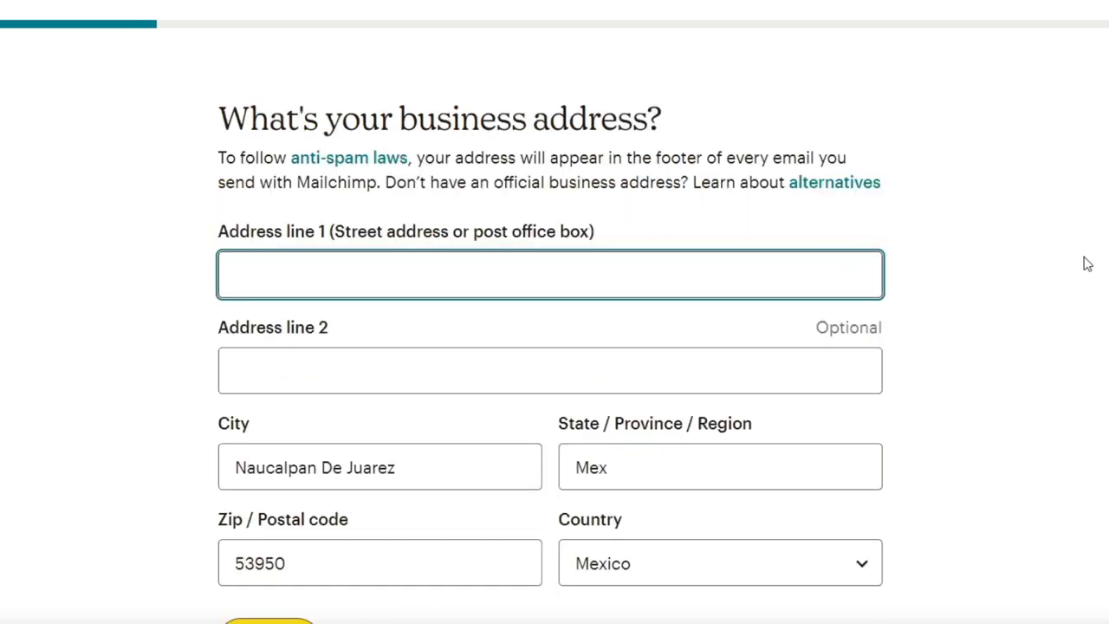
mouse_move(750, 309)
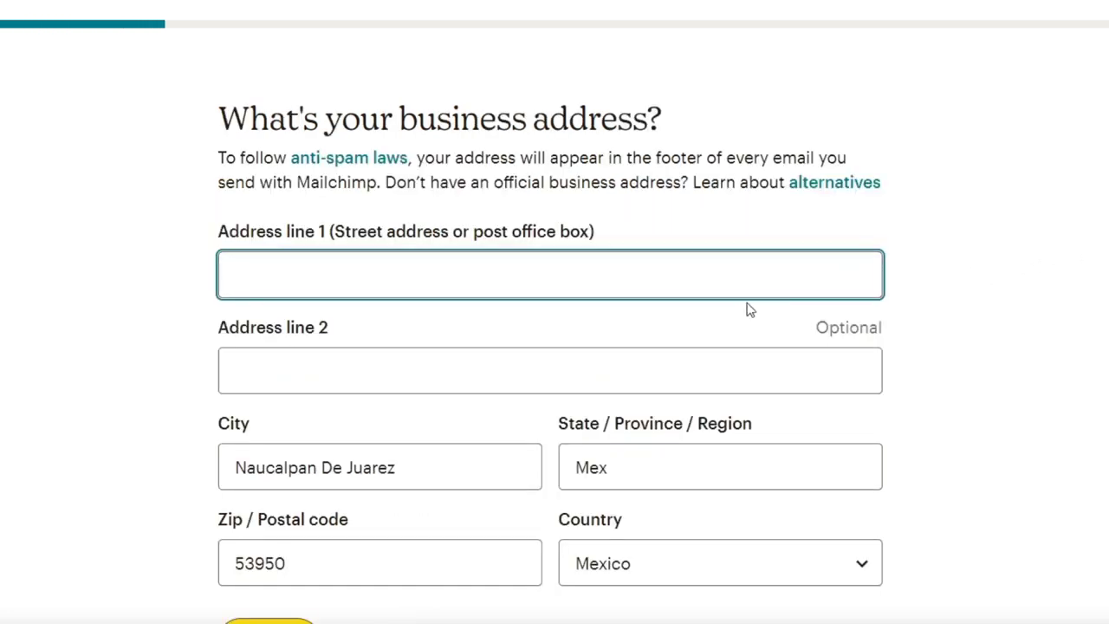
scroll(down, 3)
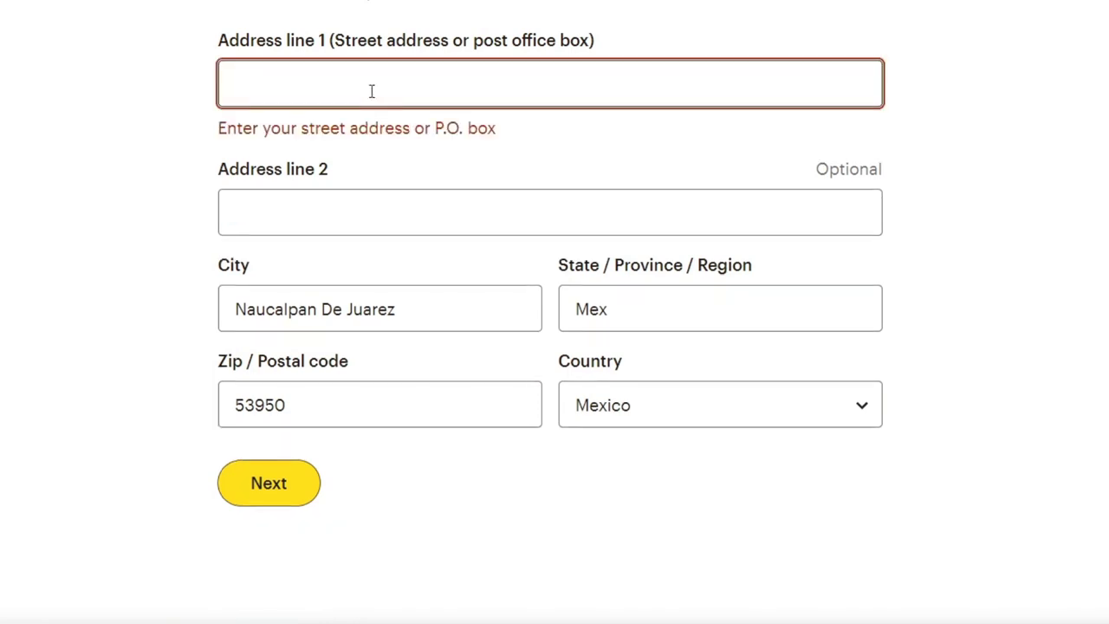
text(15)
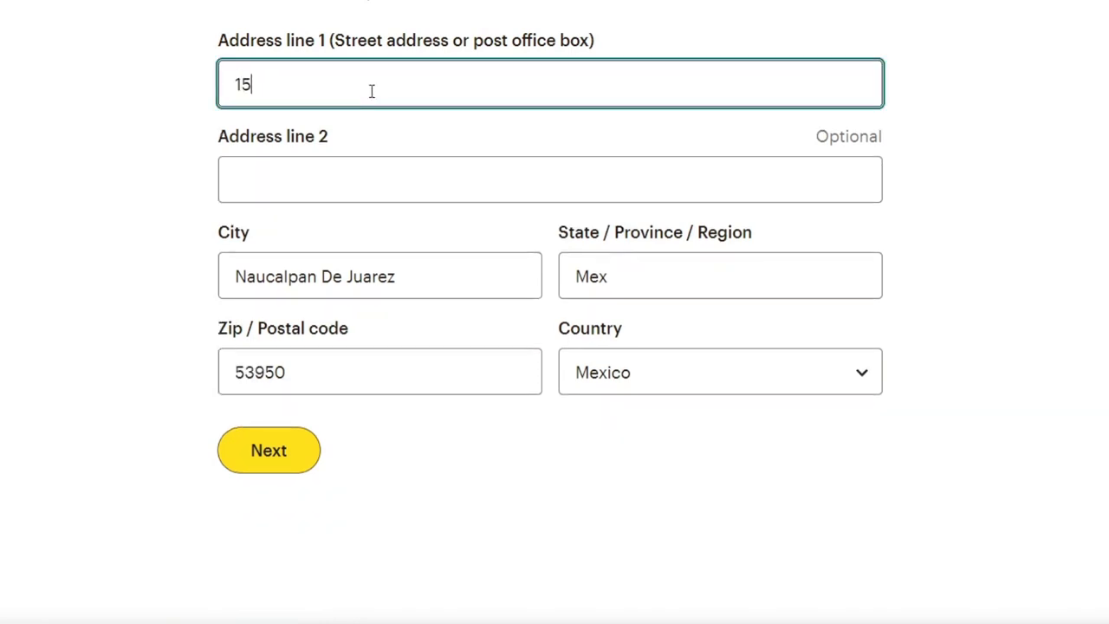
text(st)
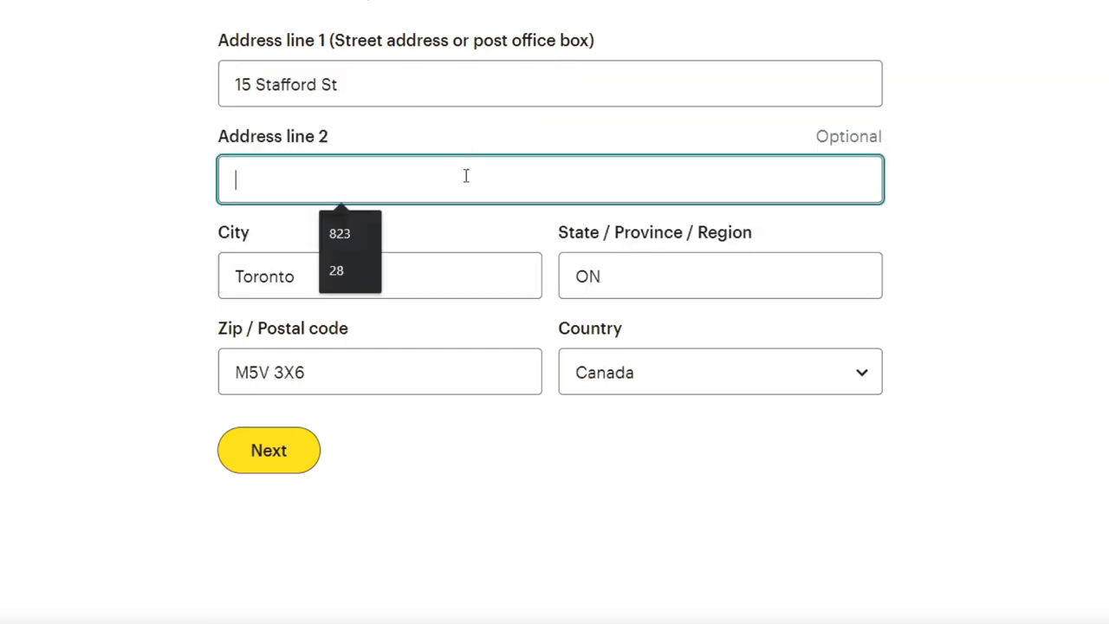
click(268, 450)
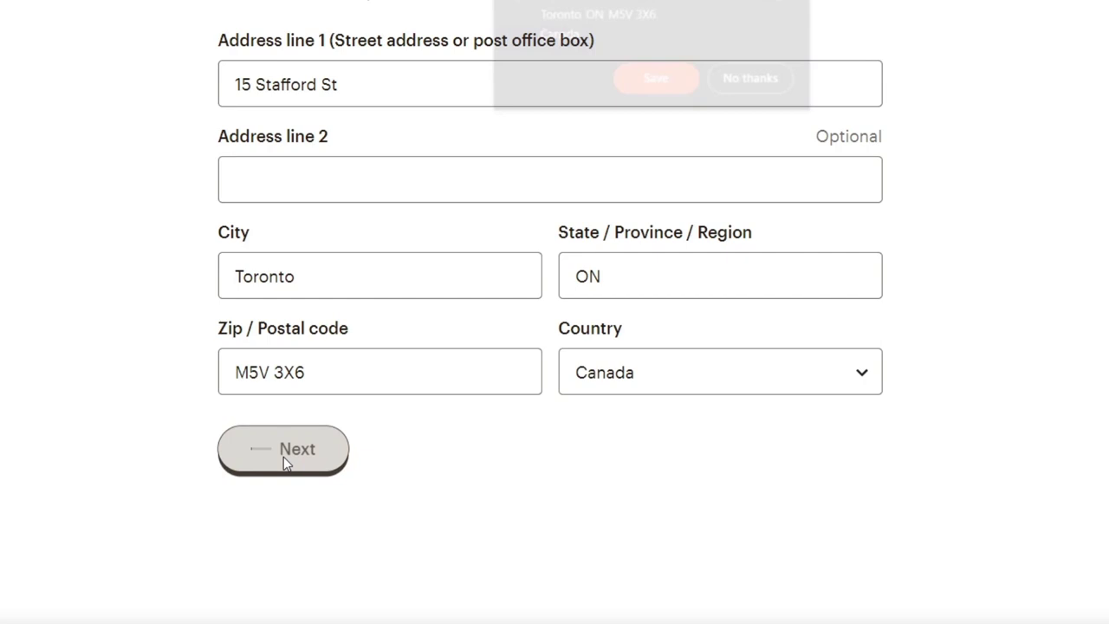
click(283, 450)
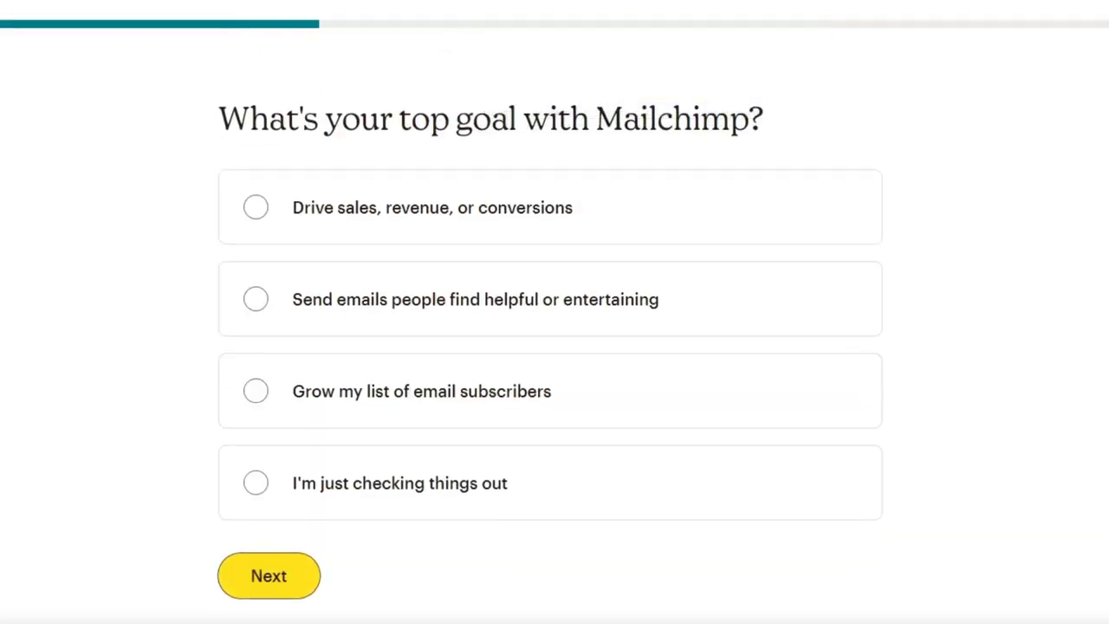
mouse_move(782, 84)
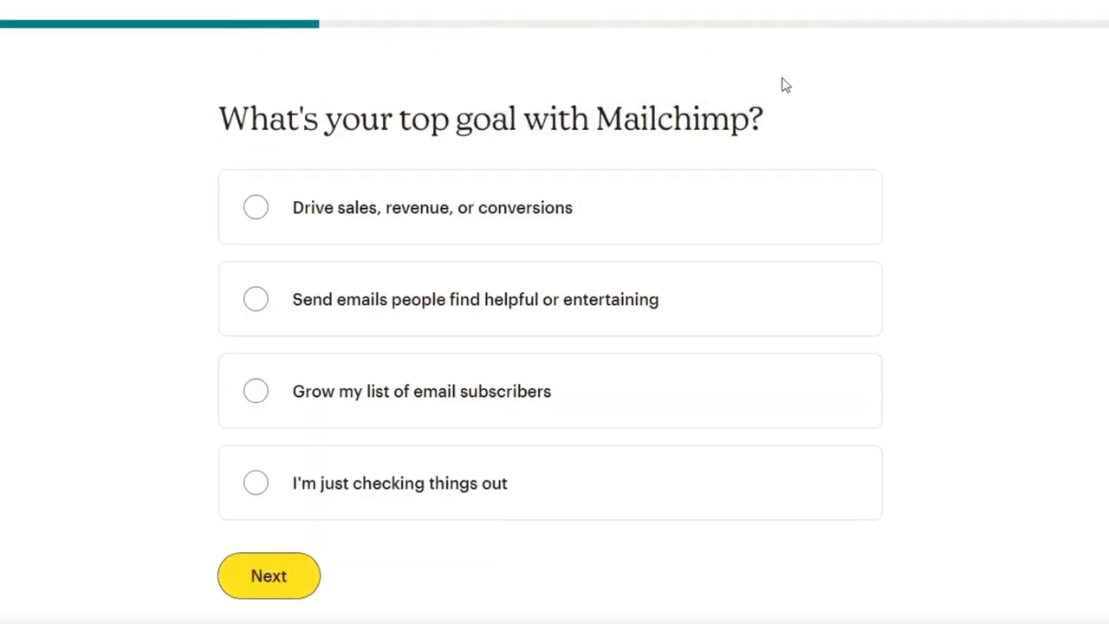
mouse_move(592, 285)
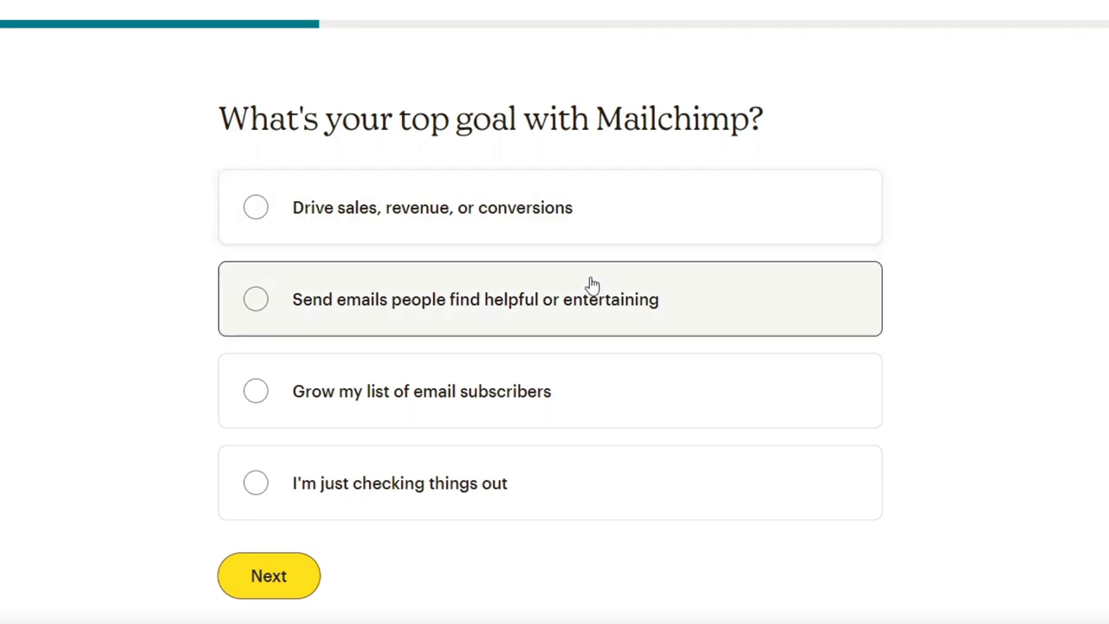
- Choose 'Send emails people find helpful or entertaining' as the top goal
click(256, 300)
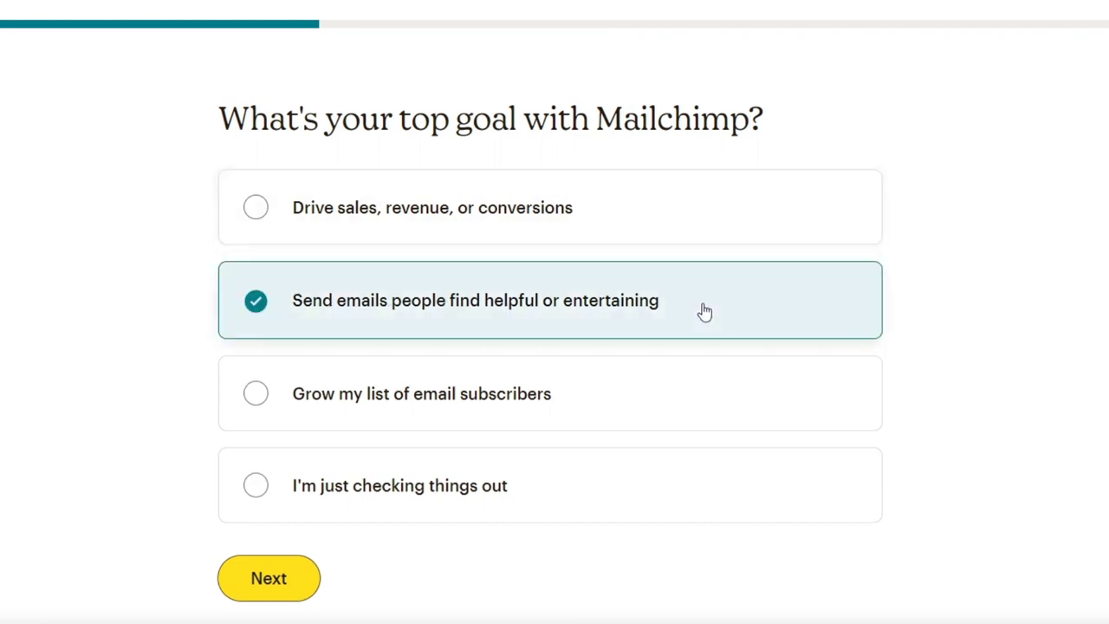
mouse_move(754, 294)
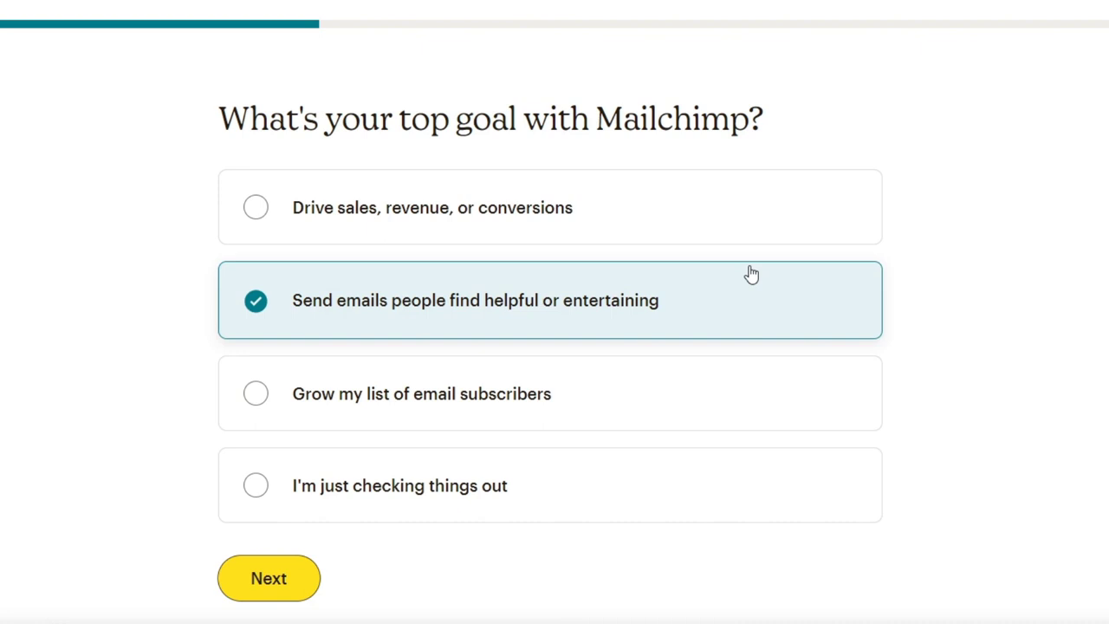
mouse_move(395, 532)
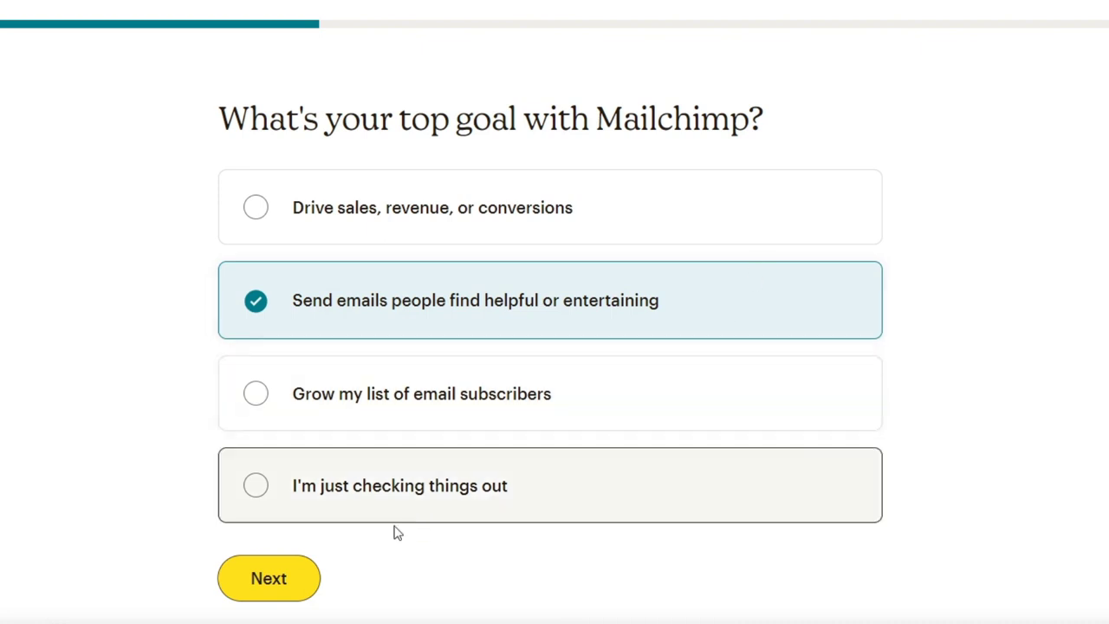
click(269, 578)
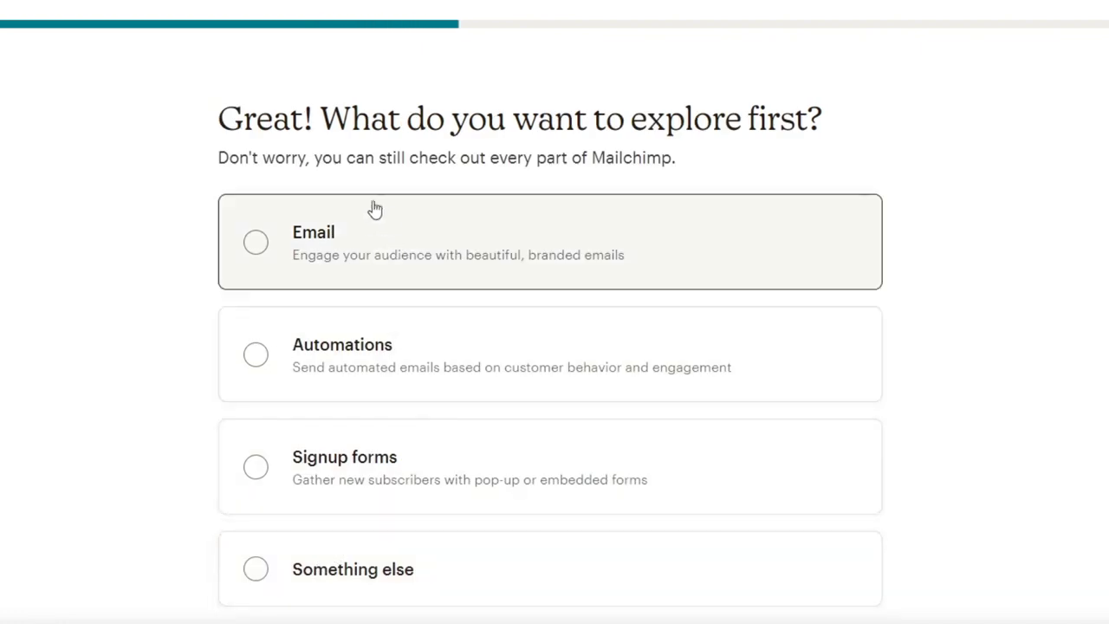
mouse_move(1041, 173)
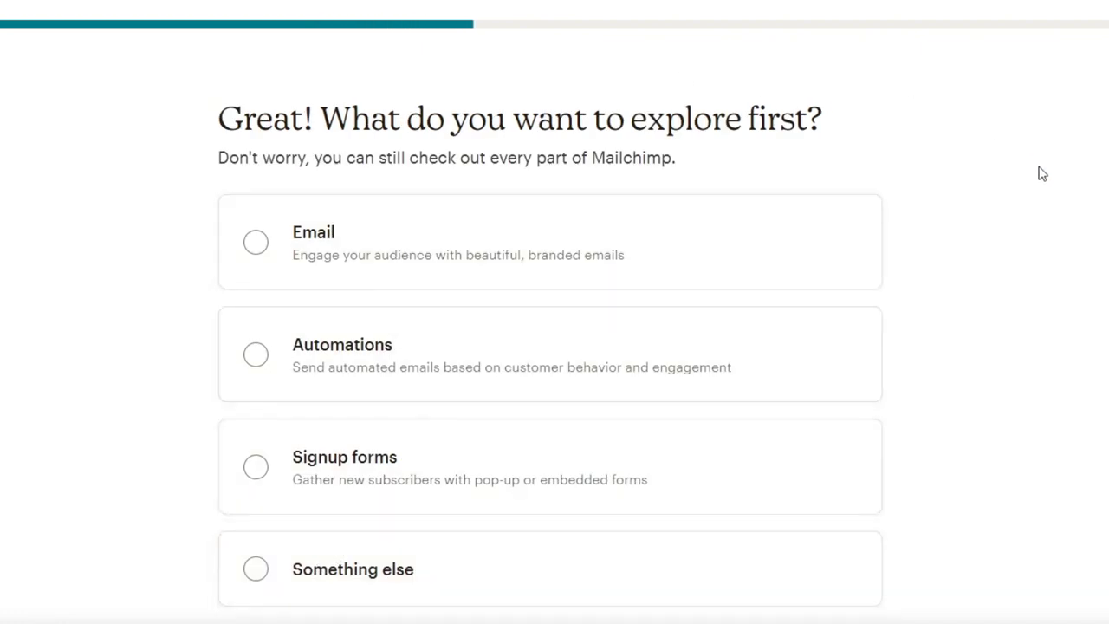
- Choose Email to explore first and answer 500 or fewer subscribers
click(255, 242)
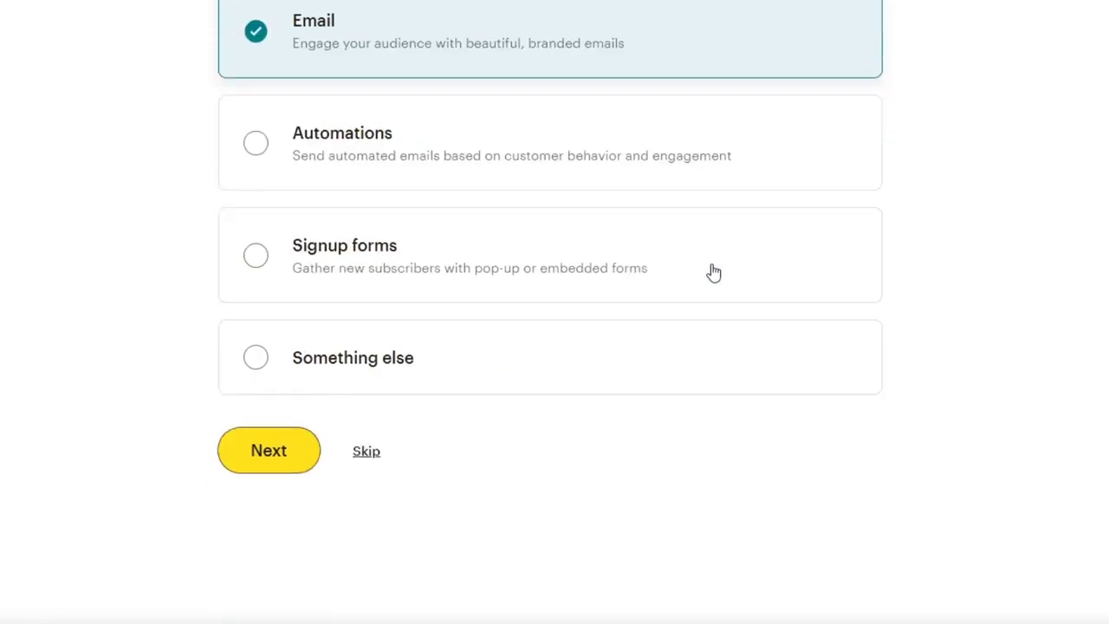
click(268, 450)
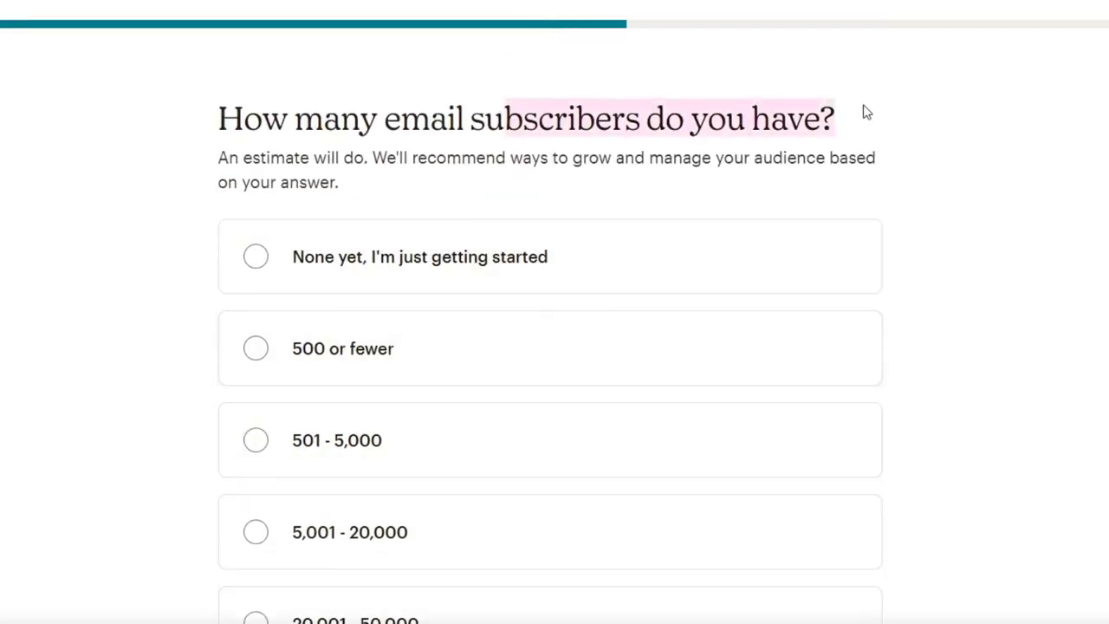
click(256, 348)
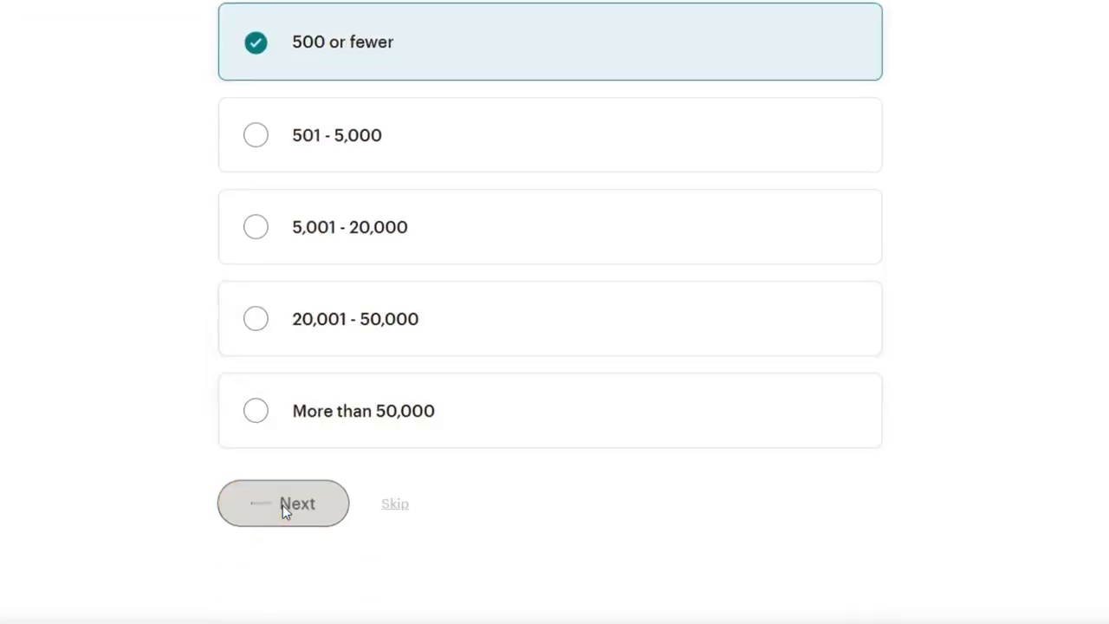
click(283, 503)
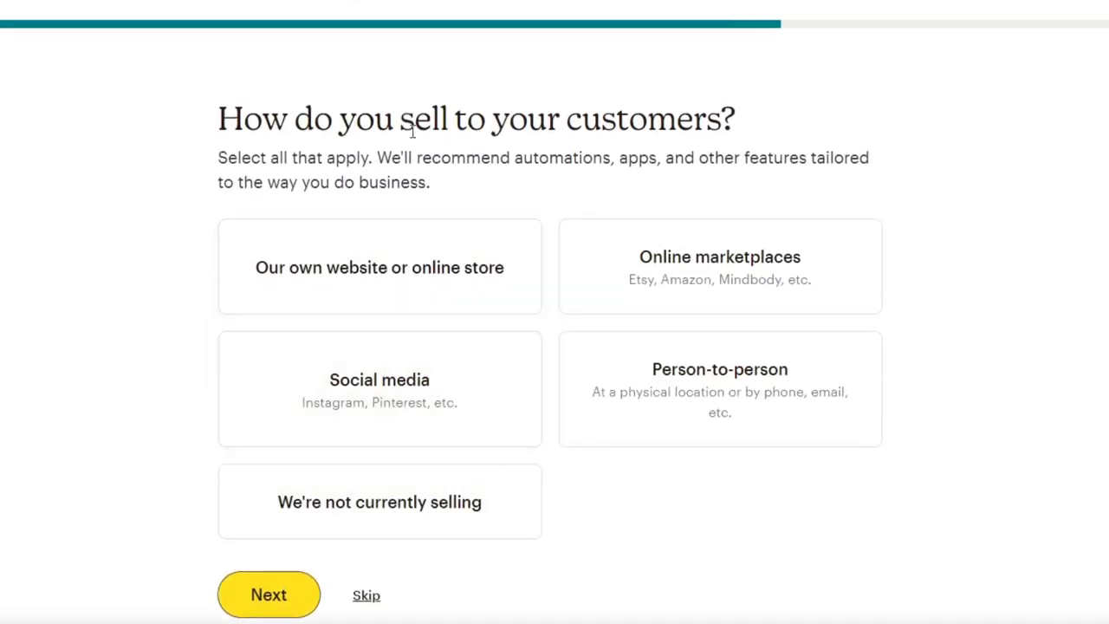
mouse_move(1080, 191)
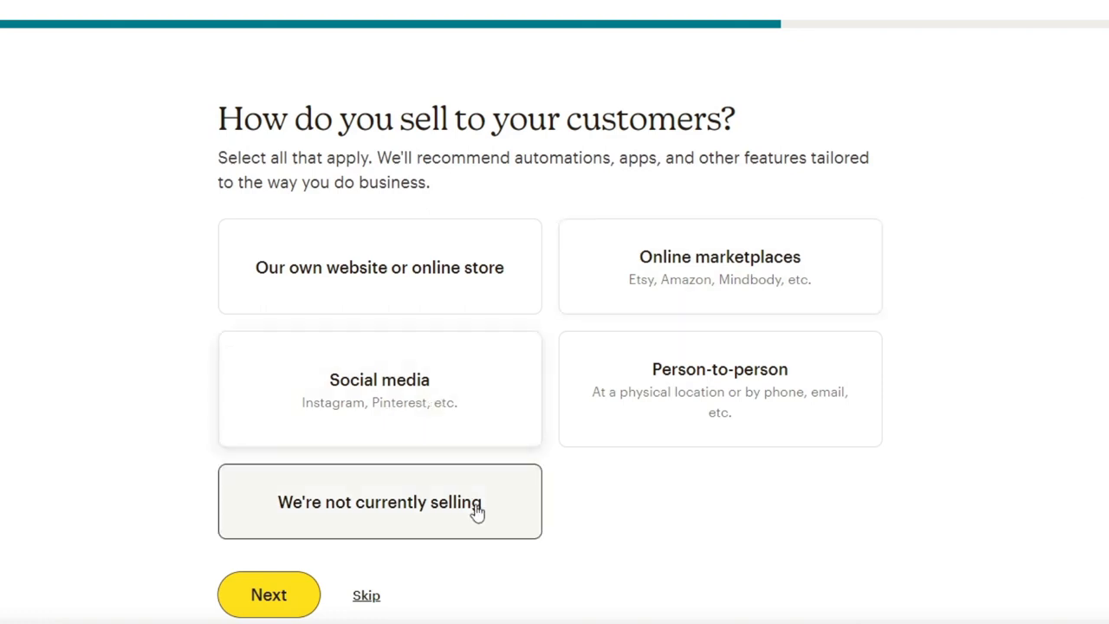
- Answer 'We're not currently selling' to the sales question and continue
click(380, 501)
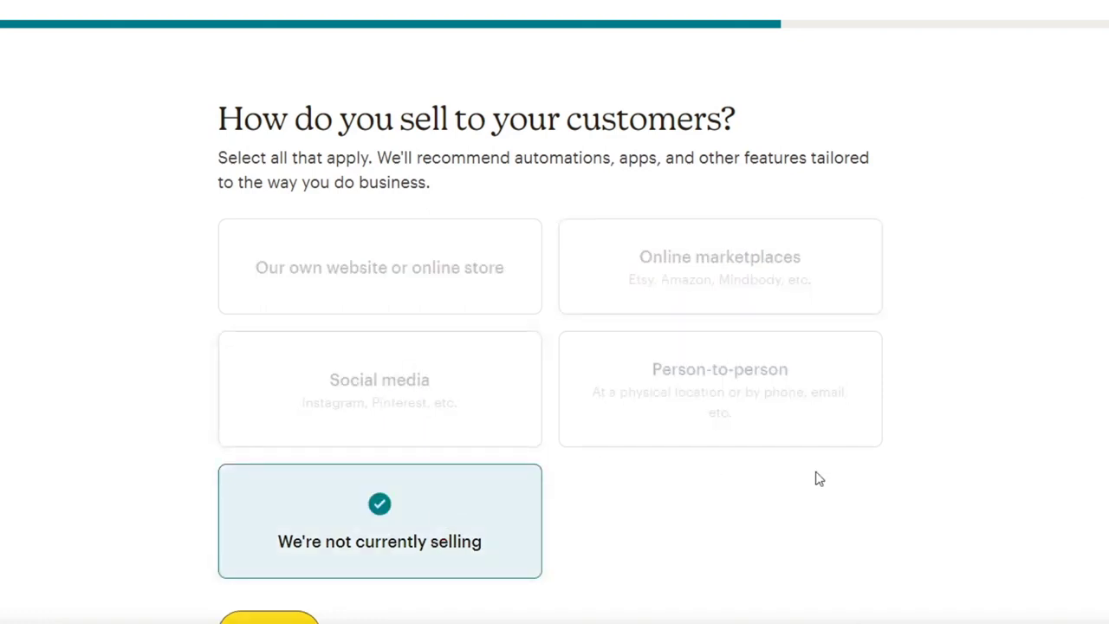
scroll(down, 3)
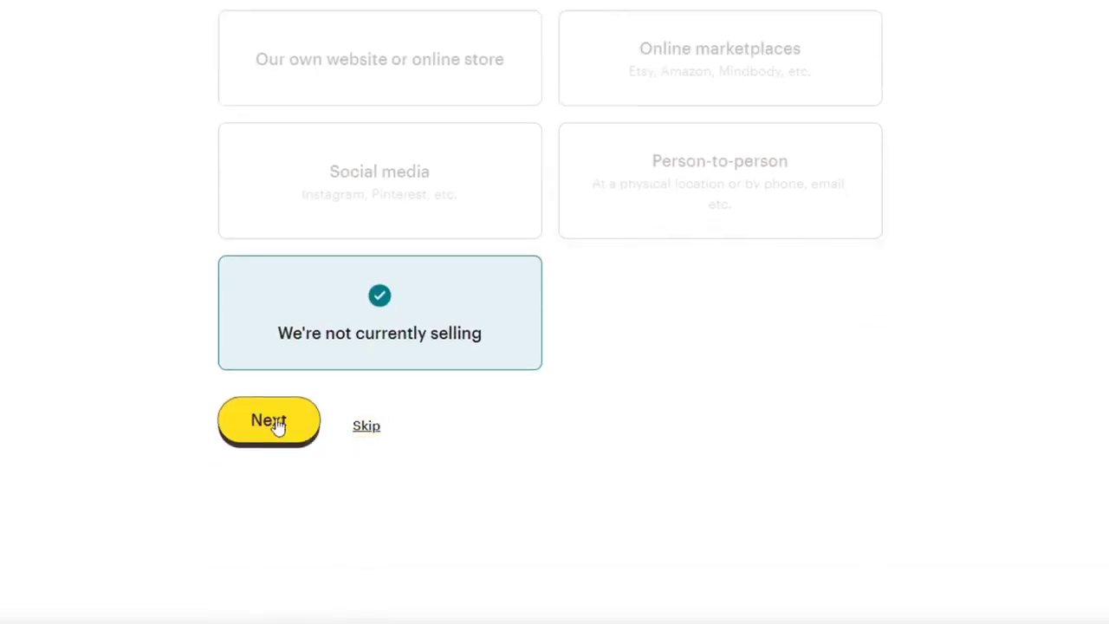
click(269, 420)
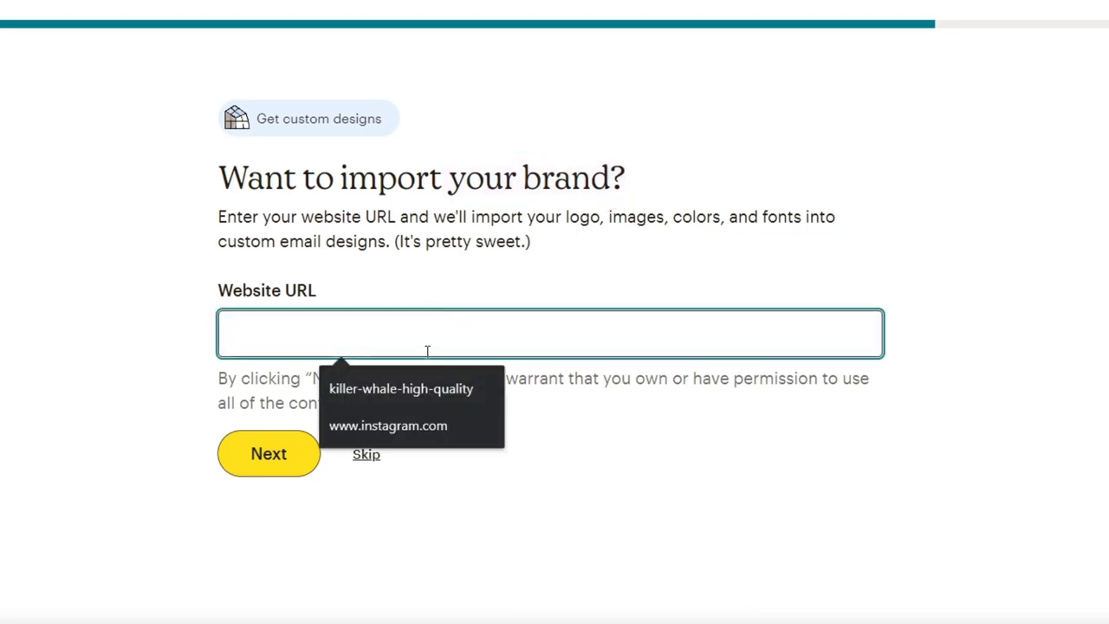
click(406, 388)
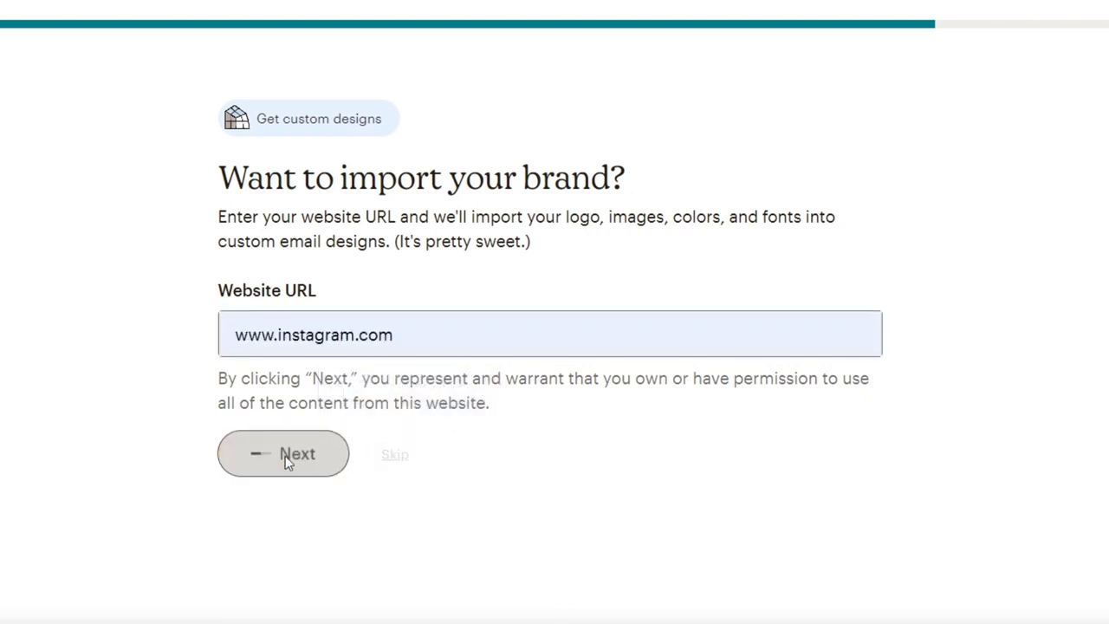
click(284, 453)
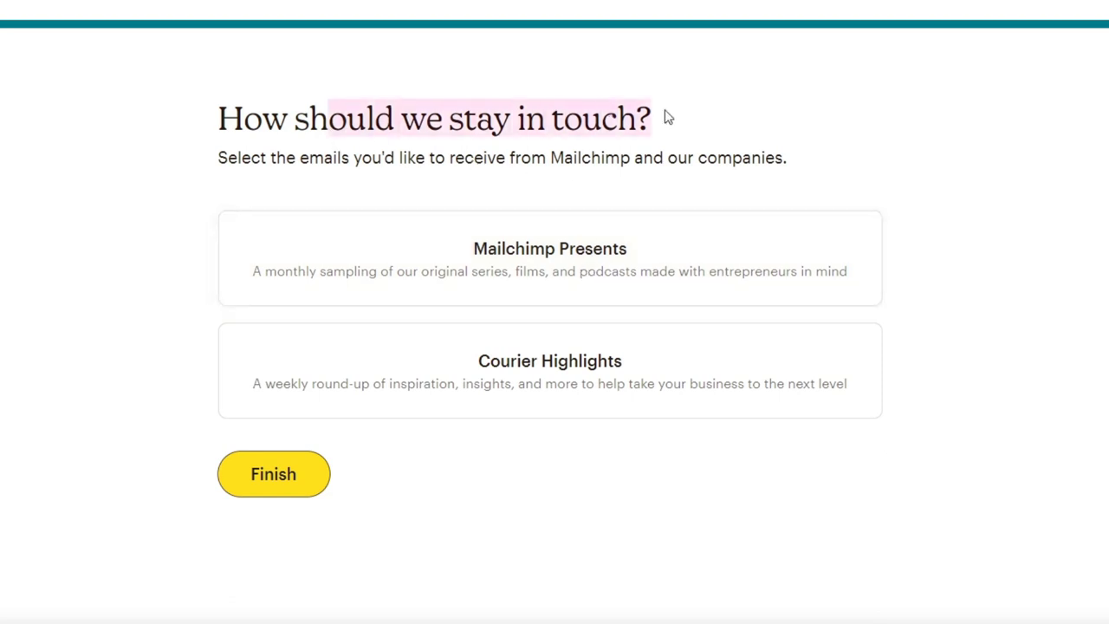
- Opt in to Mailchimp Presents emails and finish the onboarding questionnaire
click(549, 277)
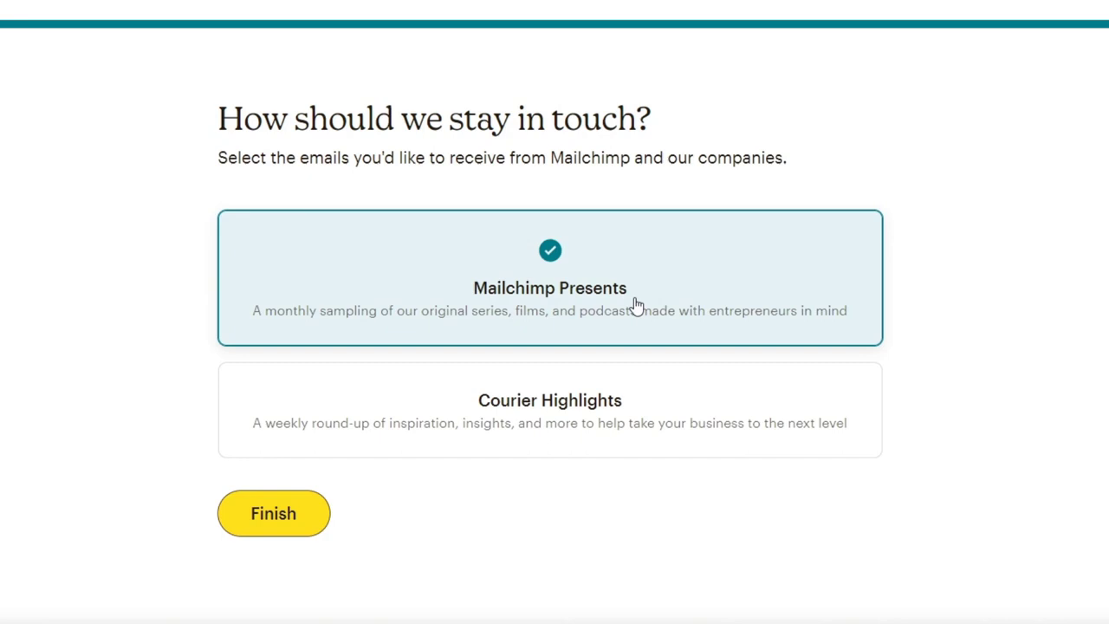
click(273, 513)
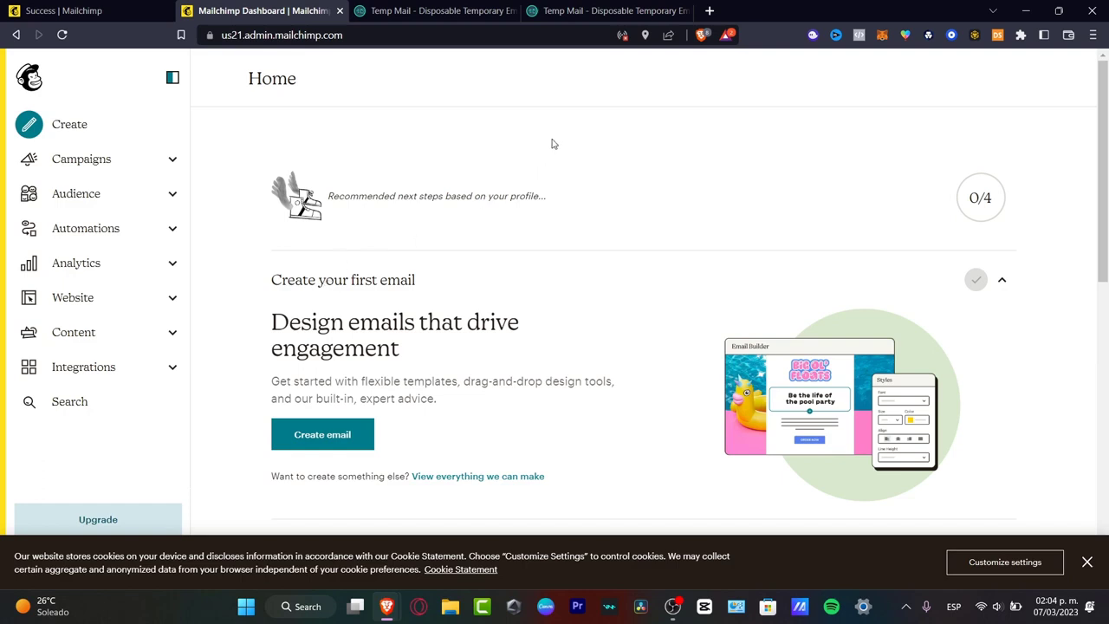
- Expand the 'Add your contacts' checklist step and start importing contacts
scroll(down, 3)
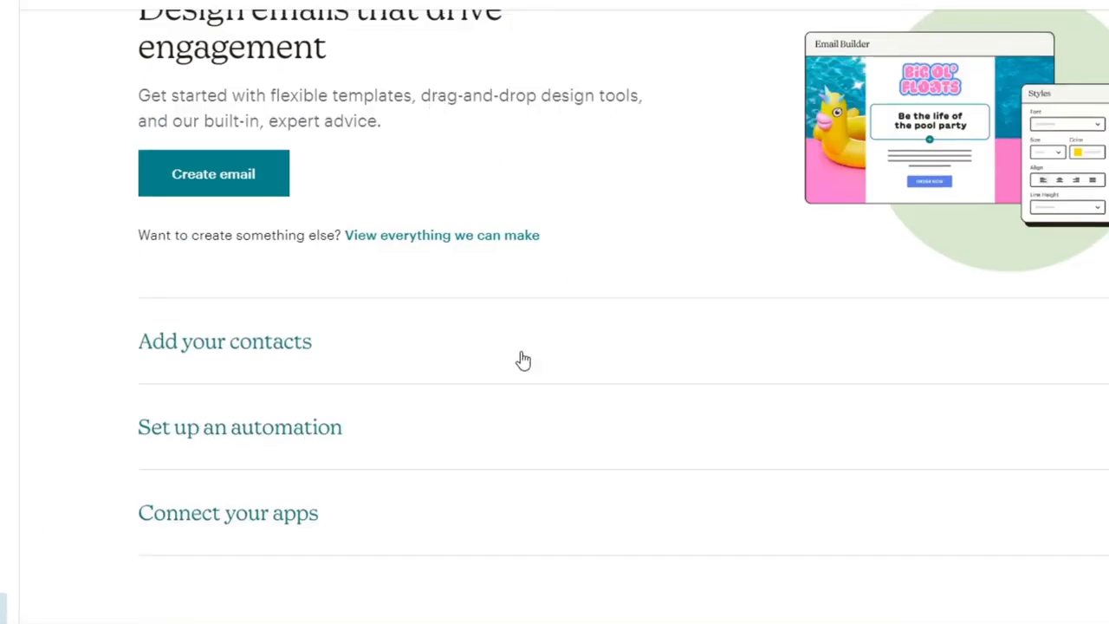
mouse_move(365, 321)
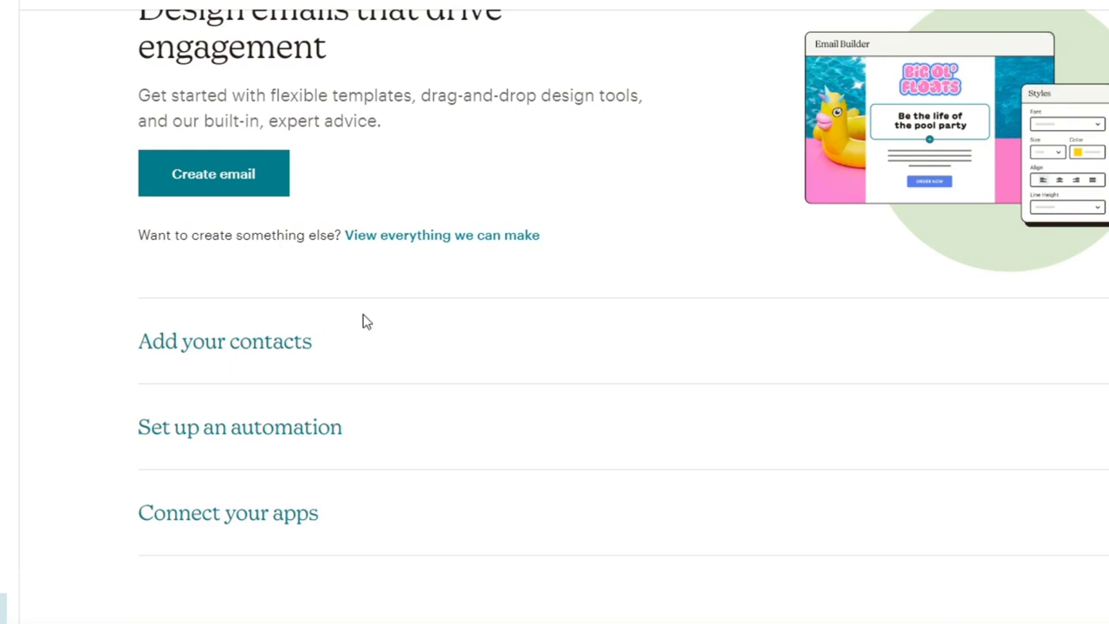
mouse_move(289, 527)
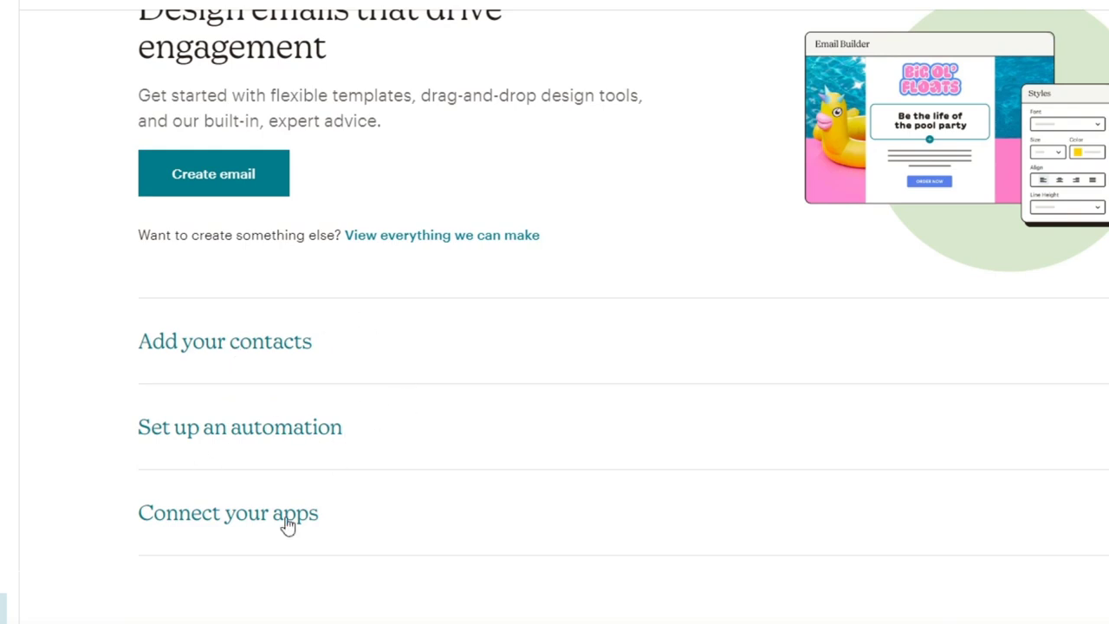
mouse_move(314, 333)
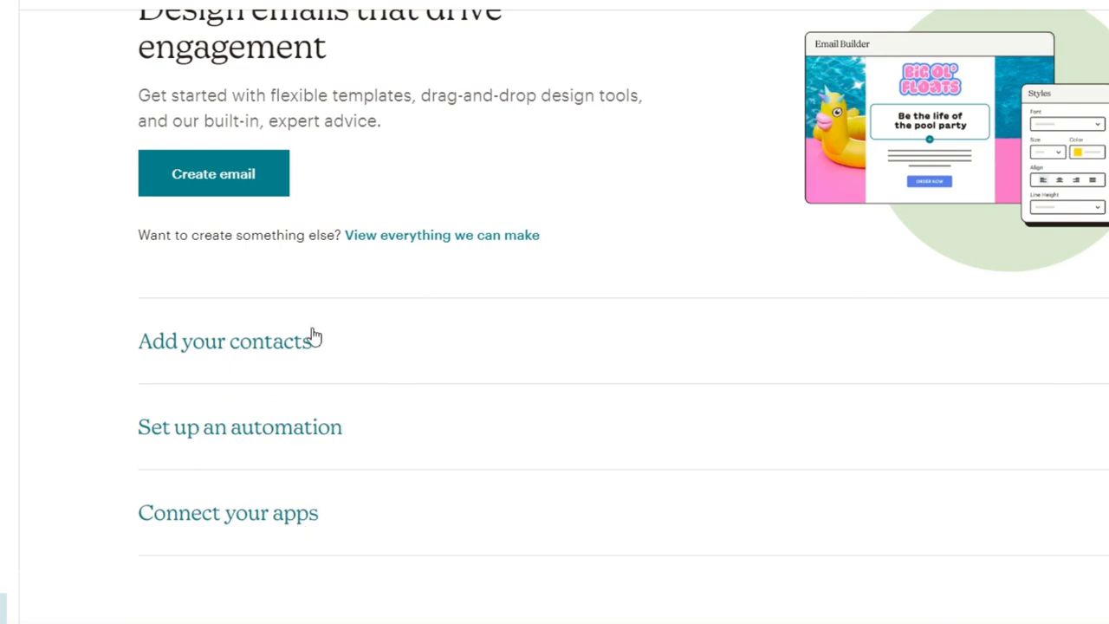
click(224, 341)
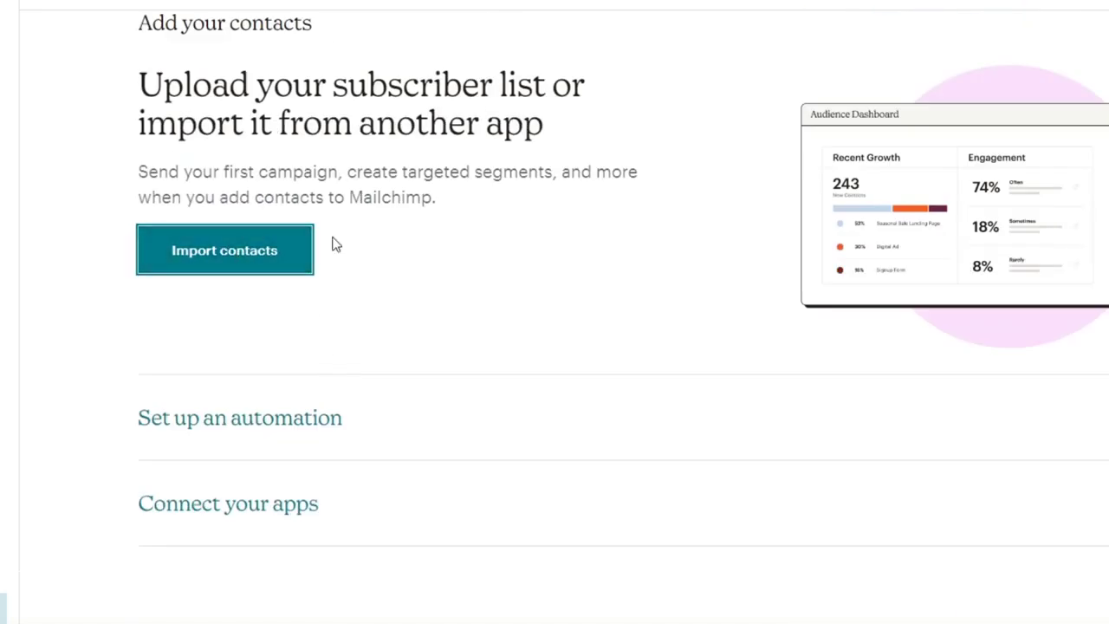
click(225, 251)
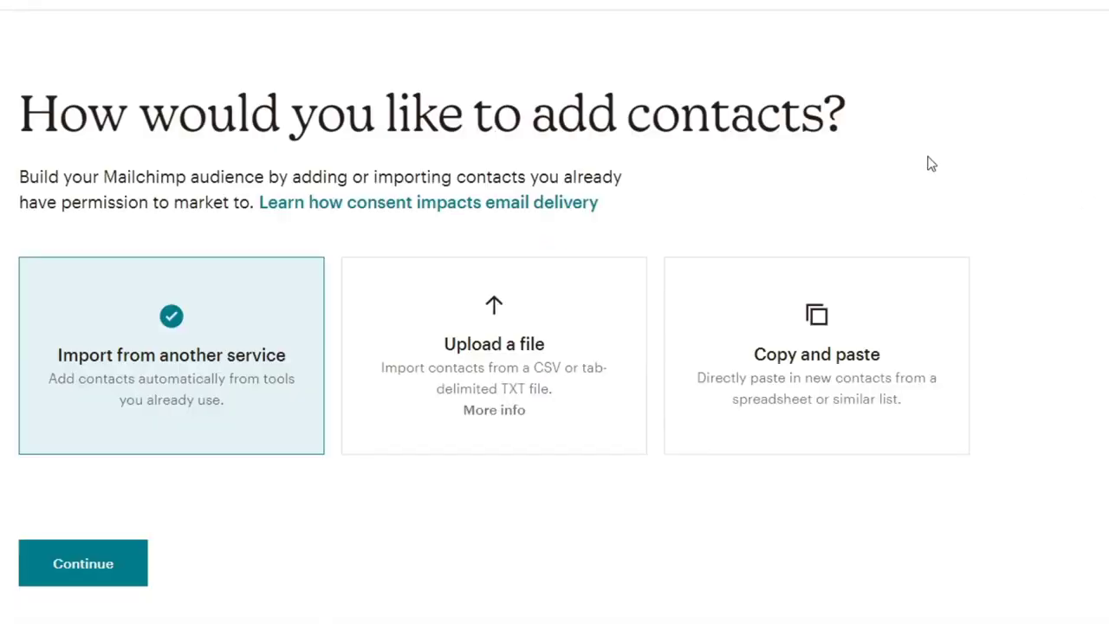
mouse_move(313, 319)
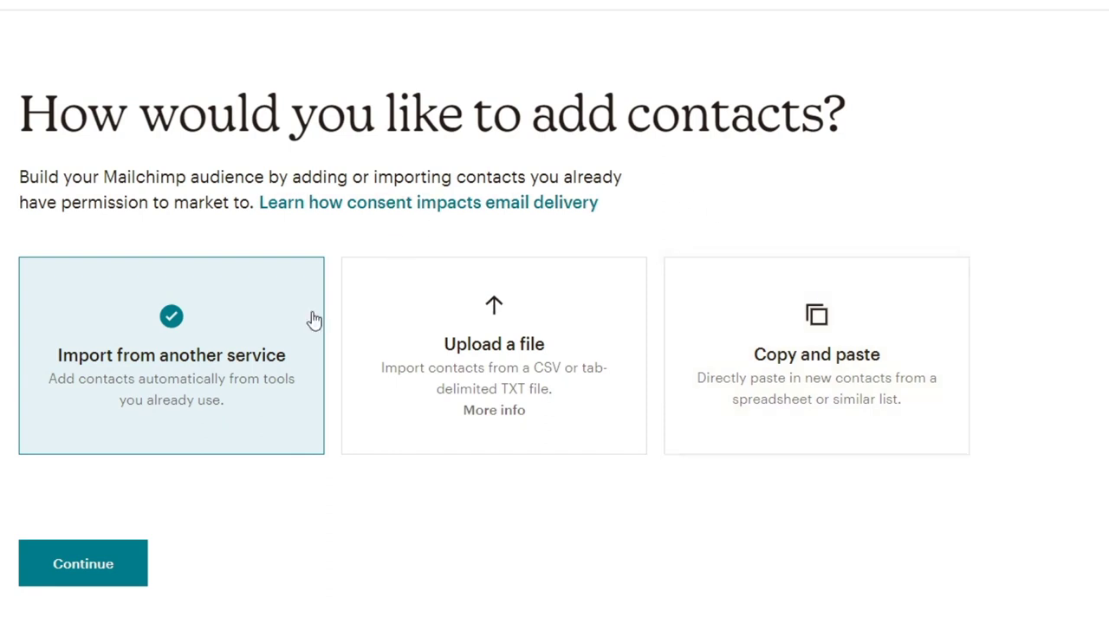
mouse_move(586, 371)
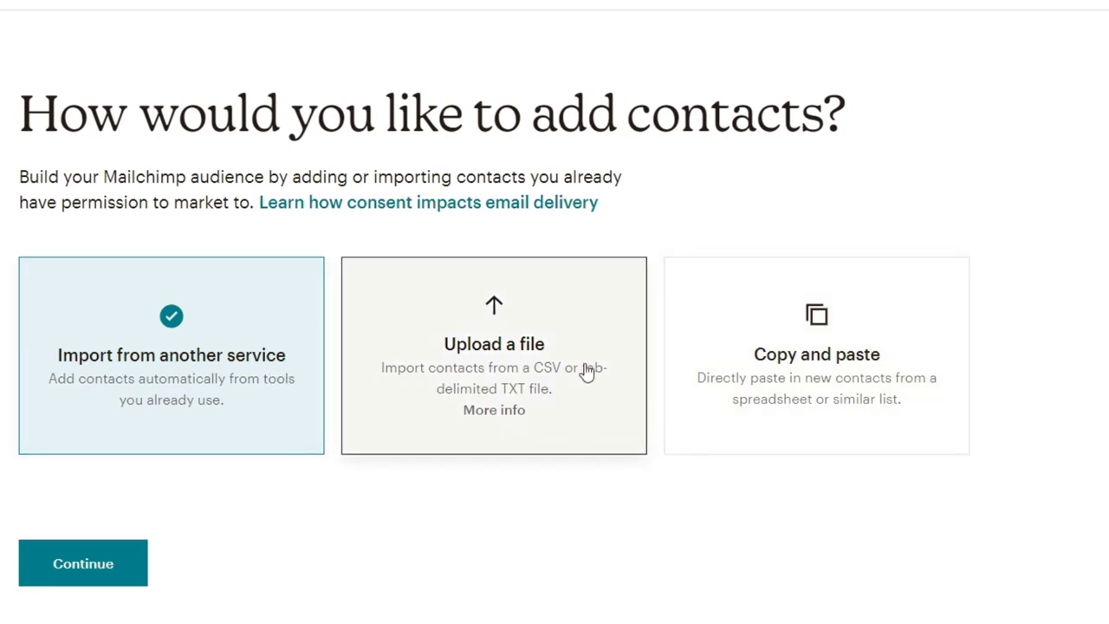
mouse_move(518, 403)
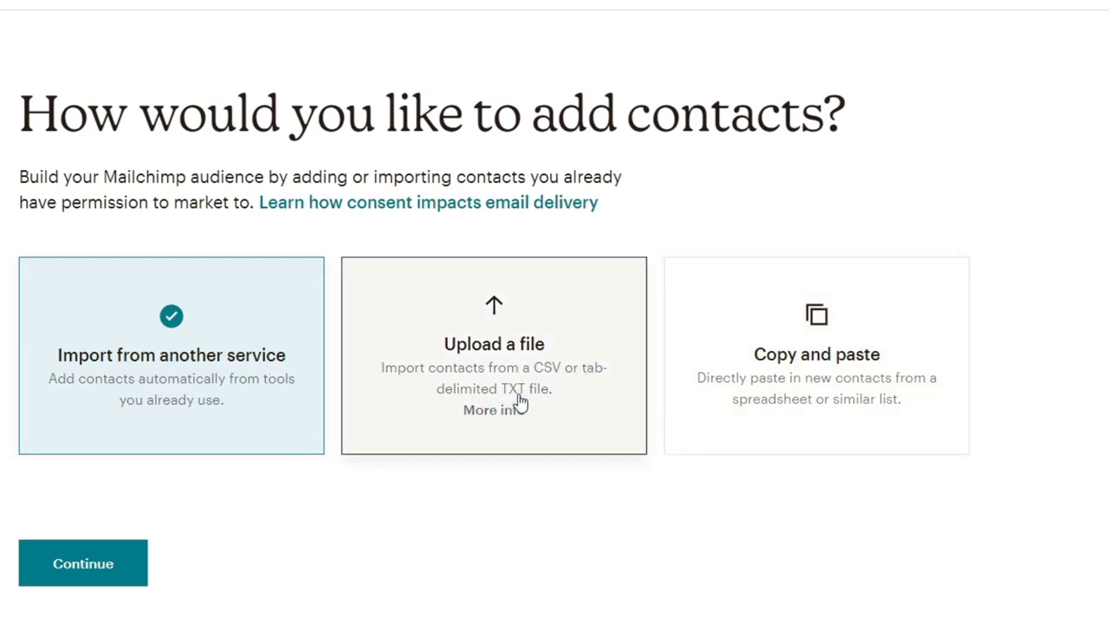
mouse_move(601, 365)
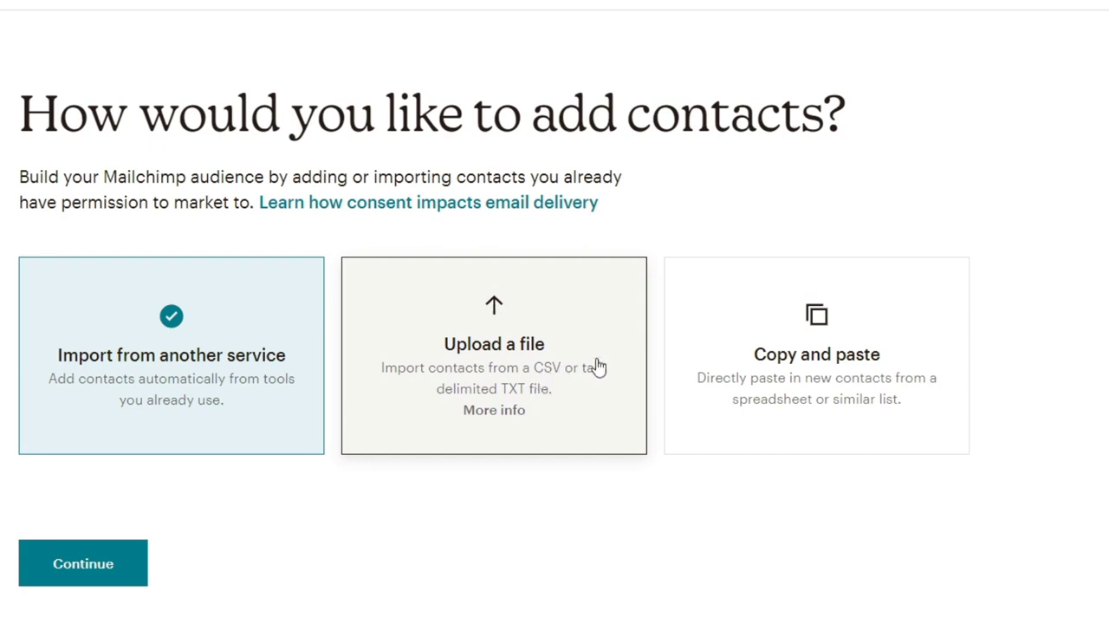
mouse_move(863, 408)
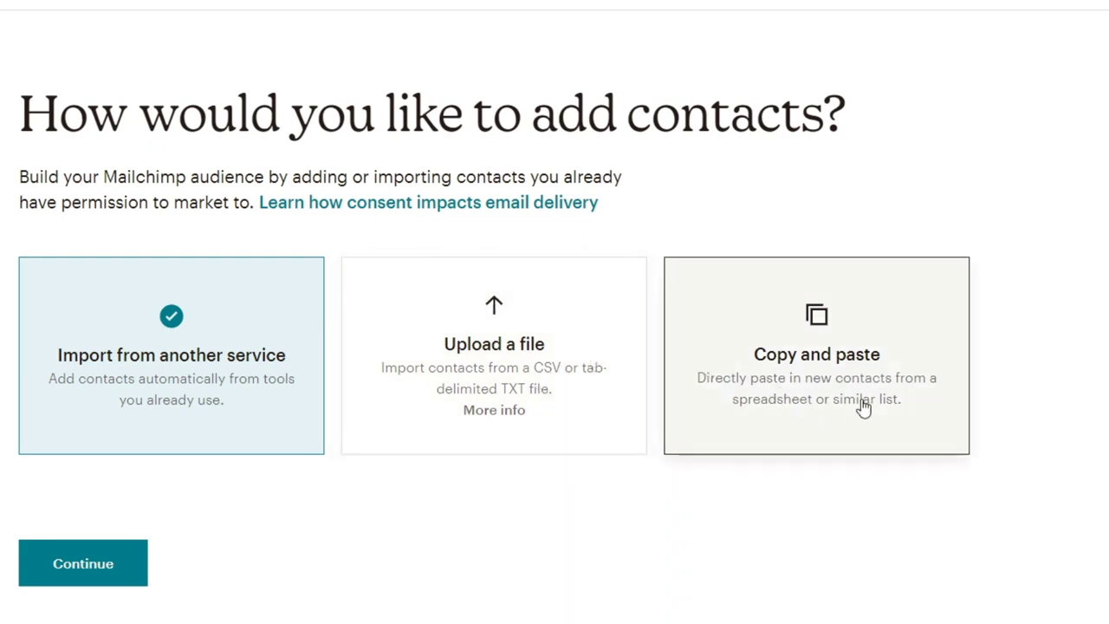
- Choose Copy and paste as the way to add contacts
click(815, 371)
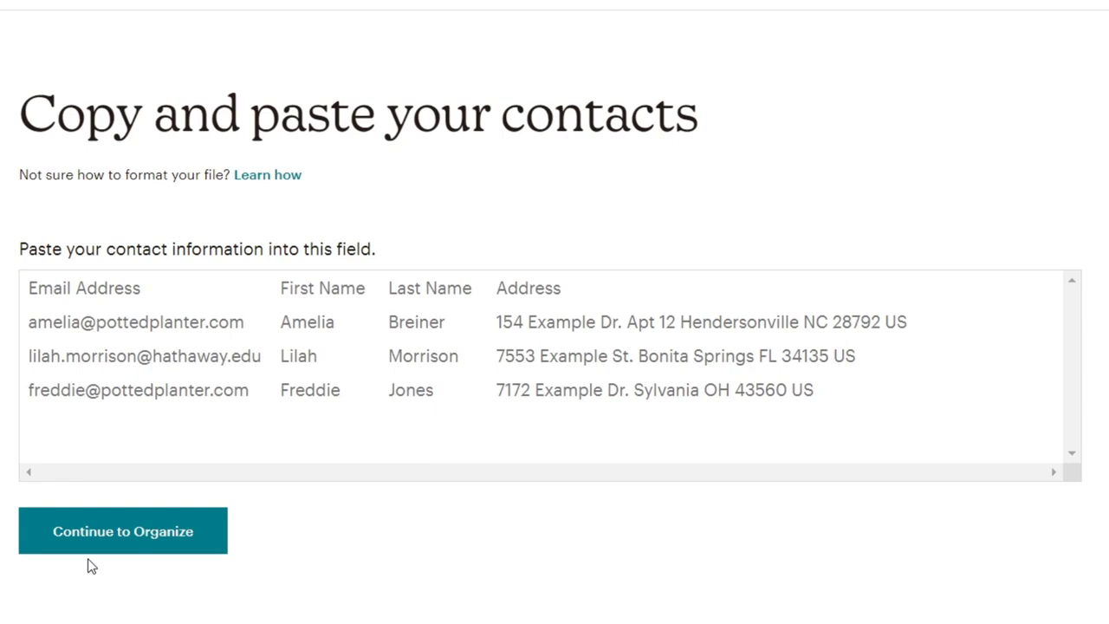
mouse_move(263, 287)
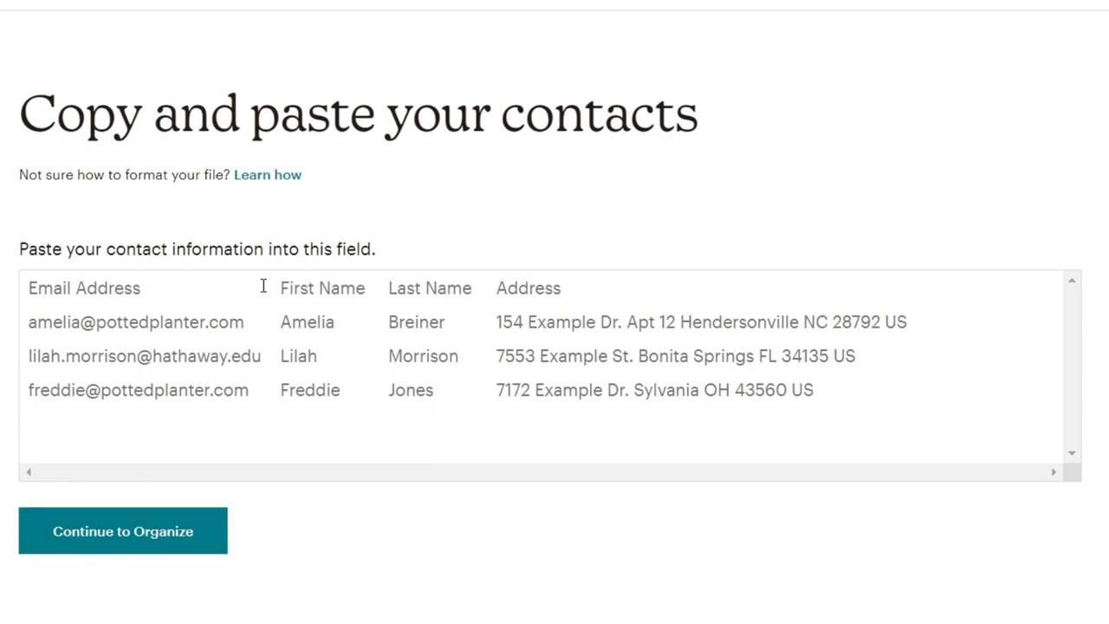
- Inspect the paste field's sample contacts, then return to the add-contacts options
click(433, 288)
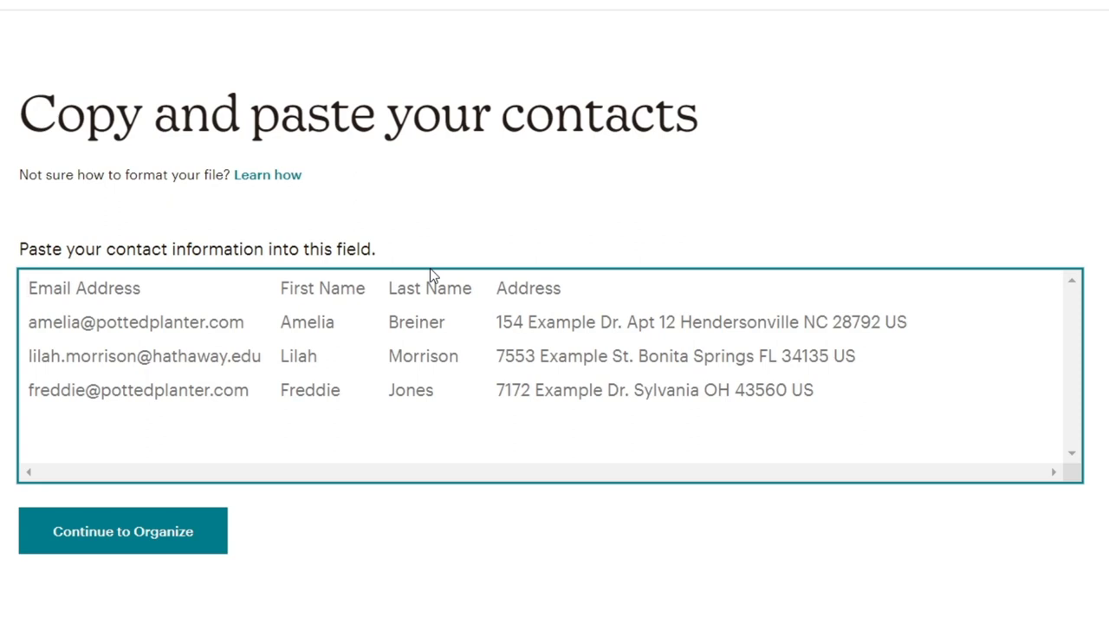
mouse_move(208, 215)
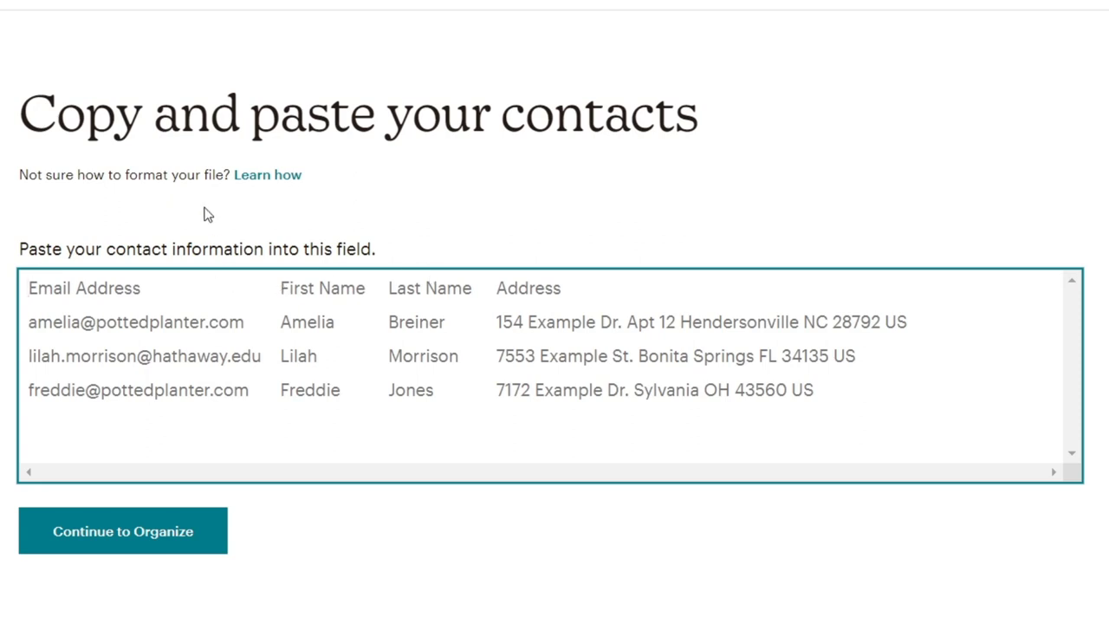
click(434, 288)
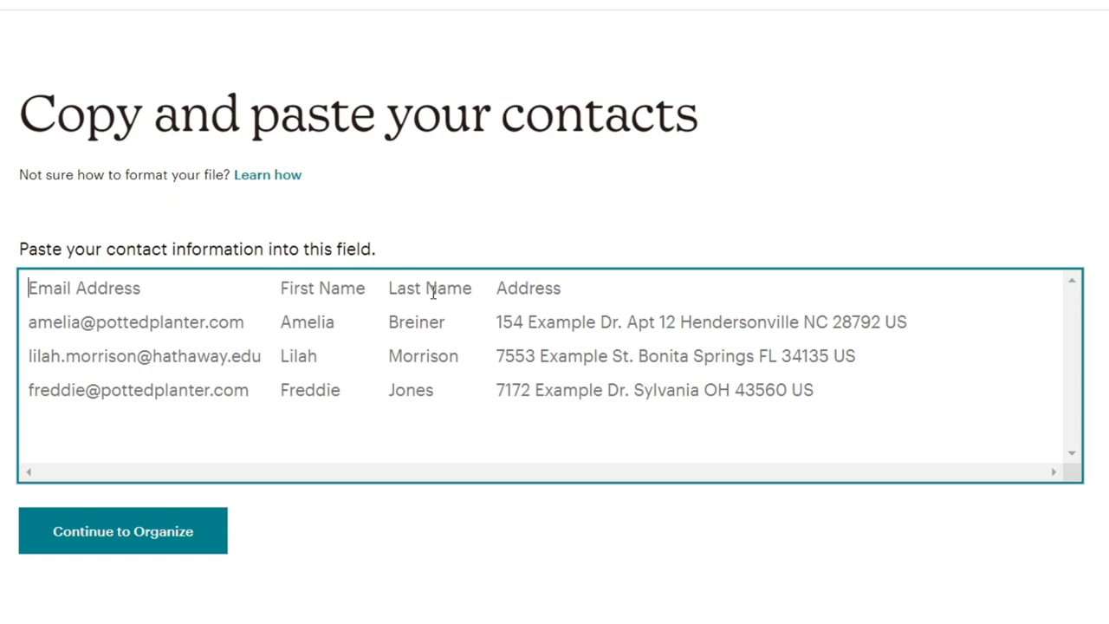
mouse_move(325, 331)
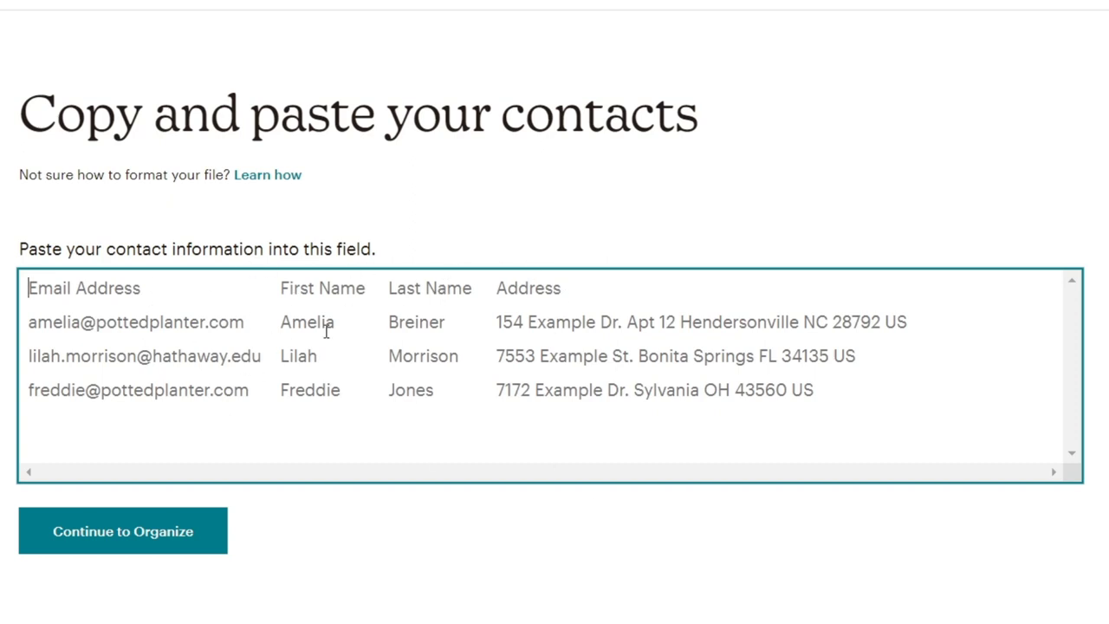
click(122, 530)
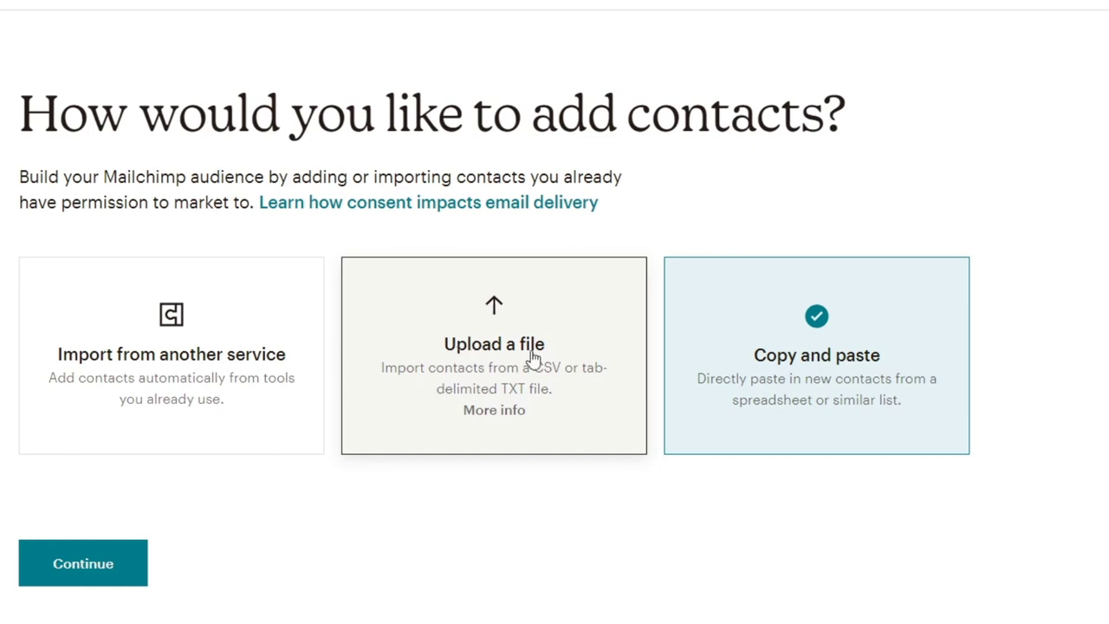
mouse_move(293, 443)
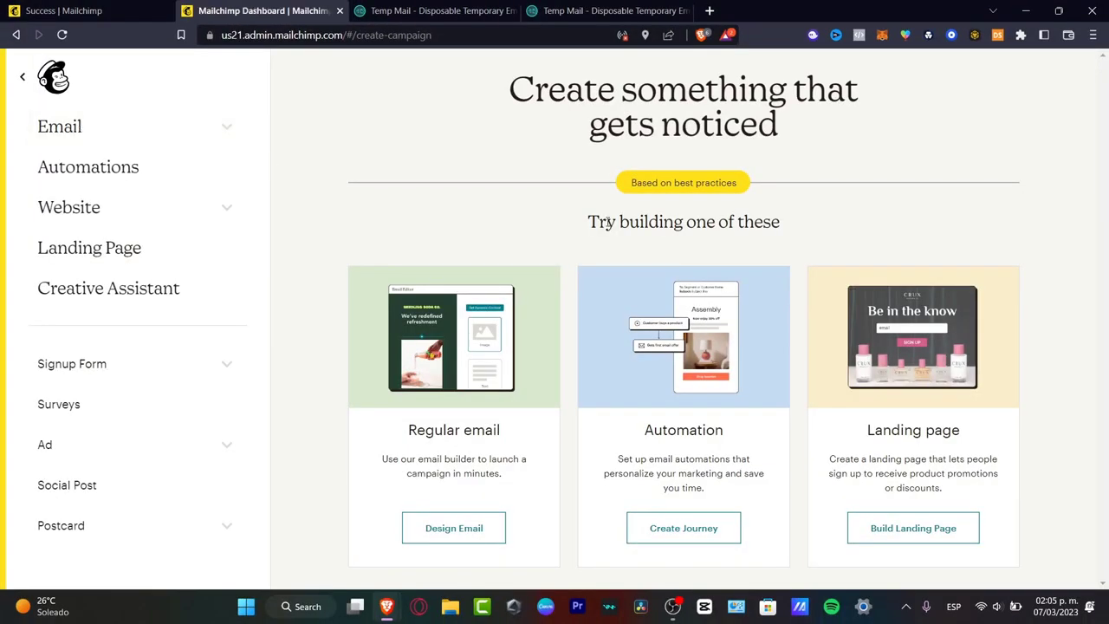
mouse_move(631, 391)
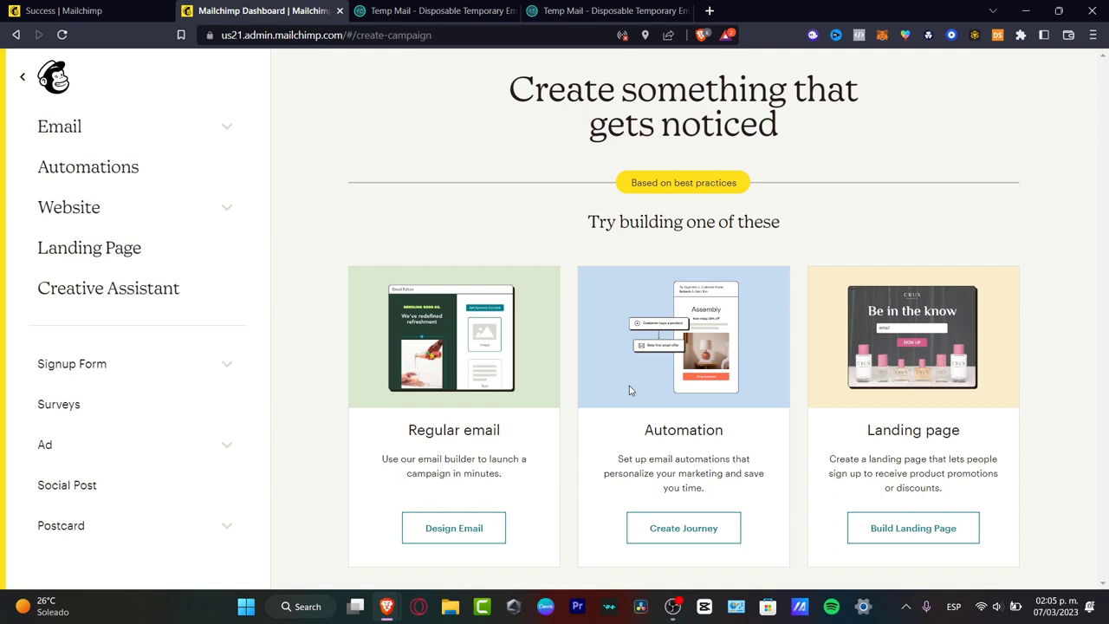
mouse_move(614, 433)
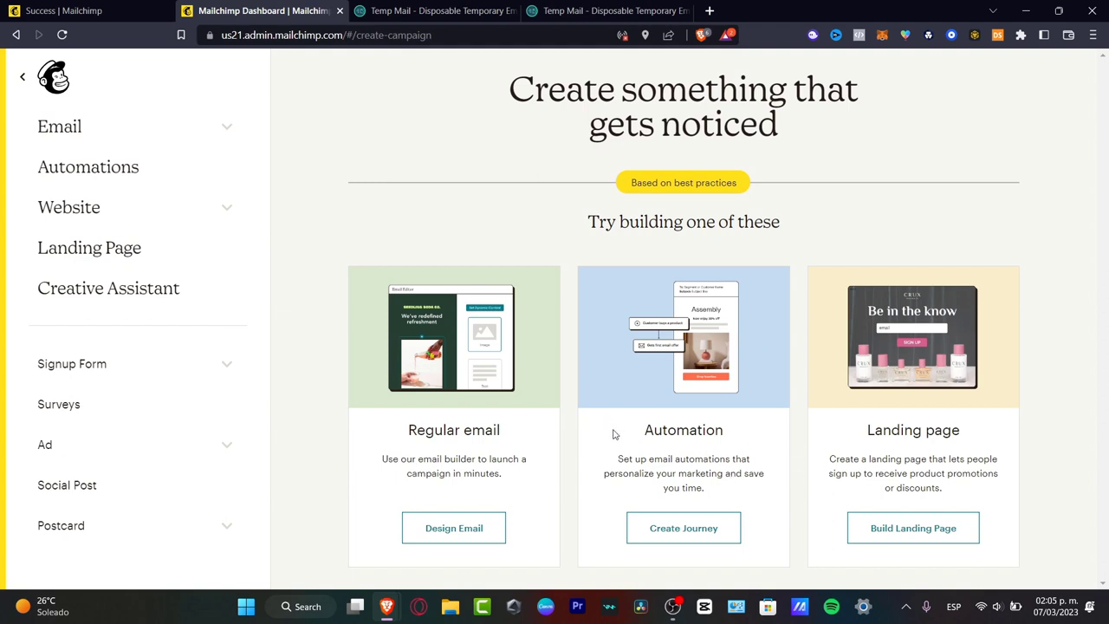
mouse_move(745, 192)
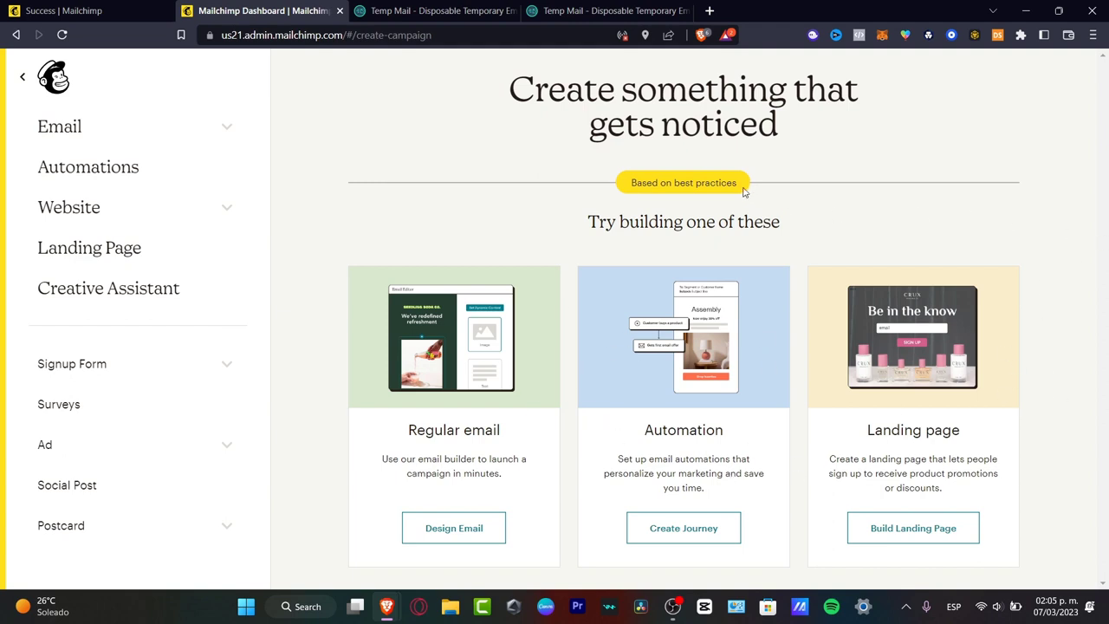
mouse_move(193, 212)
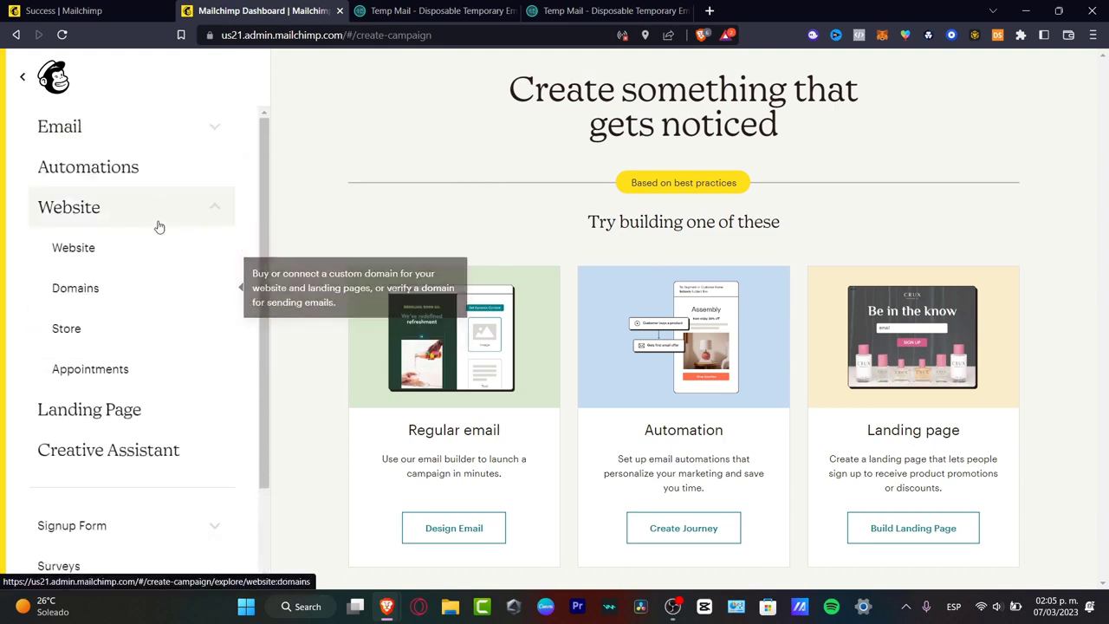
- Expand Email in the Create sidebar and choose Template
click(60, 125)
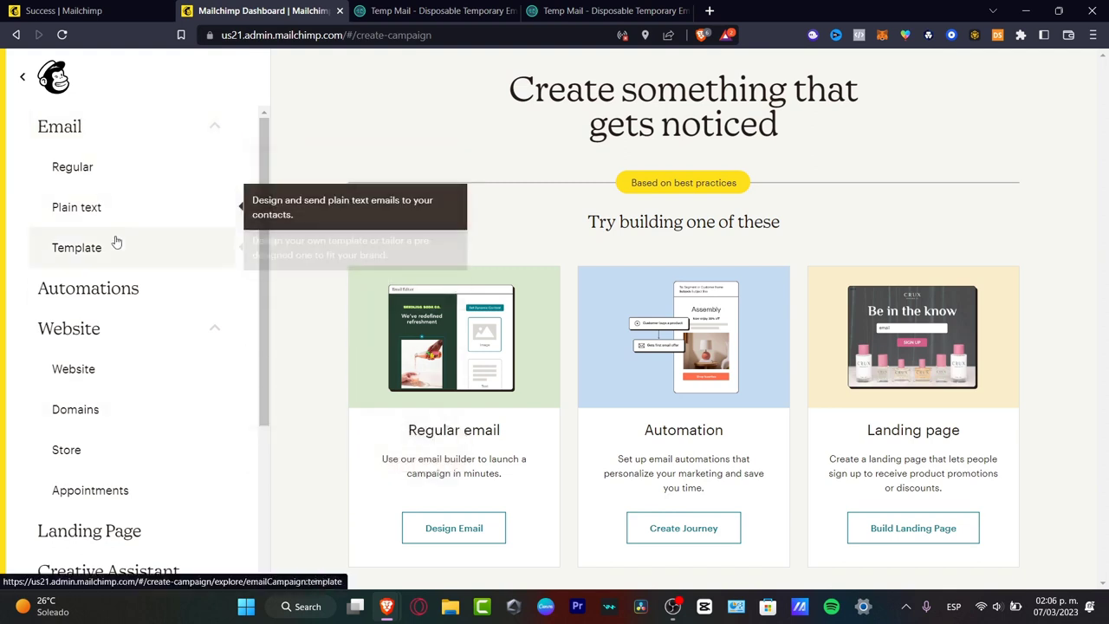
click(76, 247)
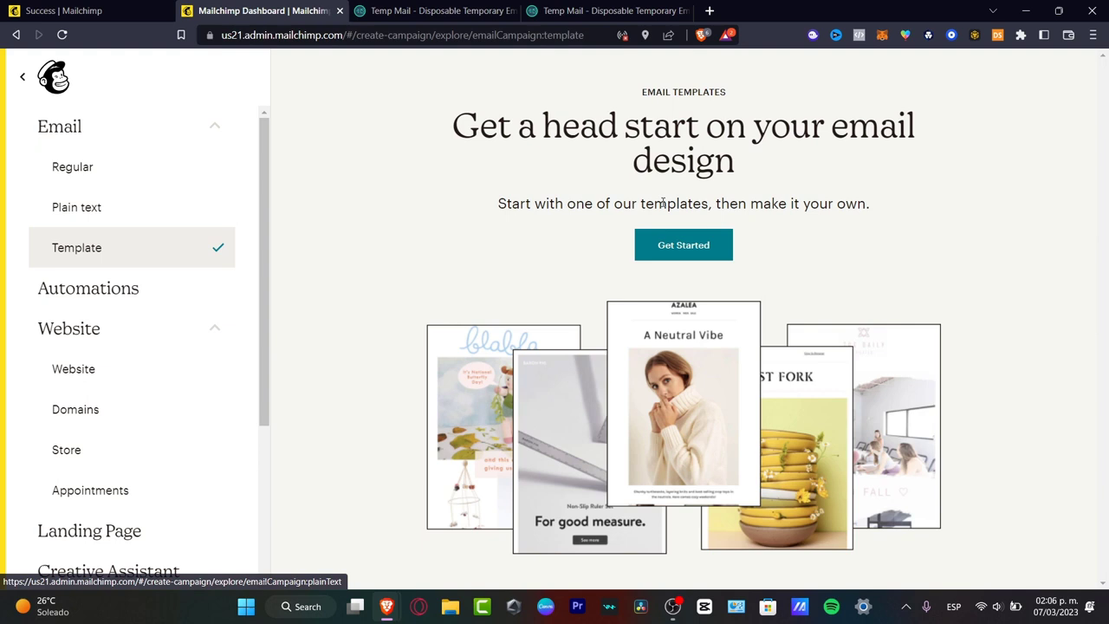
mouse_move(471, 314)
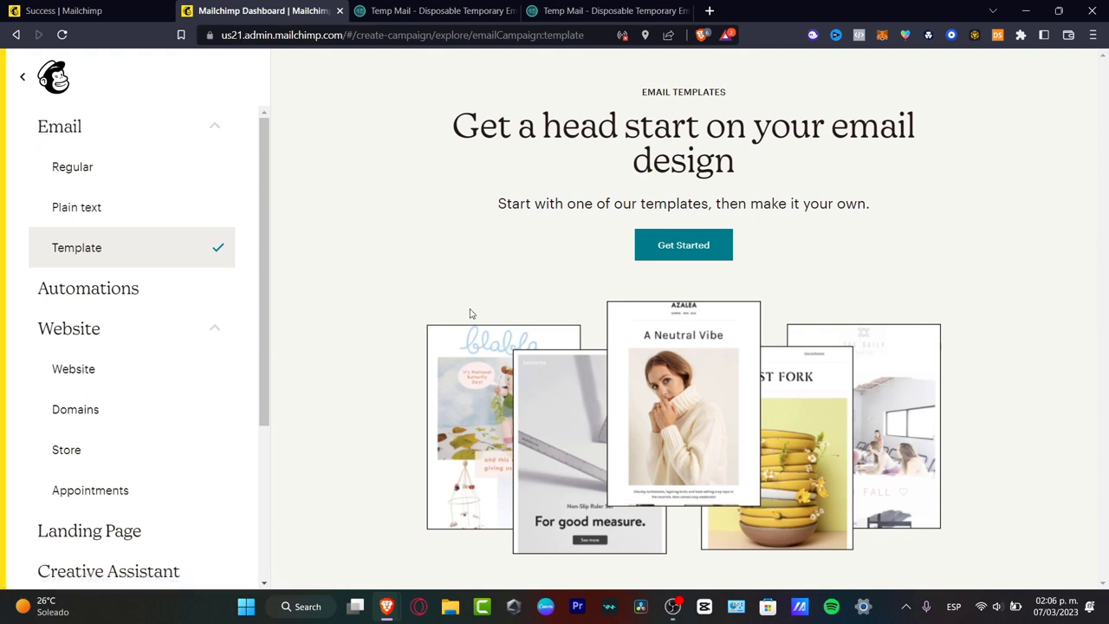
- Start creating a new email template with Get Started
click(684, 245)
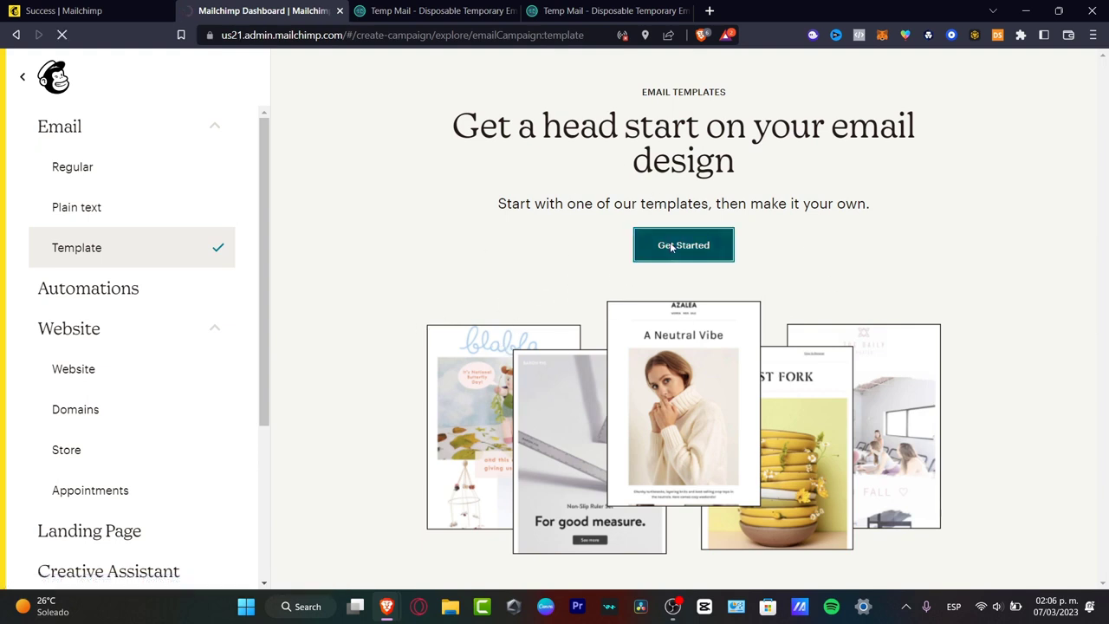
click(682, 244)
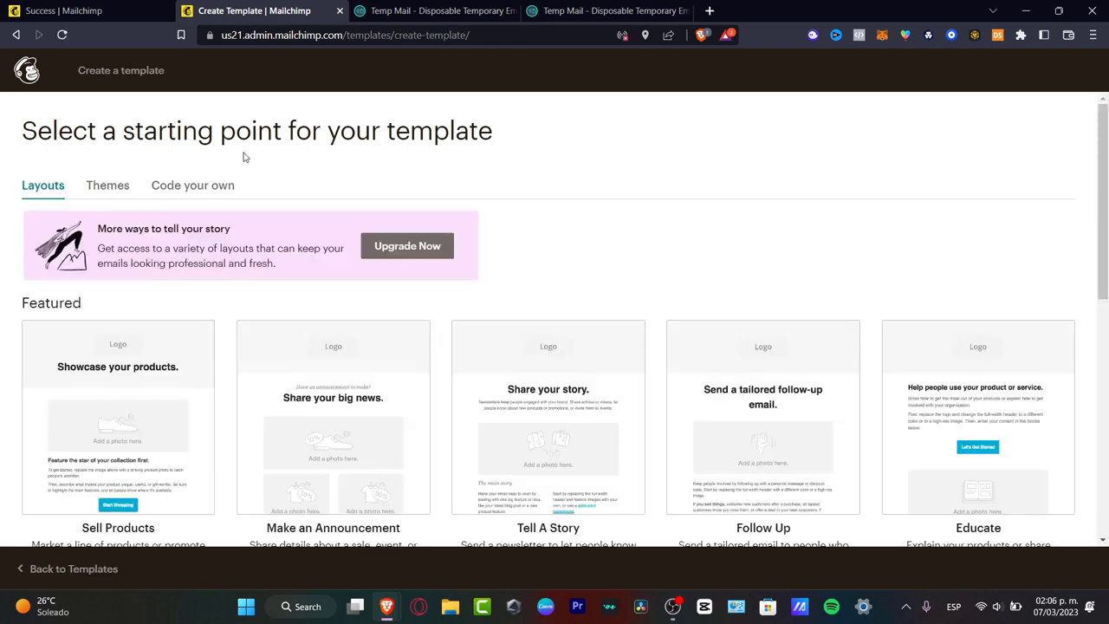
- Browse the featured layouts and open Make an Announcement as an untitled template
scroll(down, 3)
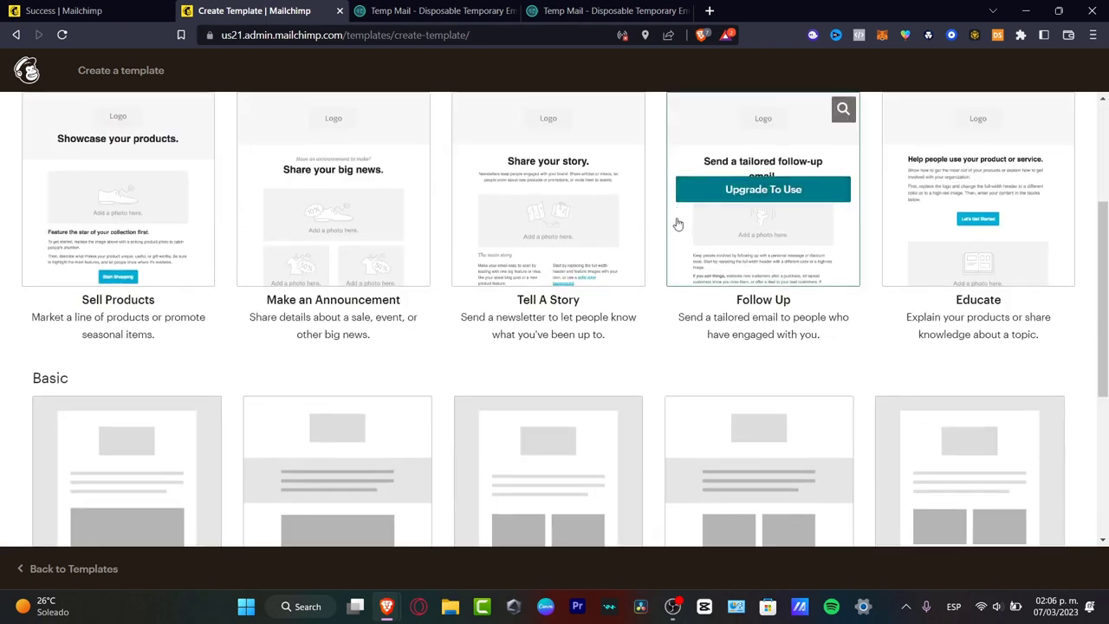
scroll(down, 3)
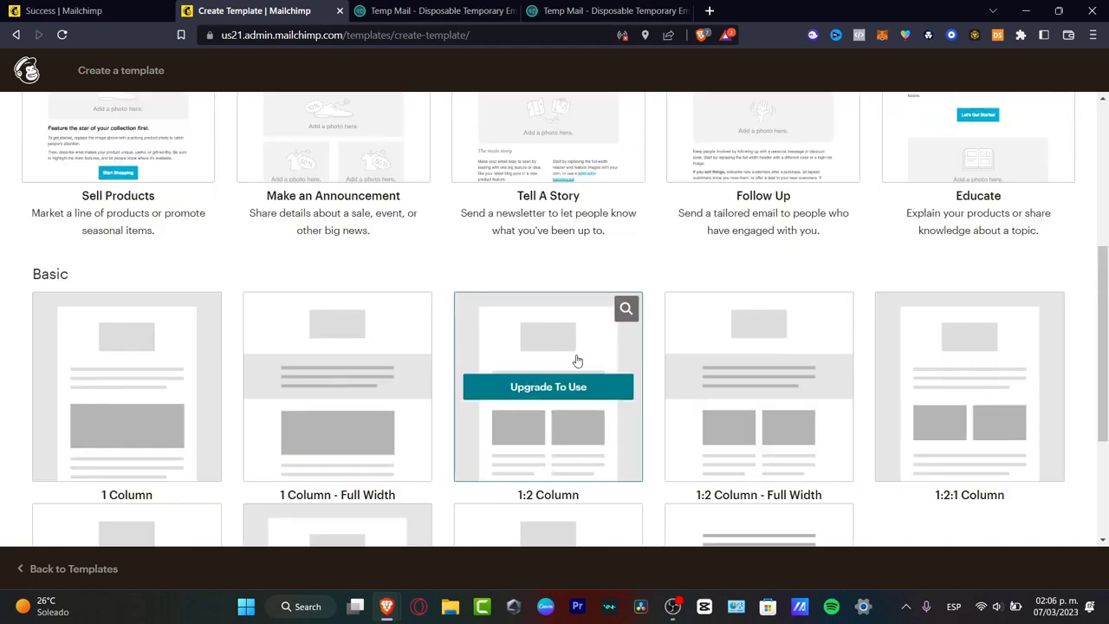
scroll(up, 3)
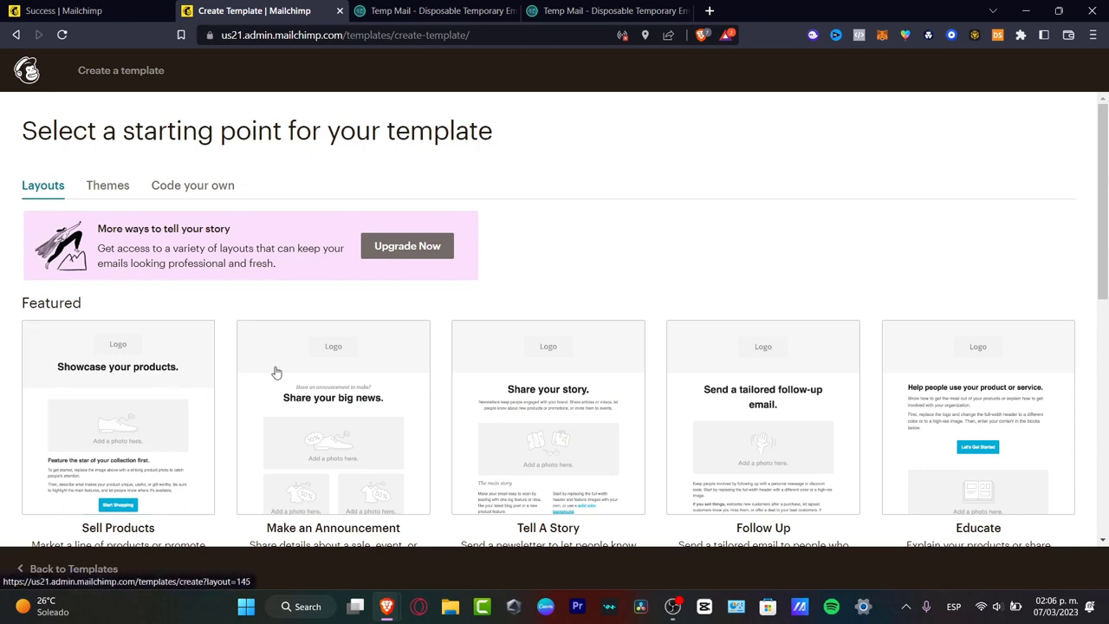
scroll(down, 3)
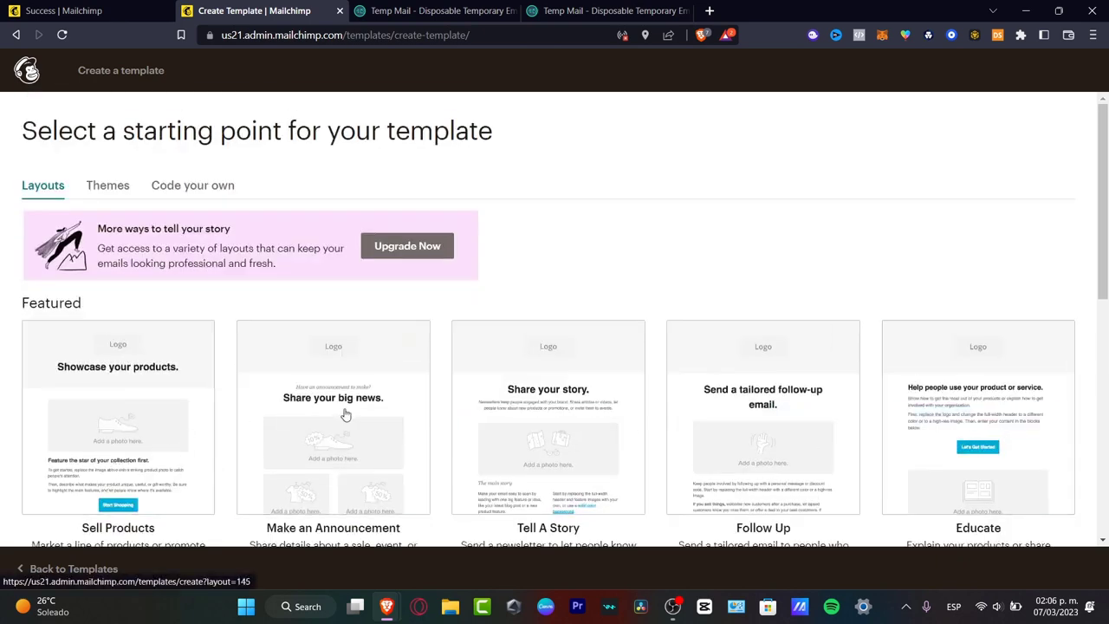
mouse_move(1013, 469)
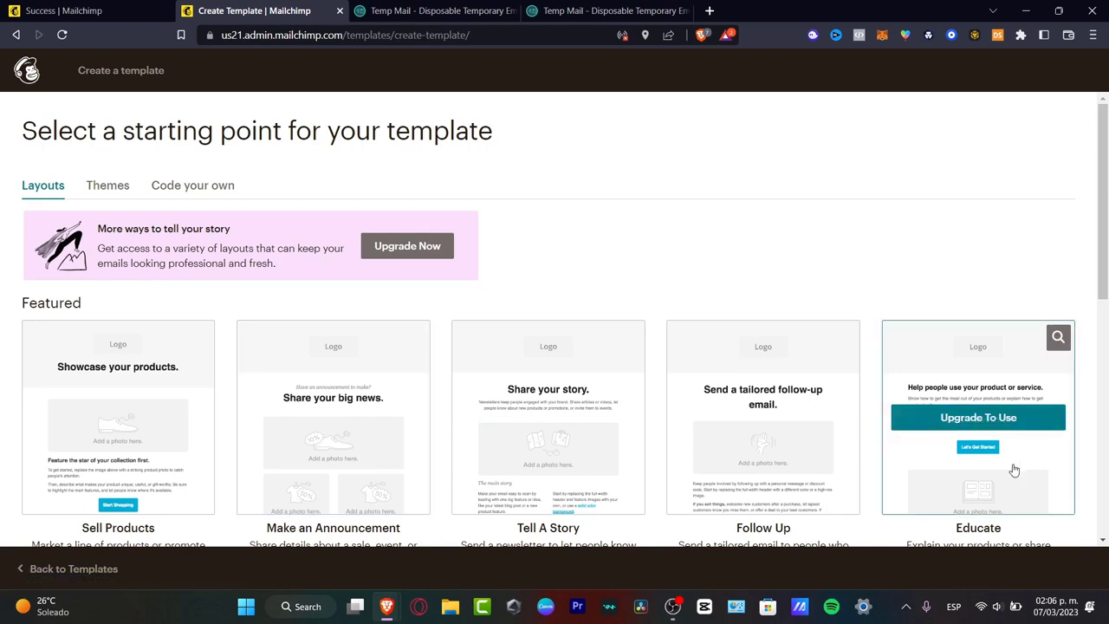
scroll(down, 3)
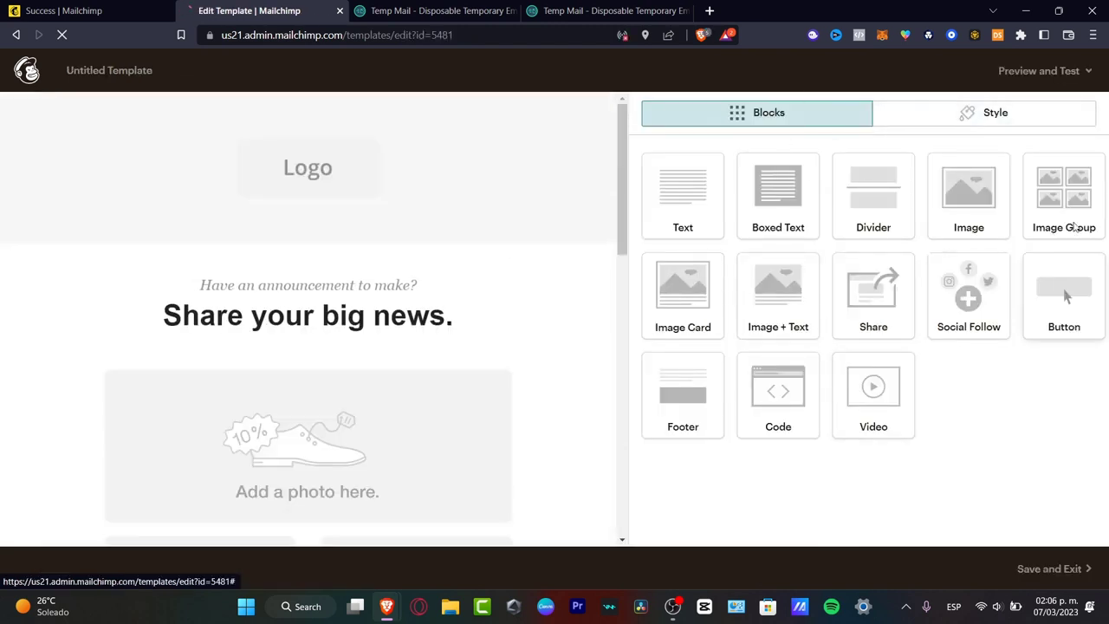
- Check the Style settings, return to Blocks, and launch Creative Assistant for the logo
click(984, 112)
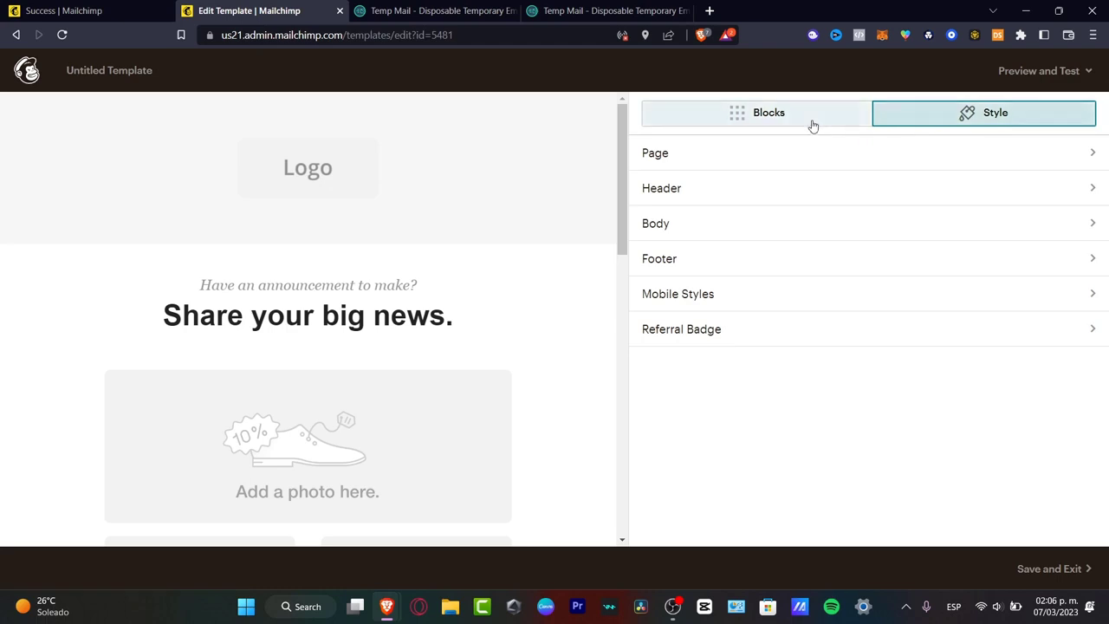
click(769, 112)
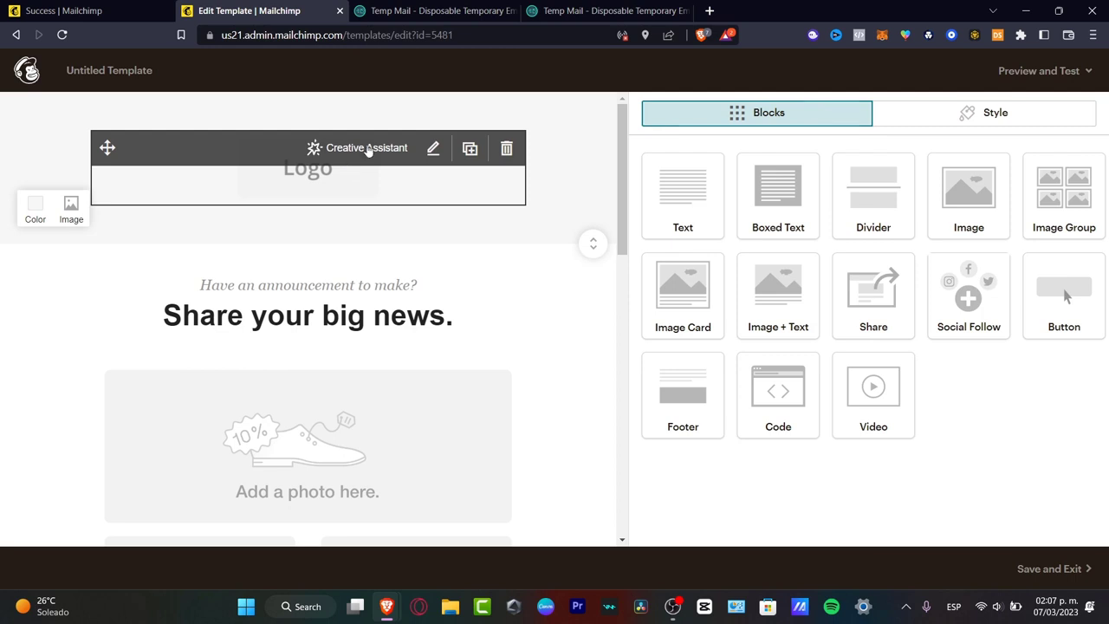
click(368, 148)
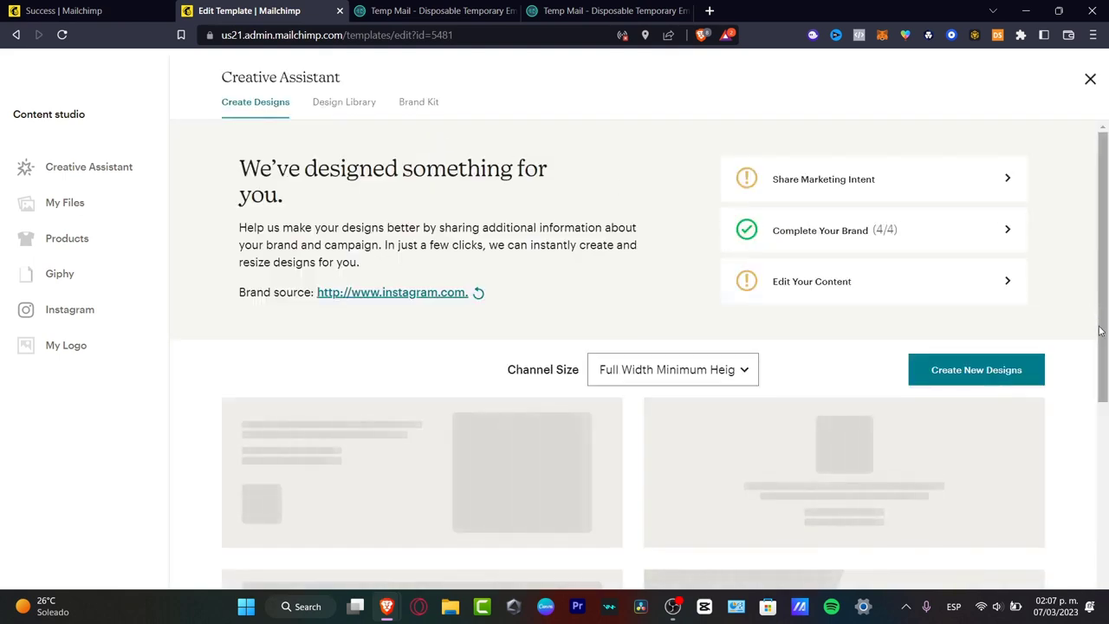
- Generate new designs and insert the blue 'Instagram from Meta' header design
scroll(down, 3)
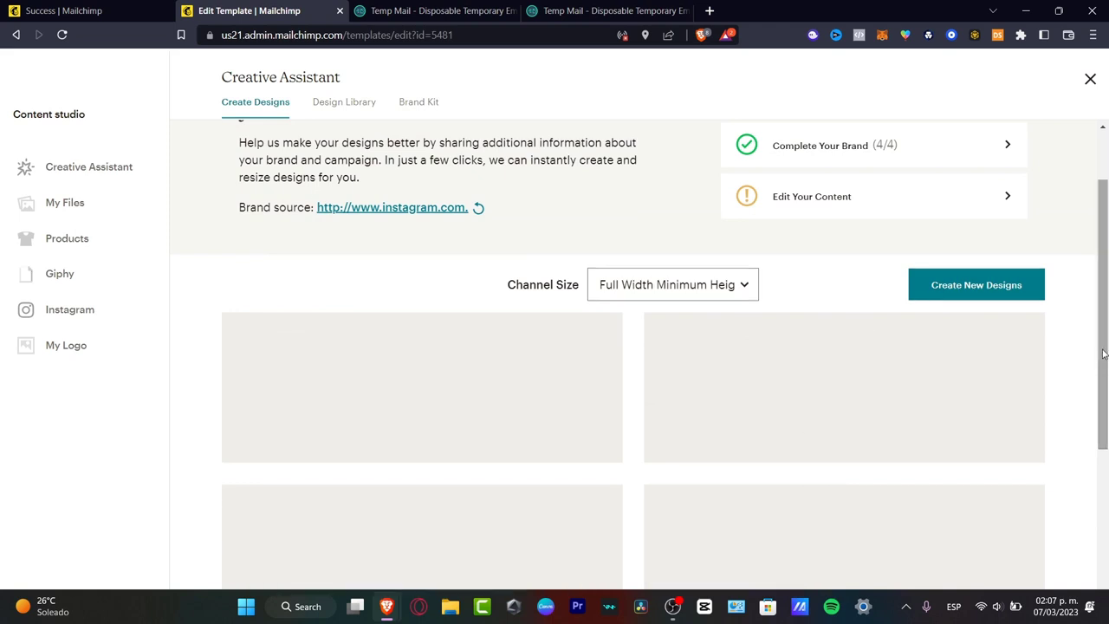
click(976, 284)
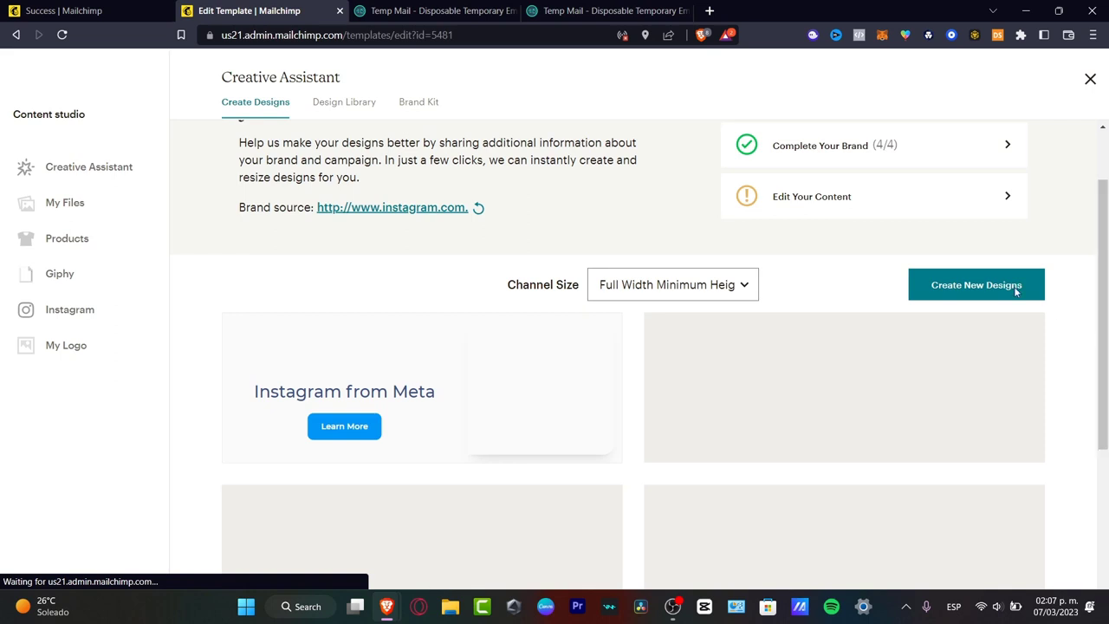
click(976, 284)
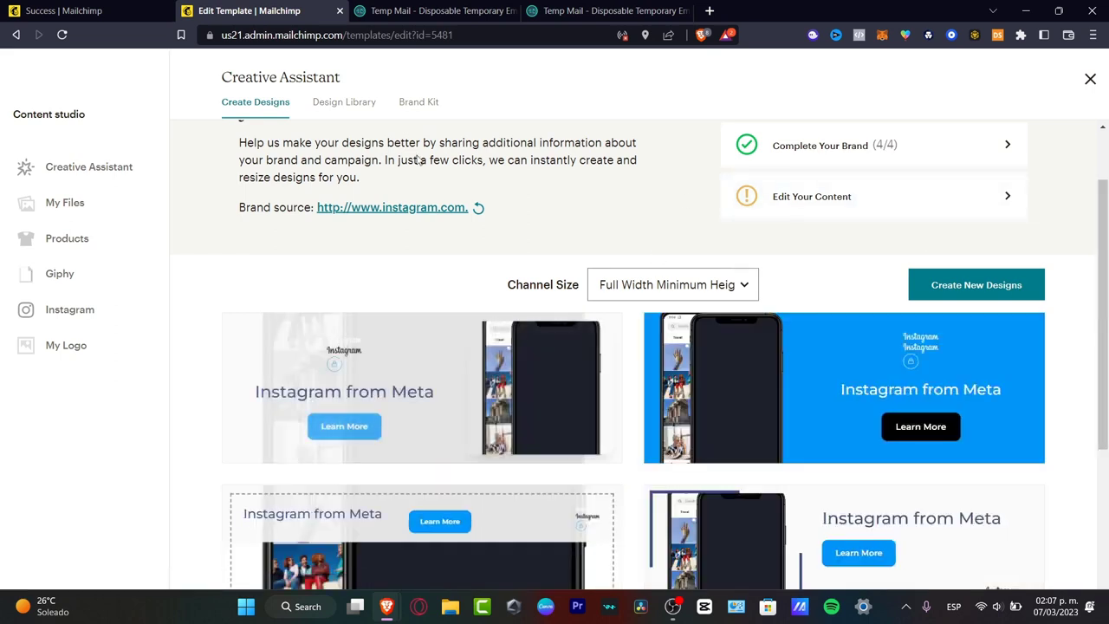
mouse_move(421, 387)
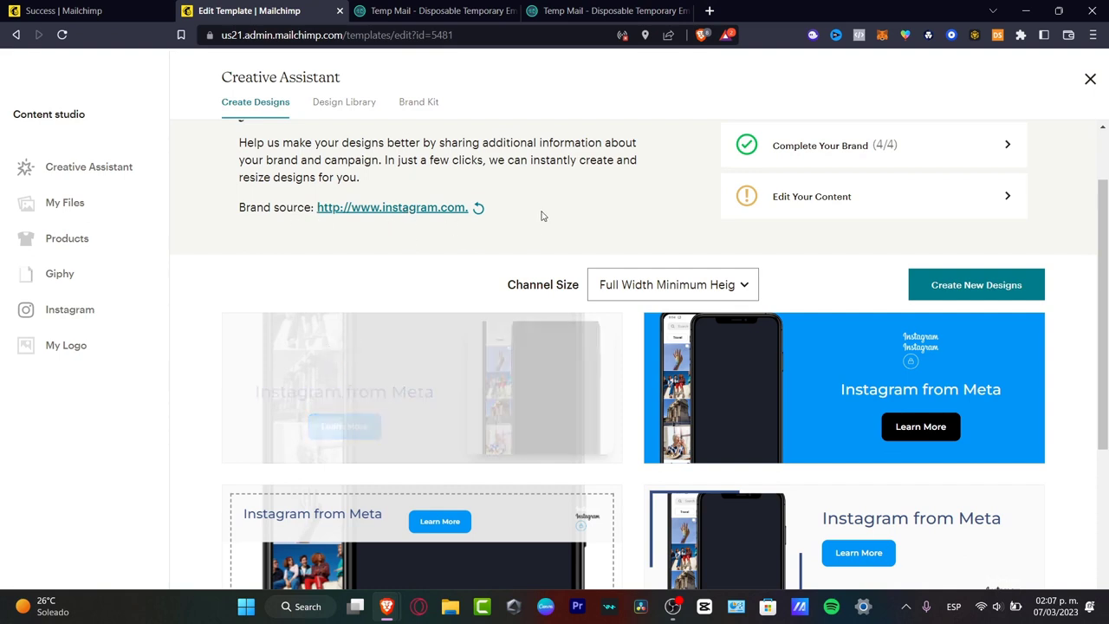
mouse_move(753, 334)
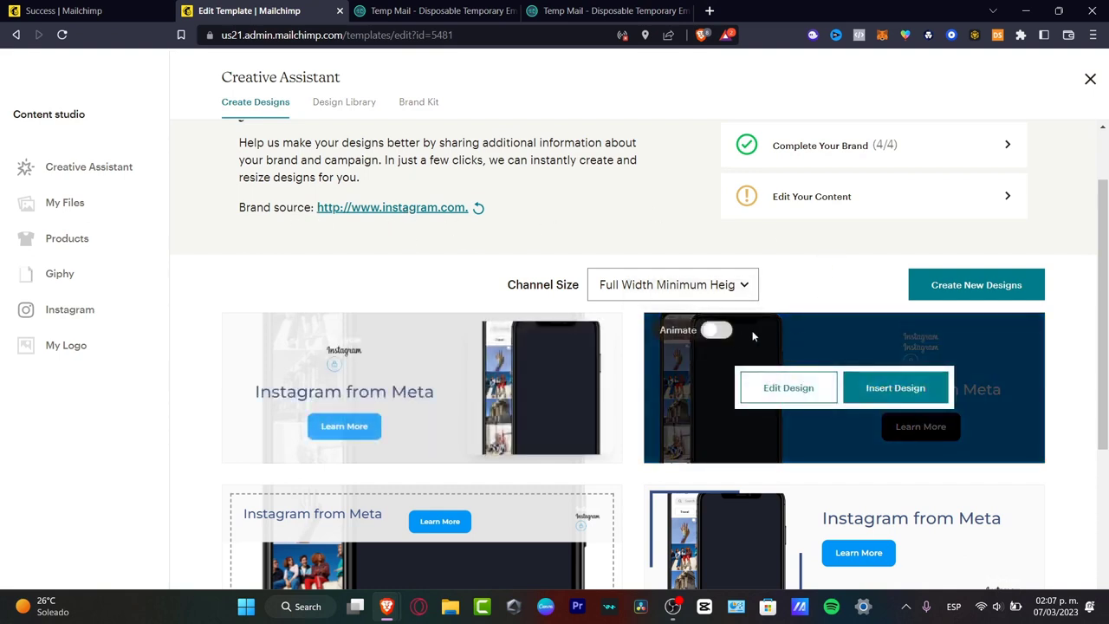
scroll(down, 3)
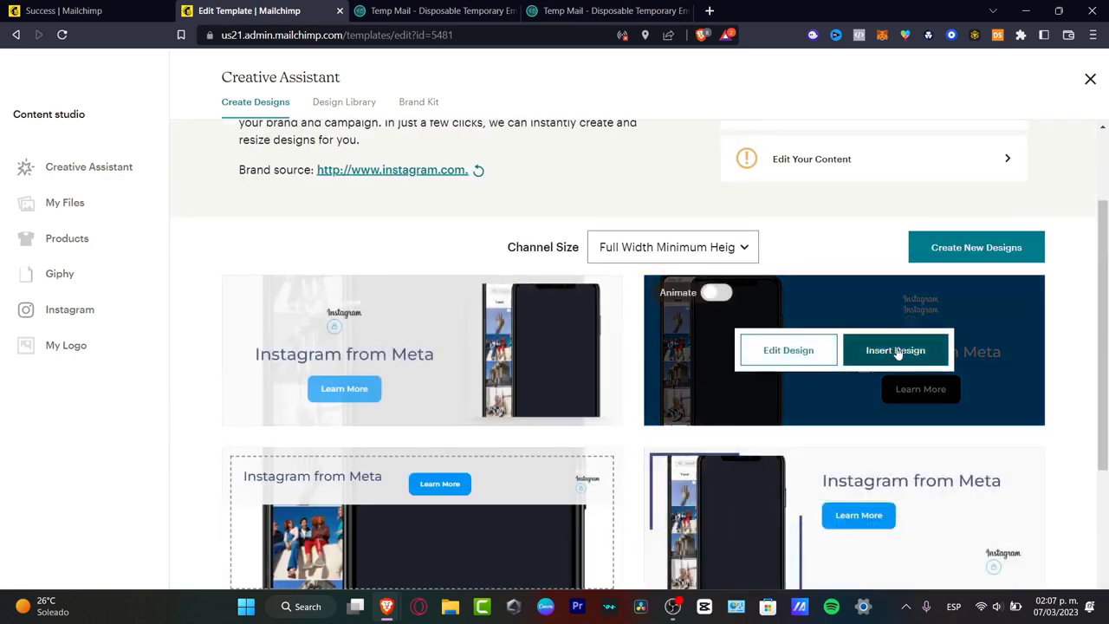
click(896, 349)
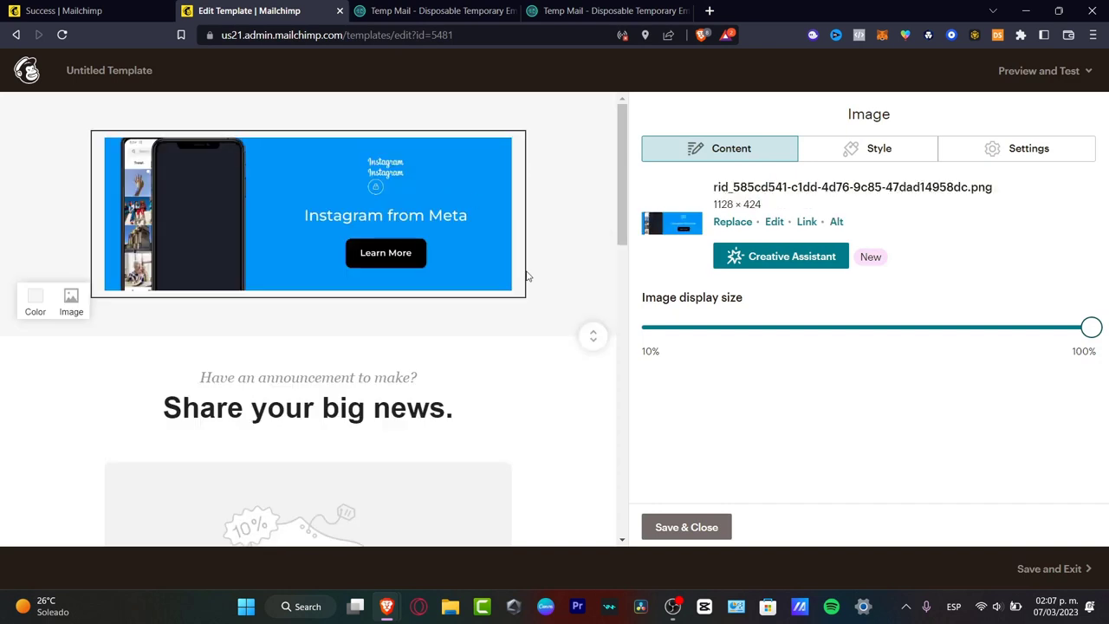
mouse_move(477, 216)
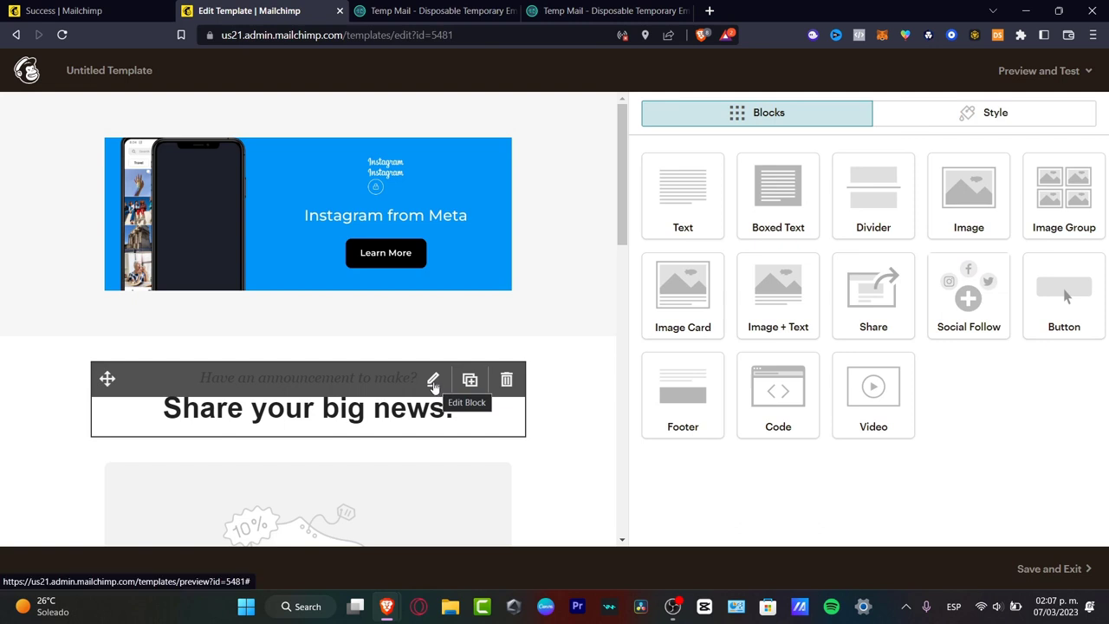
- Replace 'Share your big news.' with 'Welcome to the team' below 'Welcome to our first Newsletter'
click(433, 381)
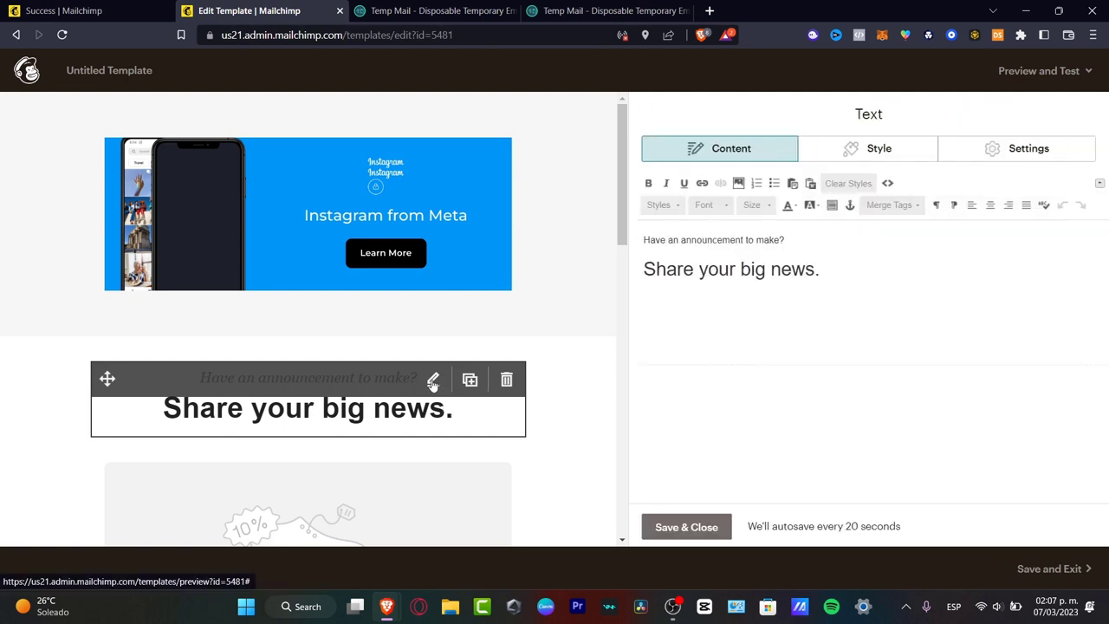
mouse_move(536, 321)
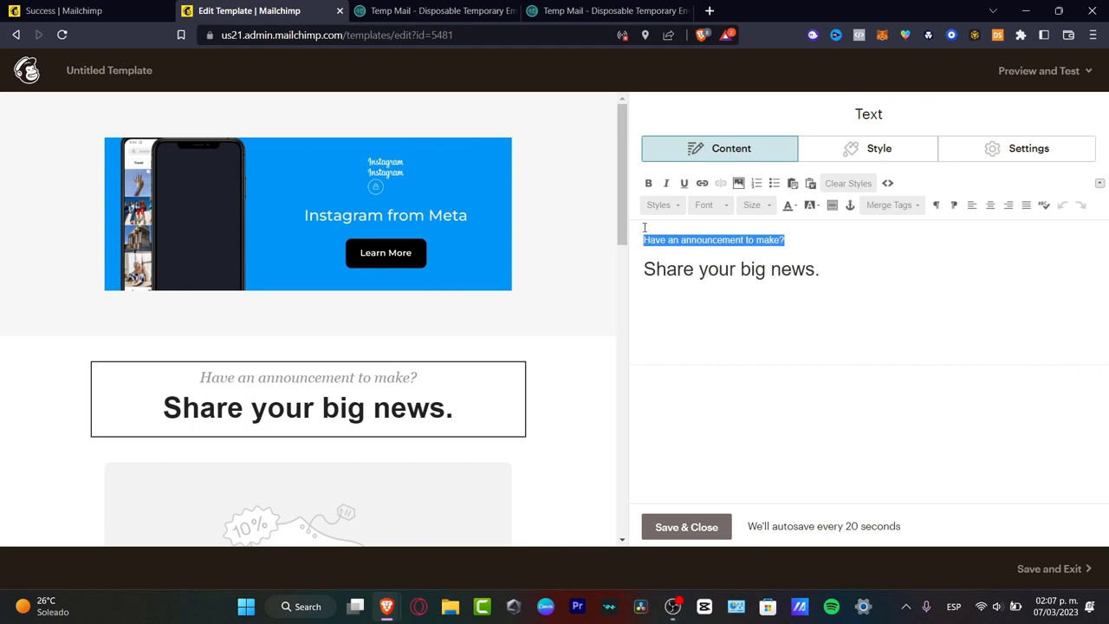
text(Welcome to our first Ne)
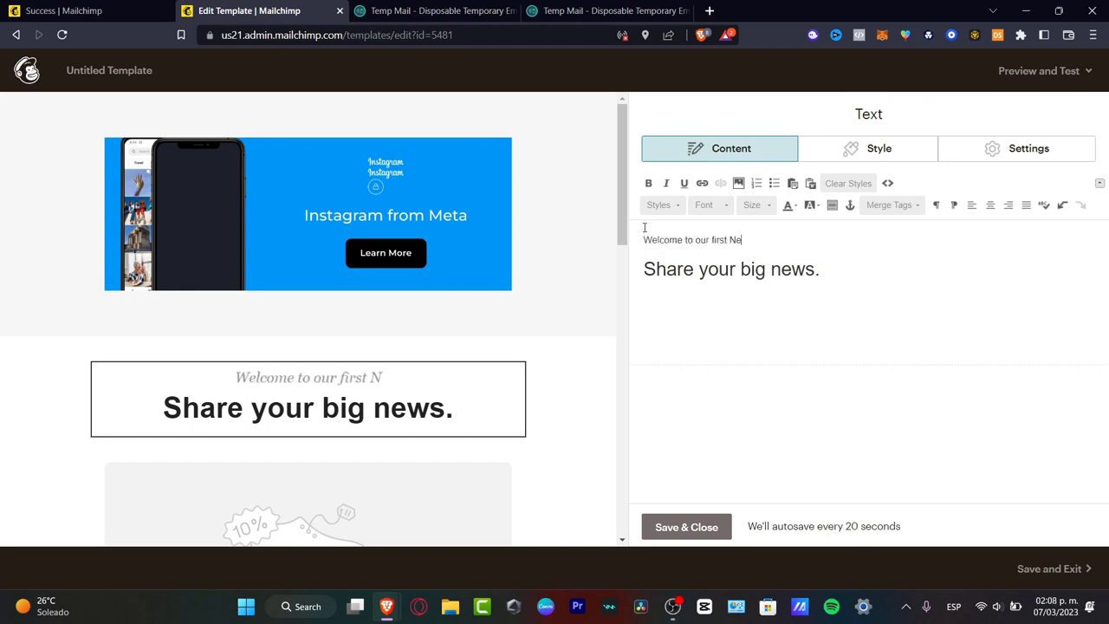
text(wsletter)
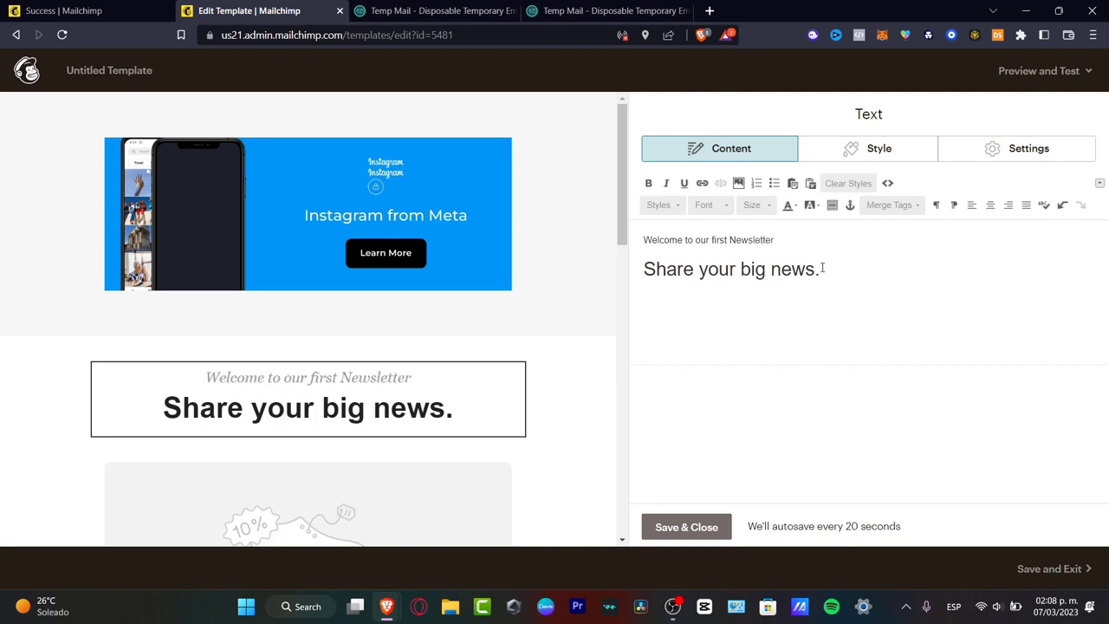
text(Weo)
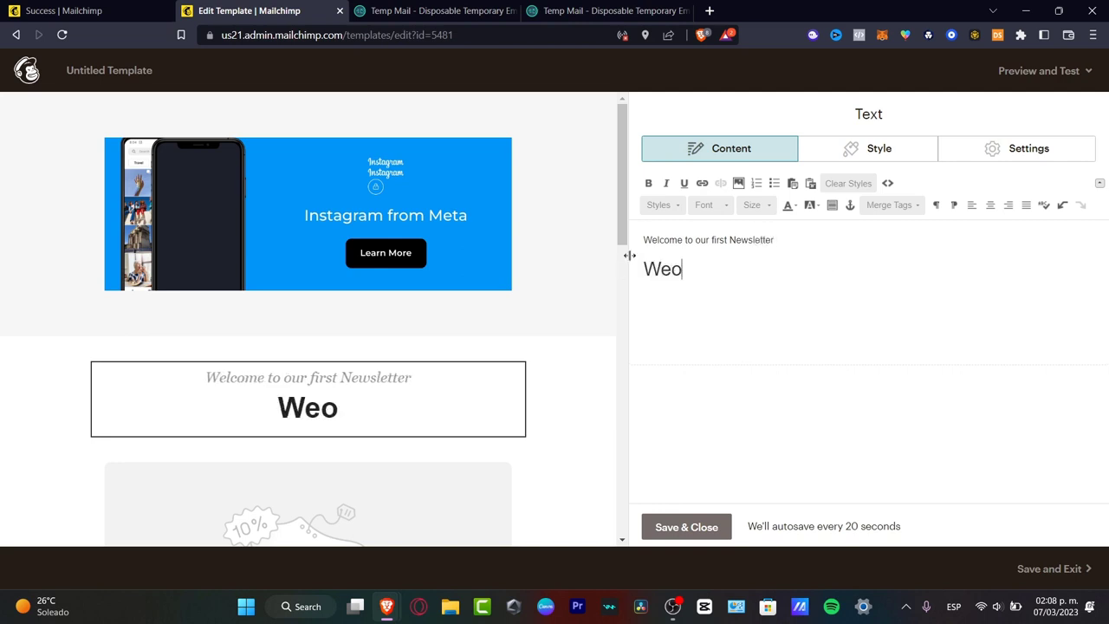
text(Welcome to the t)
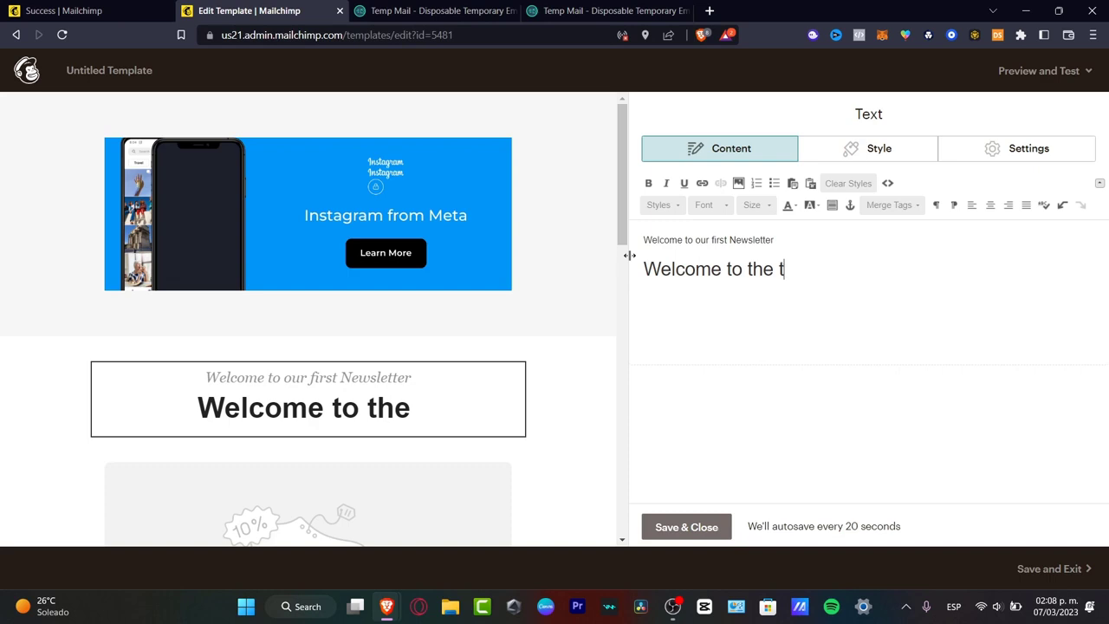
text(eam)
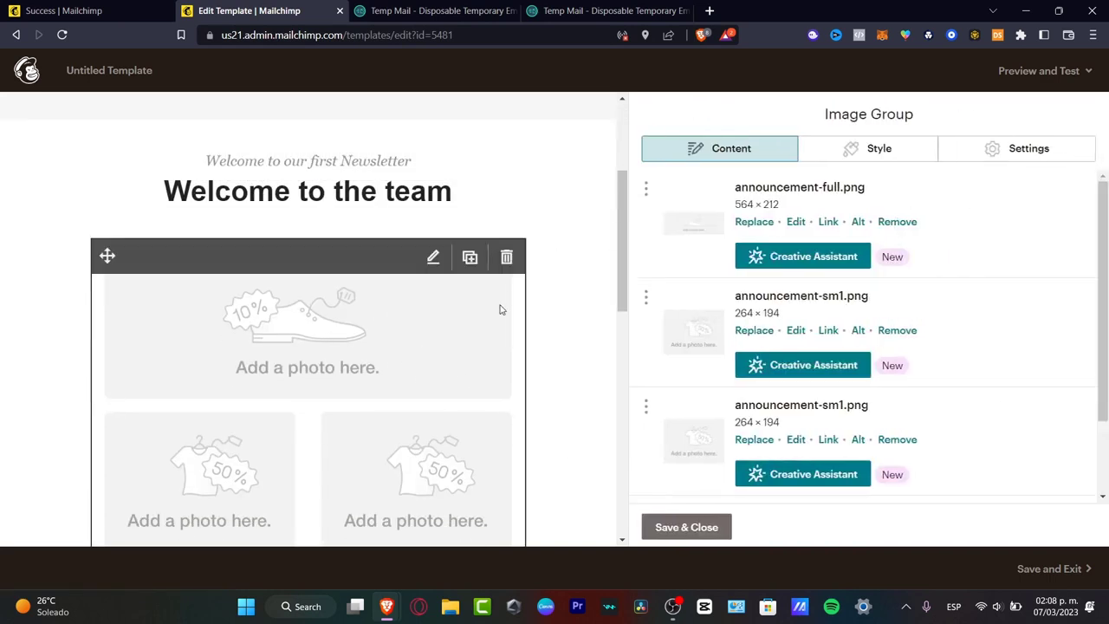
mouse_move(452, 317)
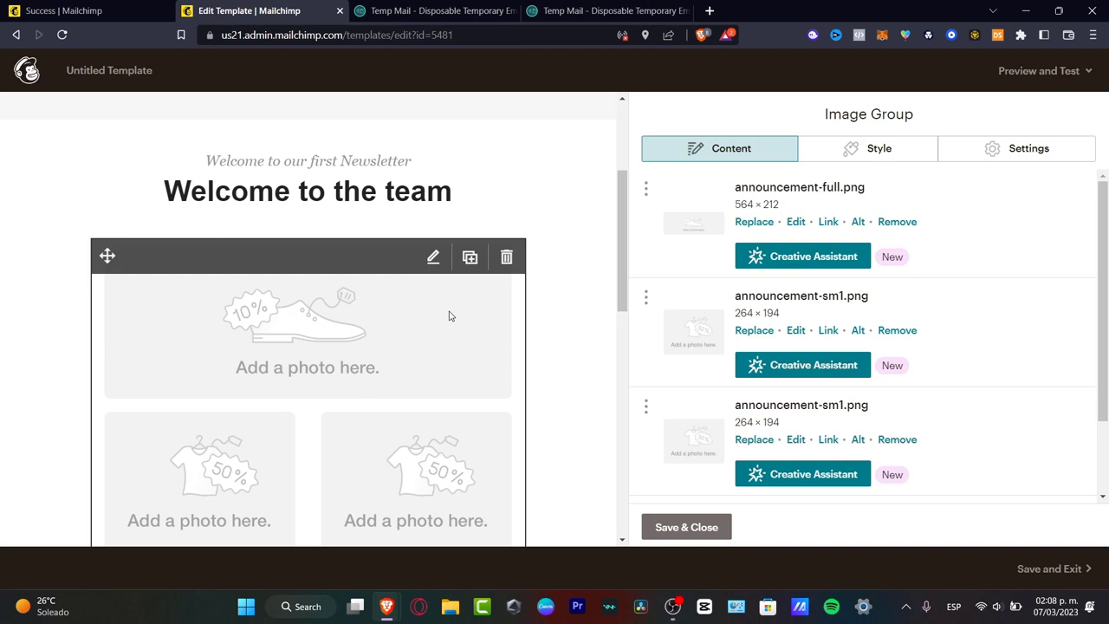
mouse_move(505, 369)
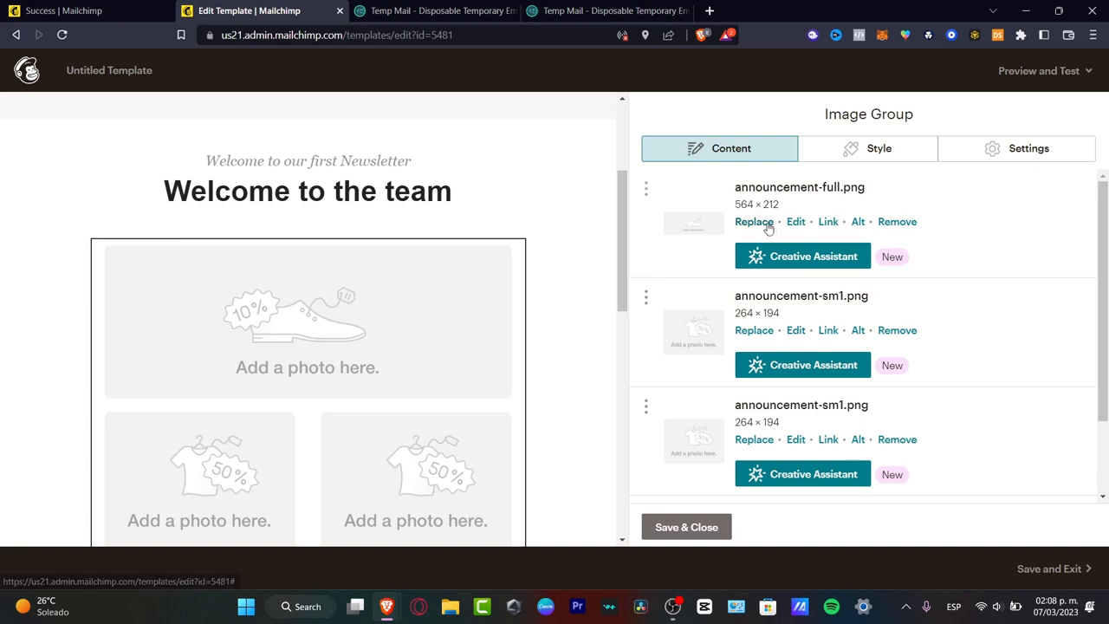
- Replace image group pictures with cartoon cat and wine-drinking GIFs, leaving one placeholder
click(754, 222)
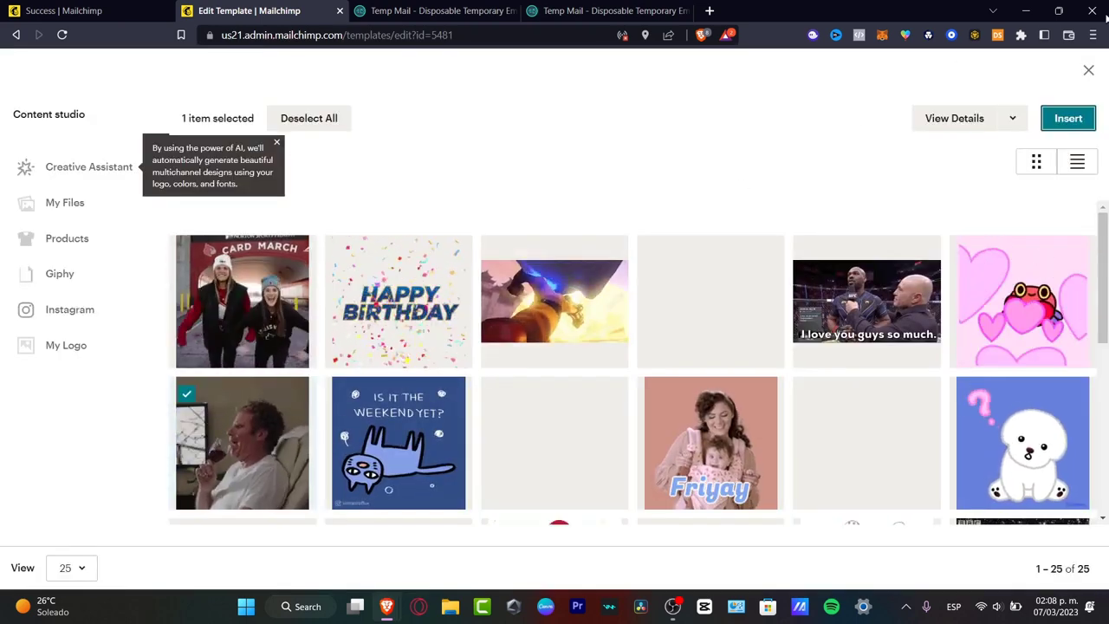
click(1069, 118)
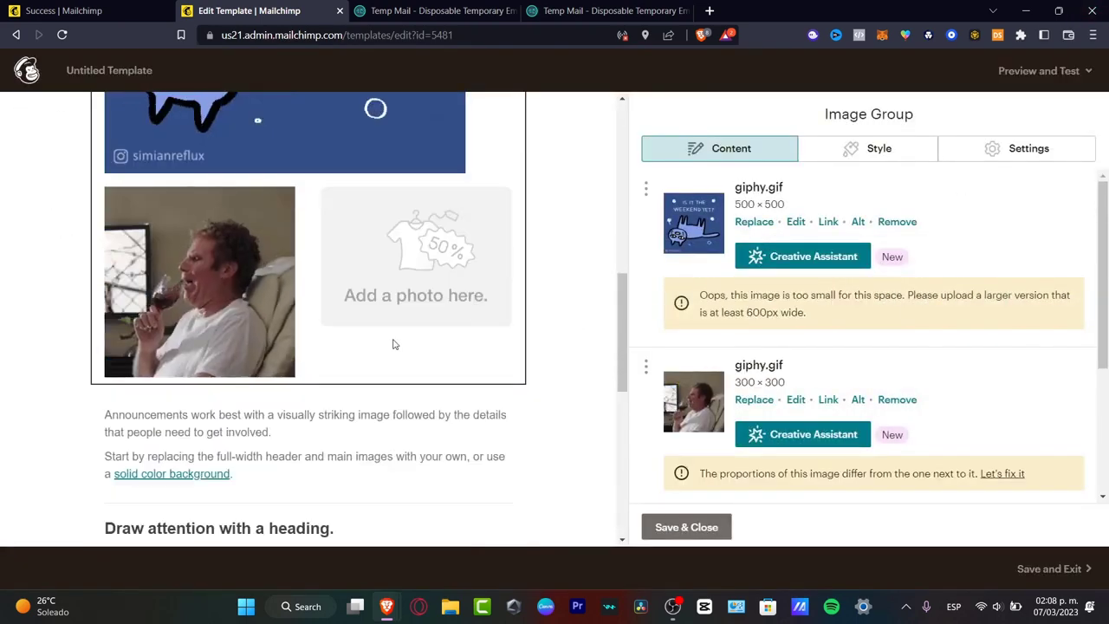
scroll(down, 3)
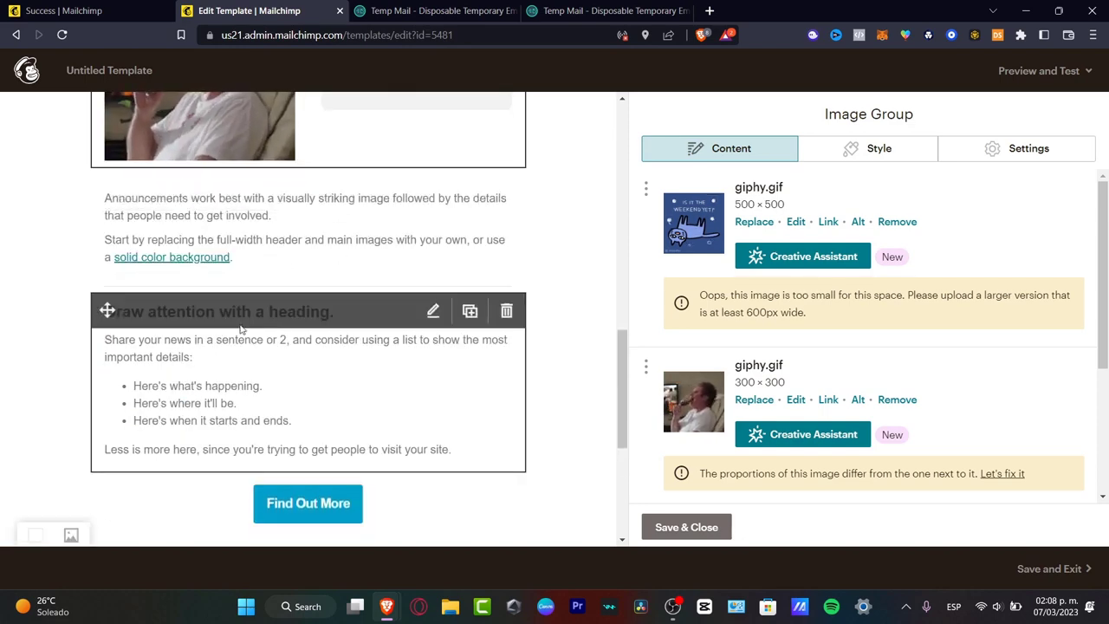
scroll(down, 3)
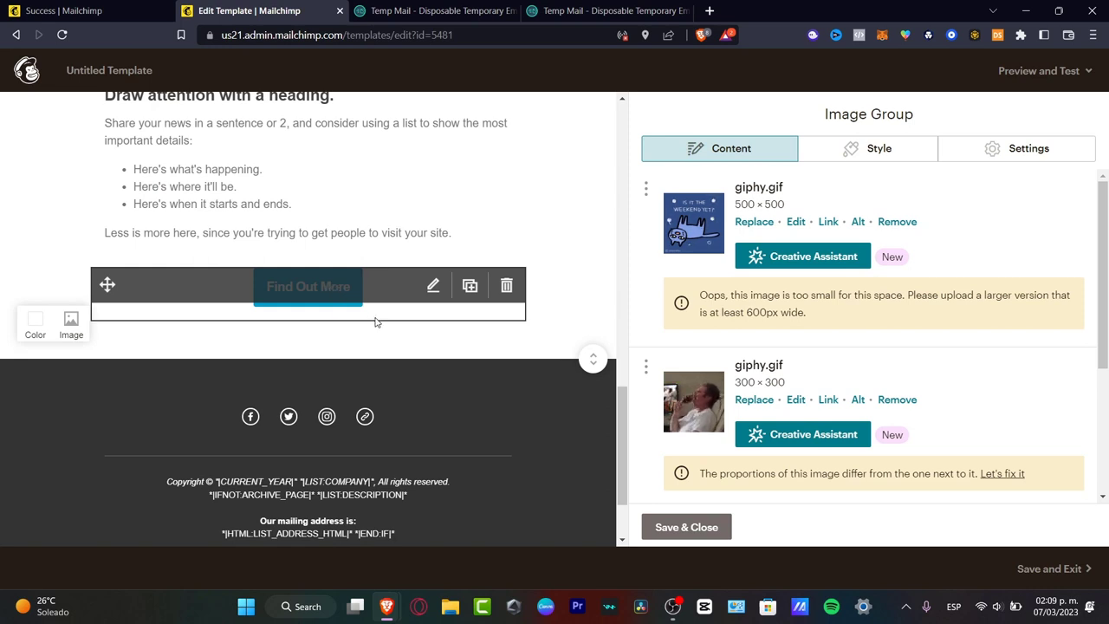
- Relabel the 'Find Out More' button to 'Subscribe now', linking it to an anchor
click(307, 286)
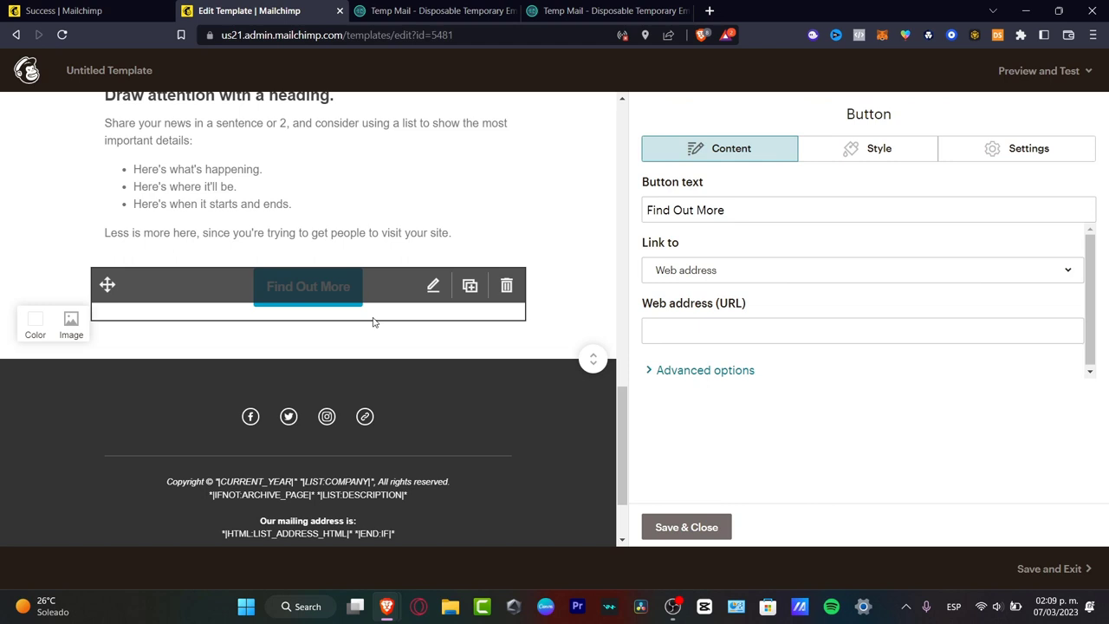
click(726, 210)
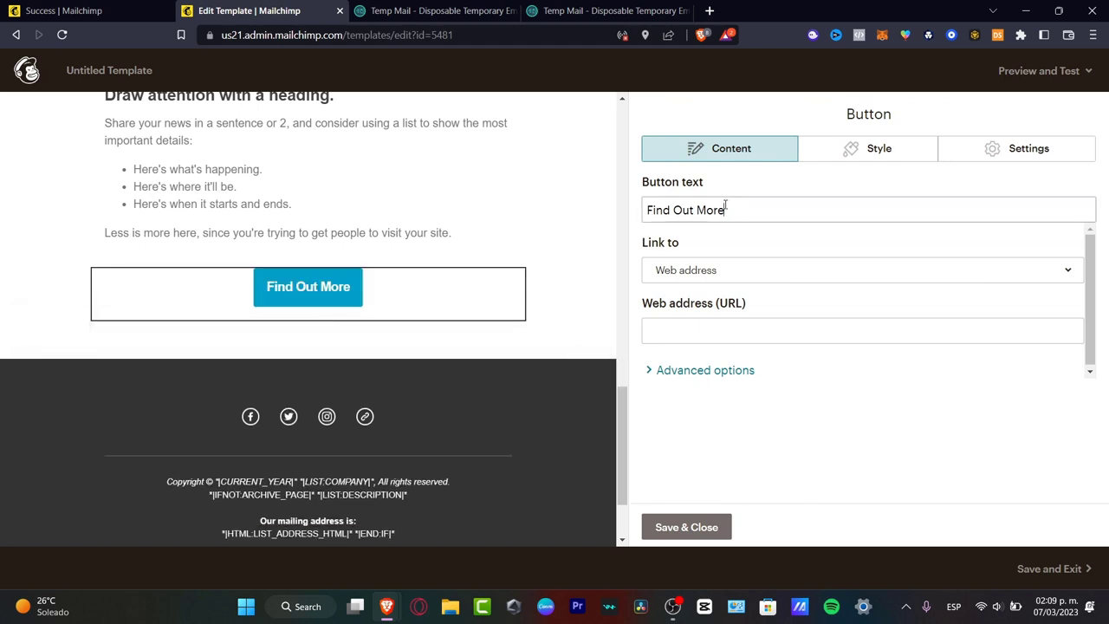
text(Subscribe now)
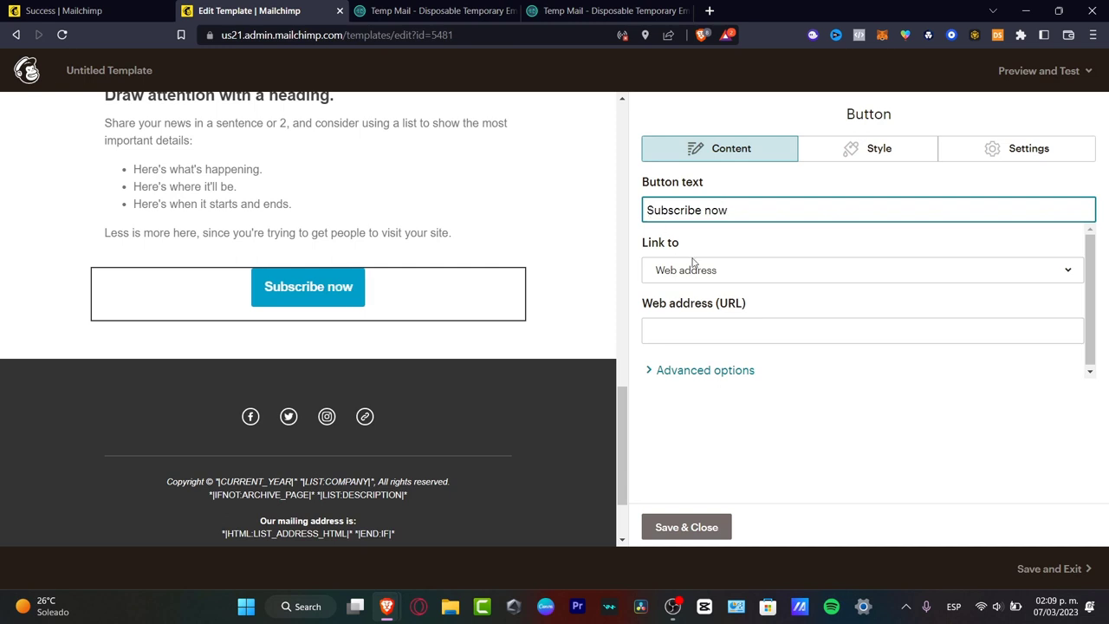
click(861, 270)
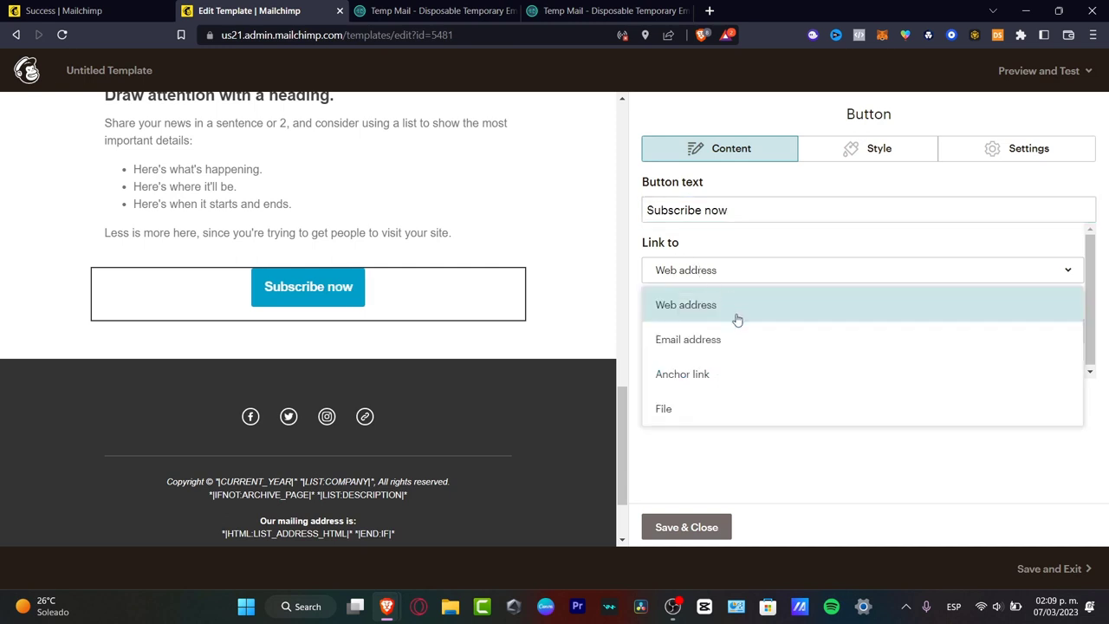
mouse_move(795, 337)
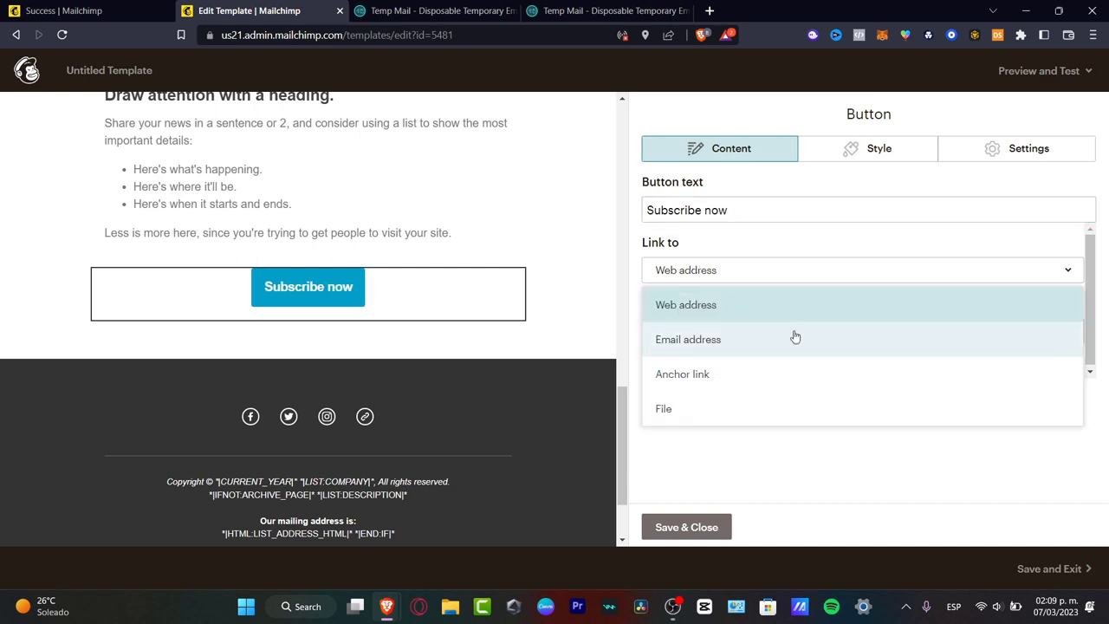
click(682, 374)
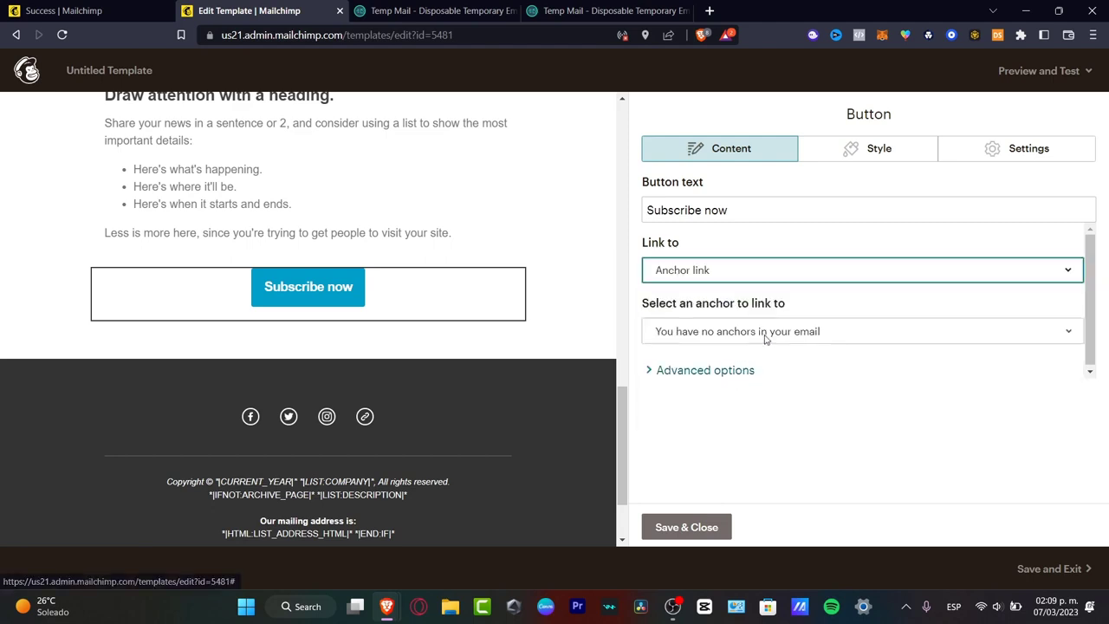
click(861, 269)
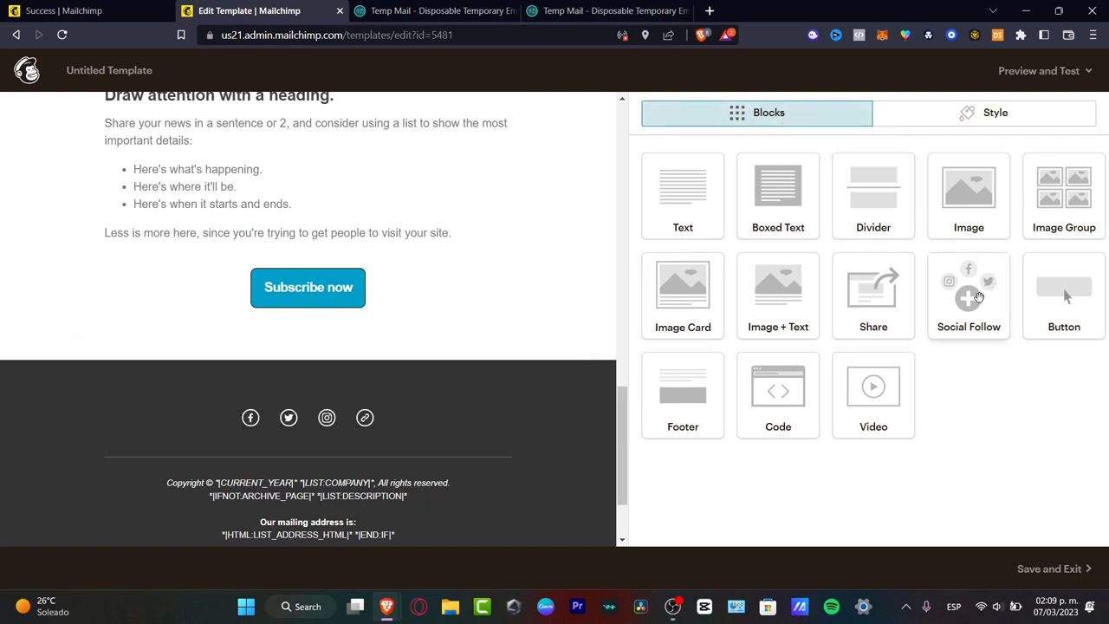
- Drag a Social Follow block in beneath the 'Subscribe now' button
drag(969, 295, 464, 327)
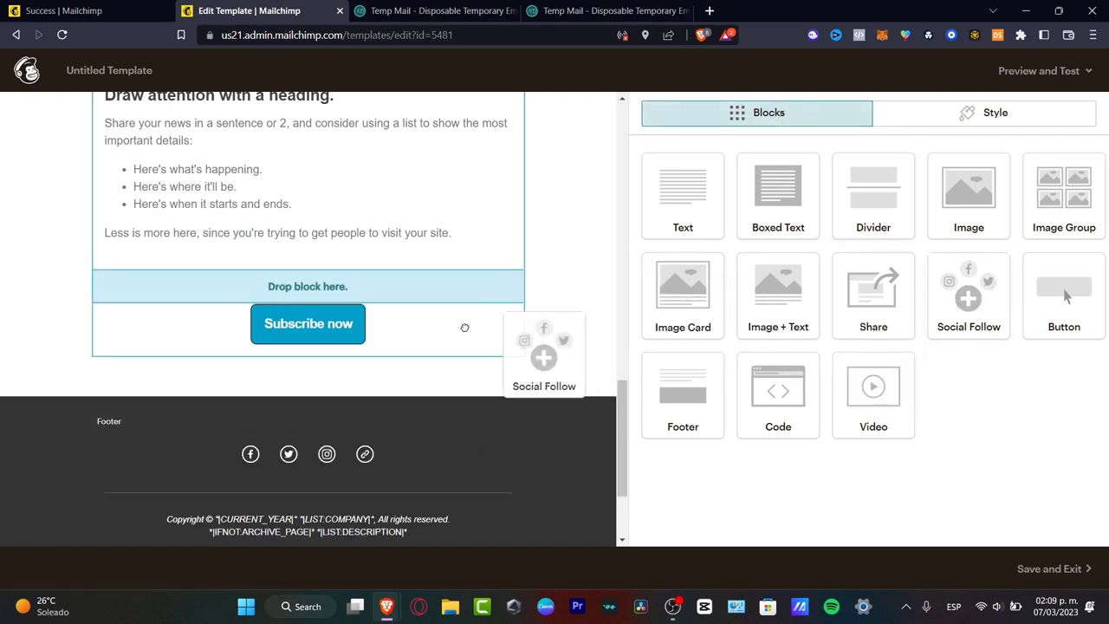
drag(544, 358, 465, 403)
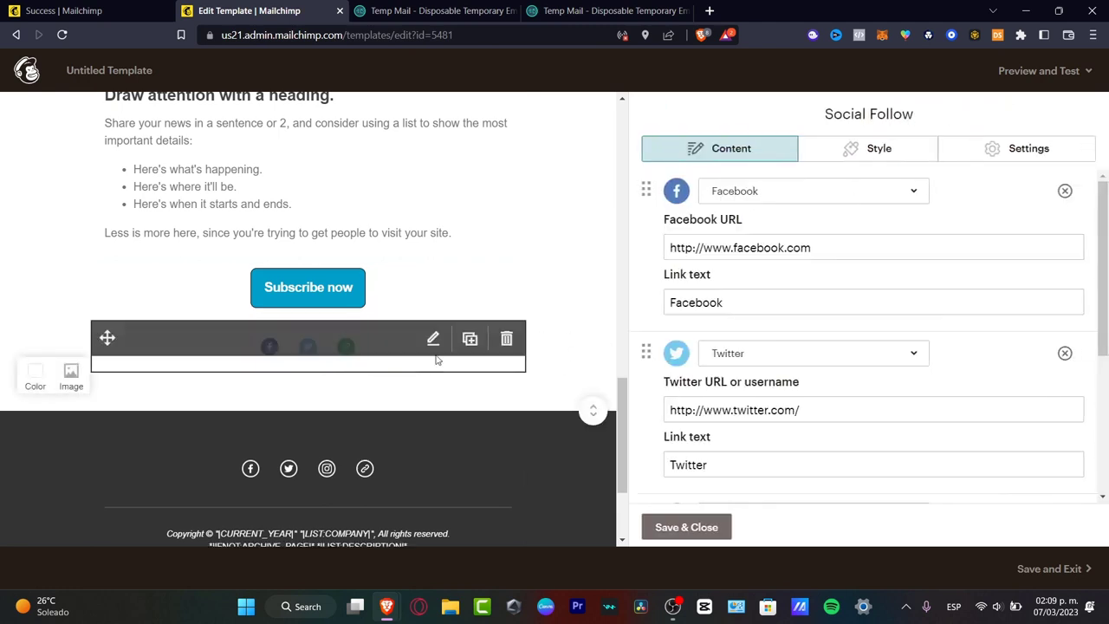
mouse_move(632, 422)
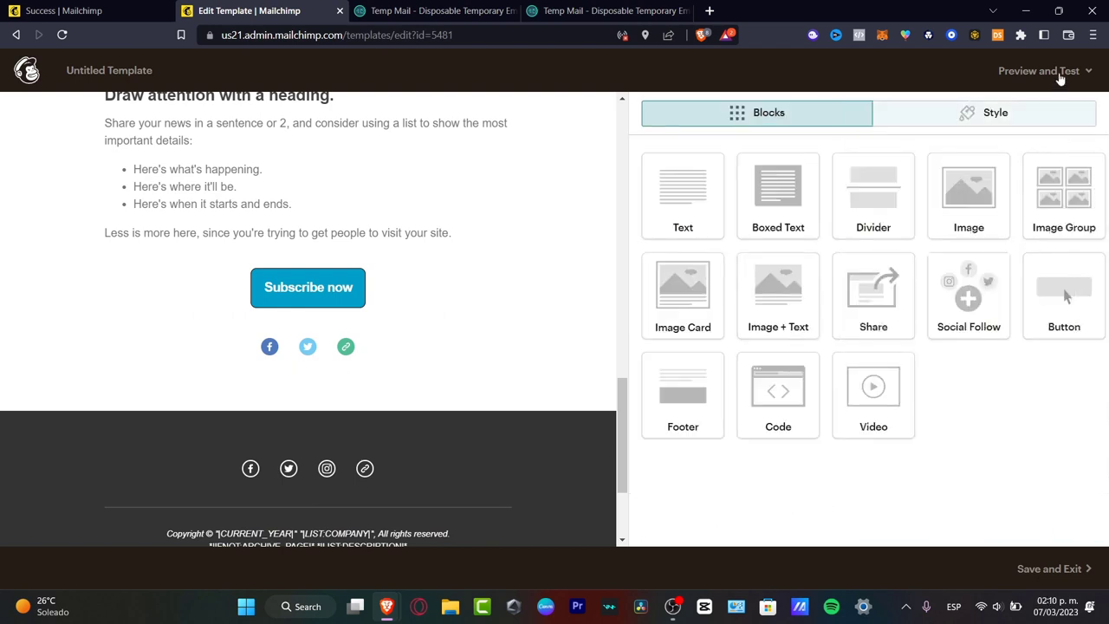
- Enter preview mode from Preview and Test and view the template on Desktop
click(1040, 71)
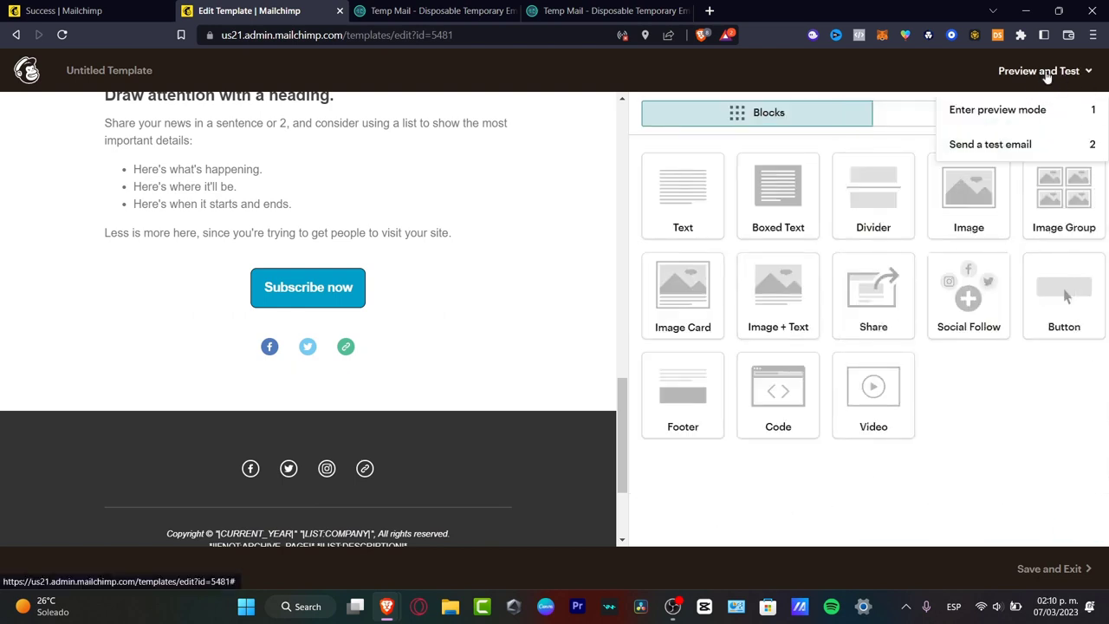
click(995, 110)
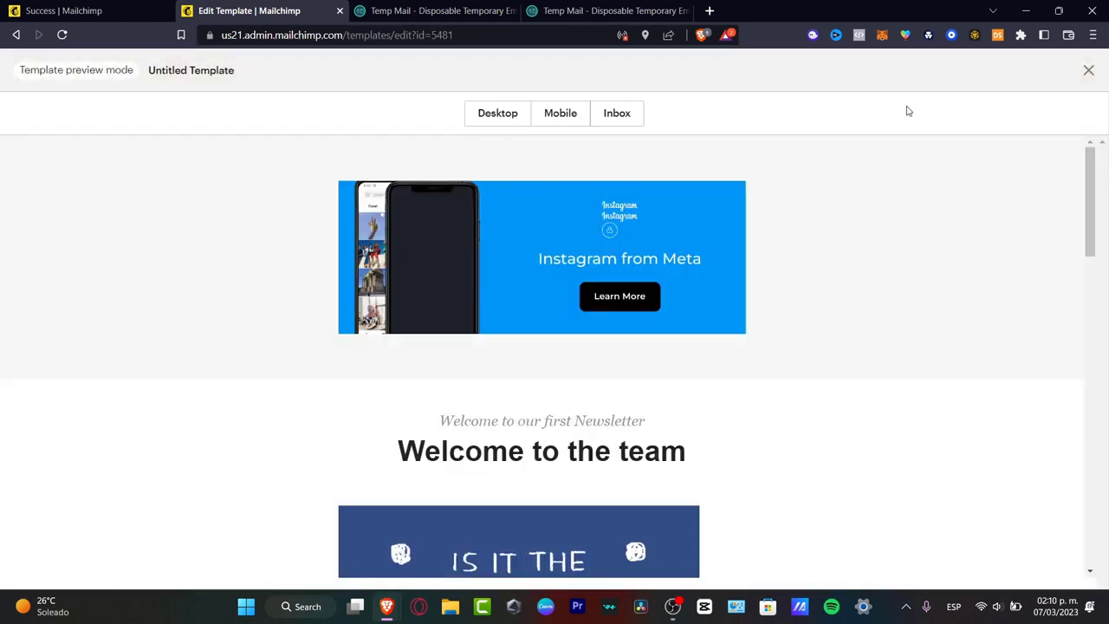
mouse_move(499, 113)
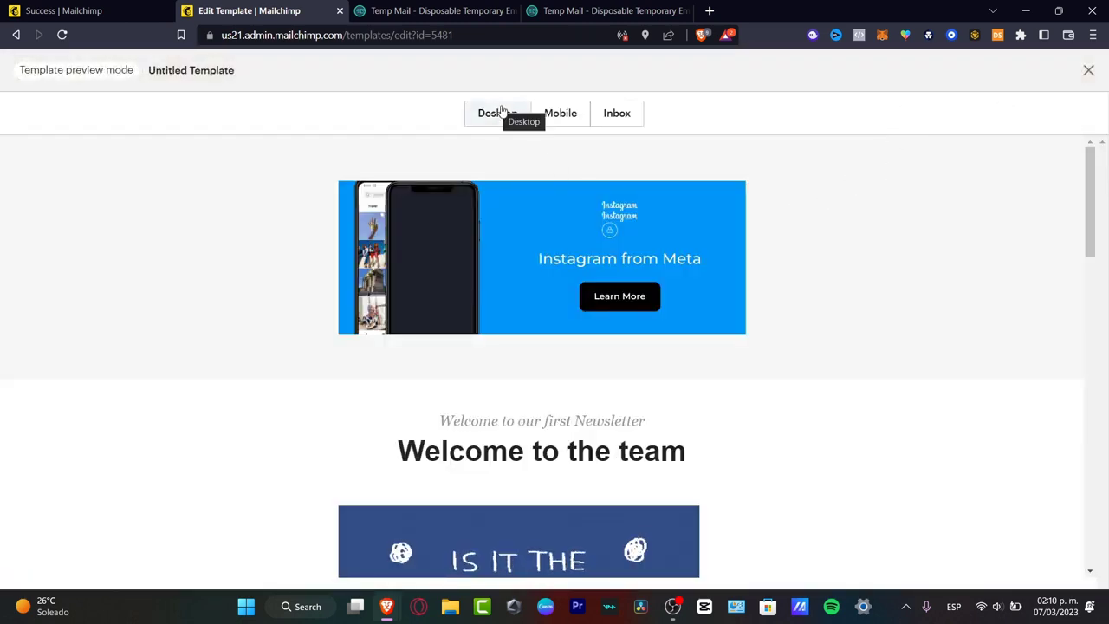
click(560, 113)
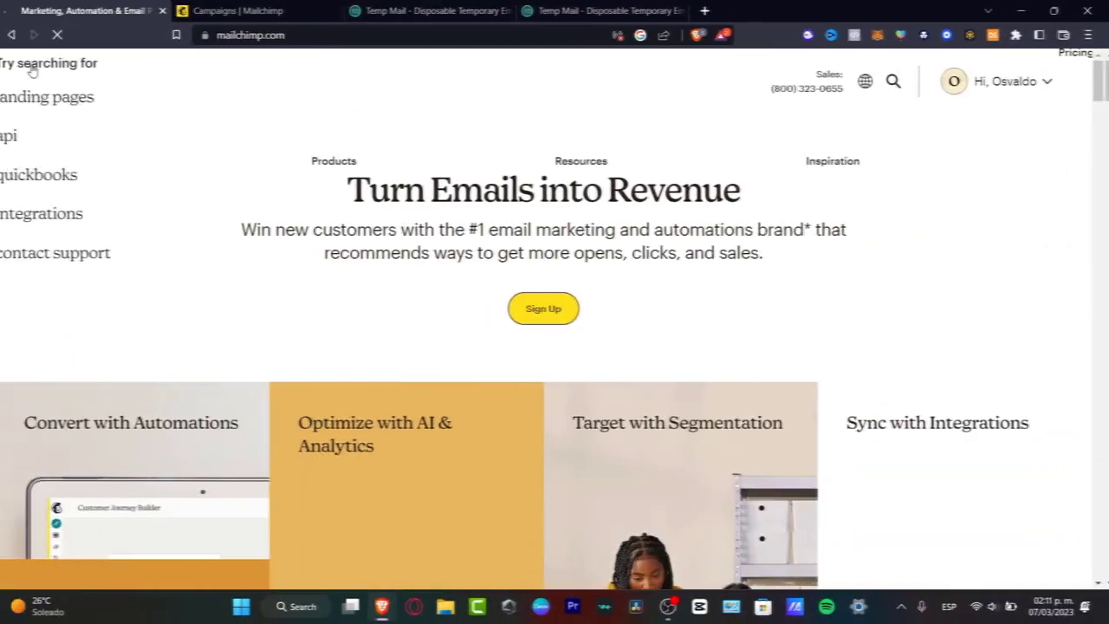
- Open the account dropdown from the greeting on the mailchimp.com home page
click(580, 161)
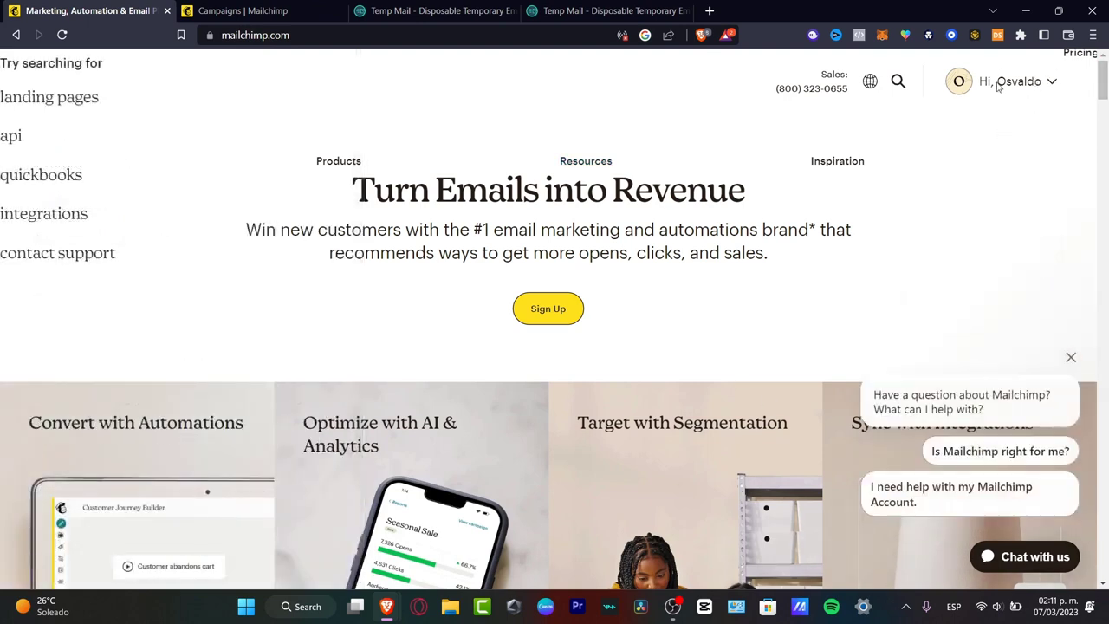
click(1005, 81)
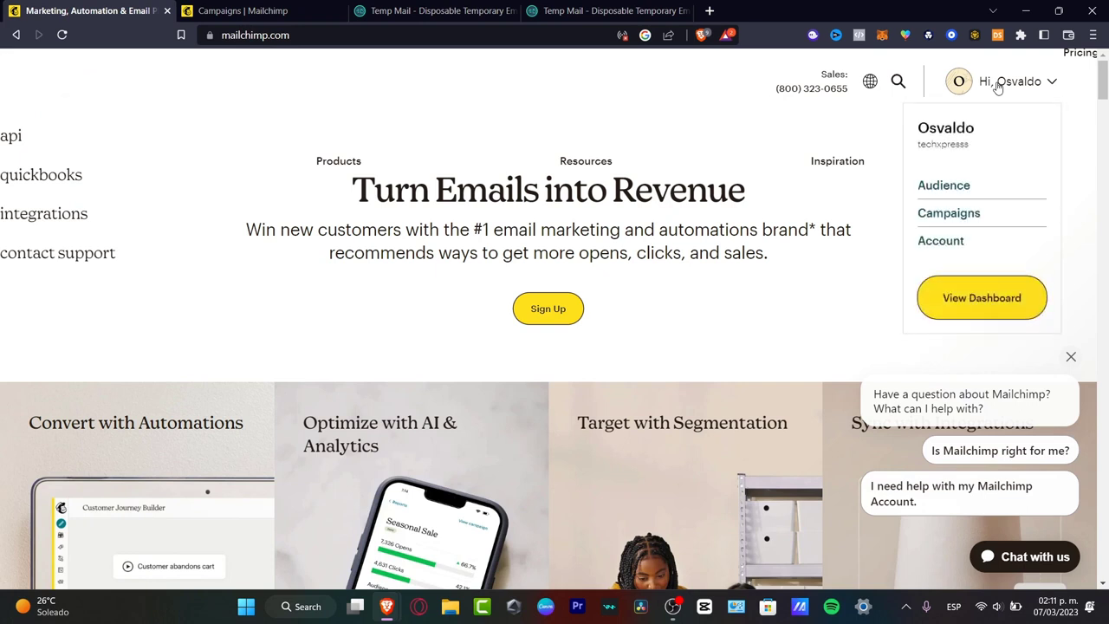
mouse_move(994, 142)
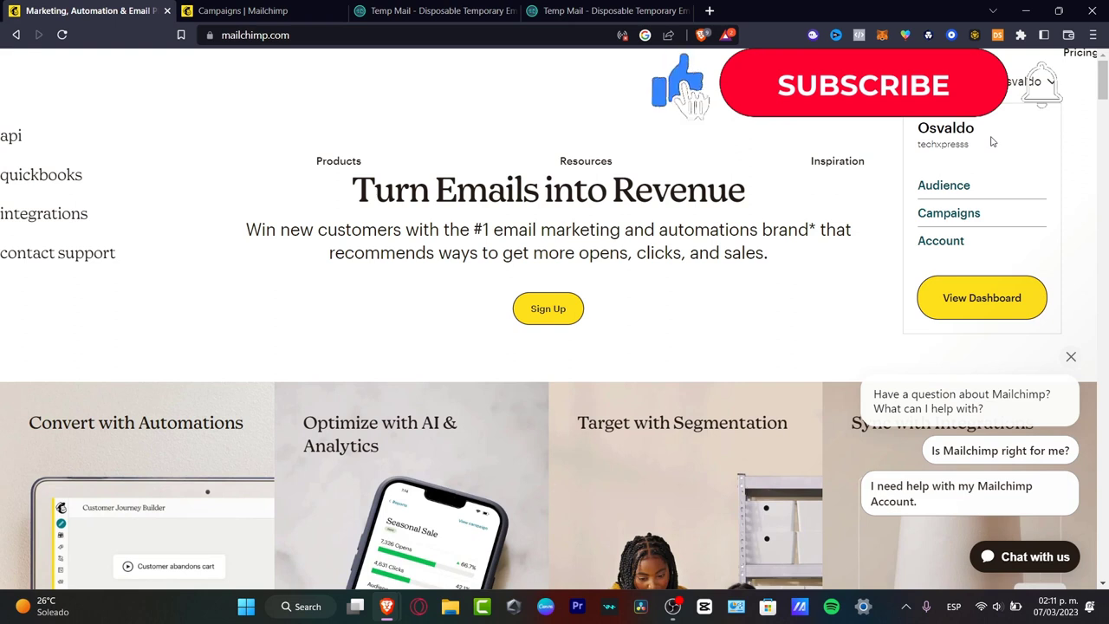
click(862, 84)
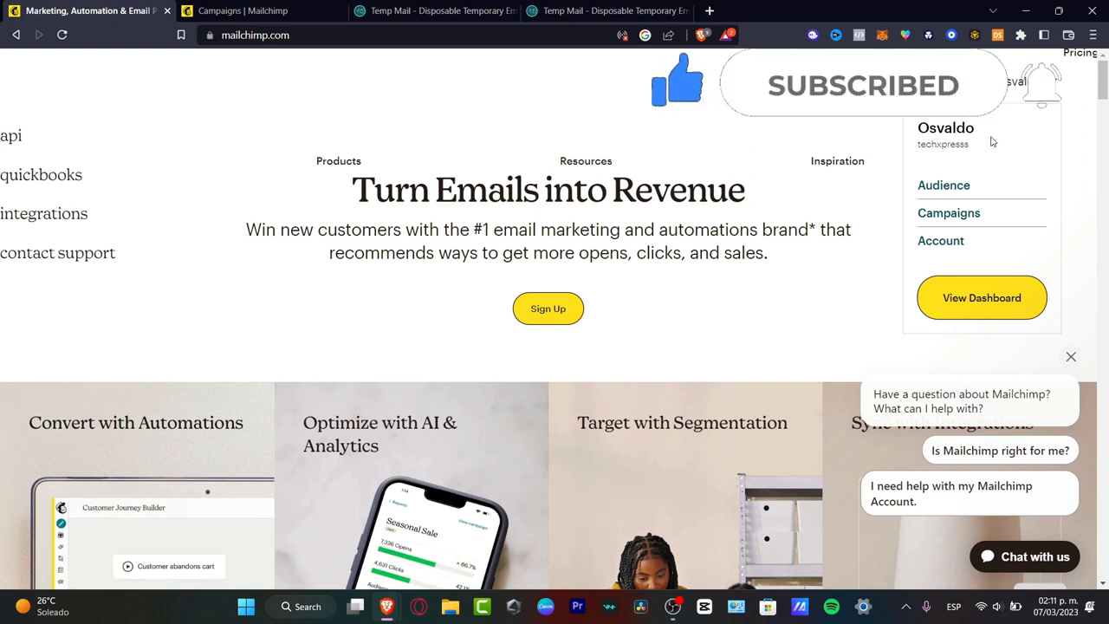